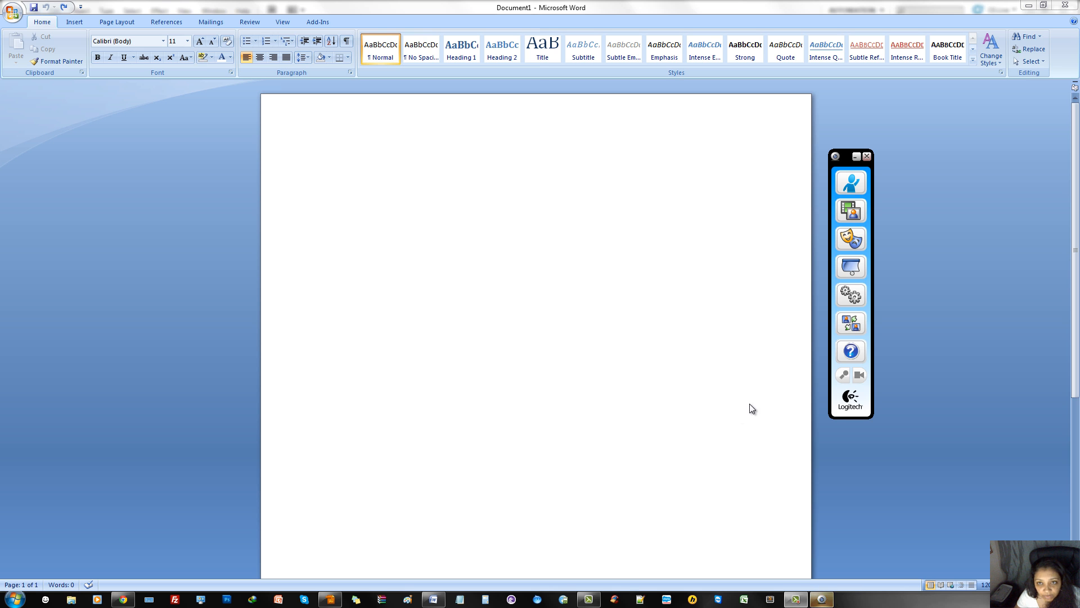
{"action": "mouse_move", "coordinate": [364, 192]}
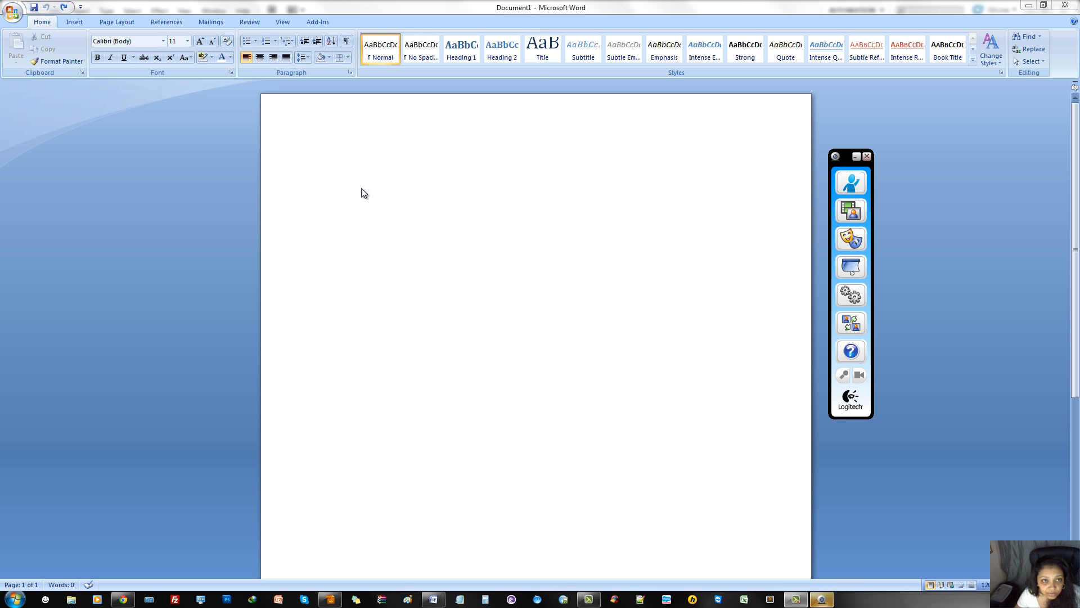
{"action": "mouse_move", "coordinate": [513, 243]}
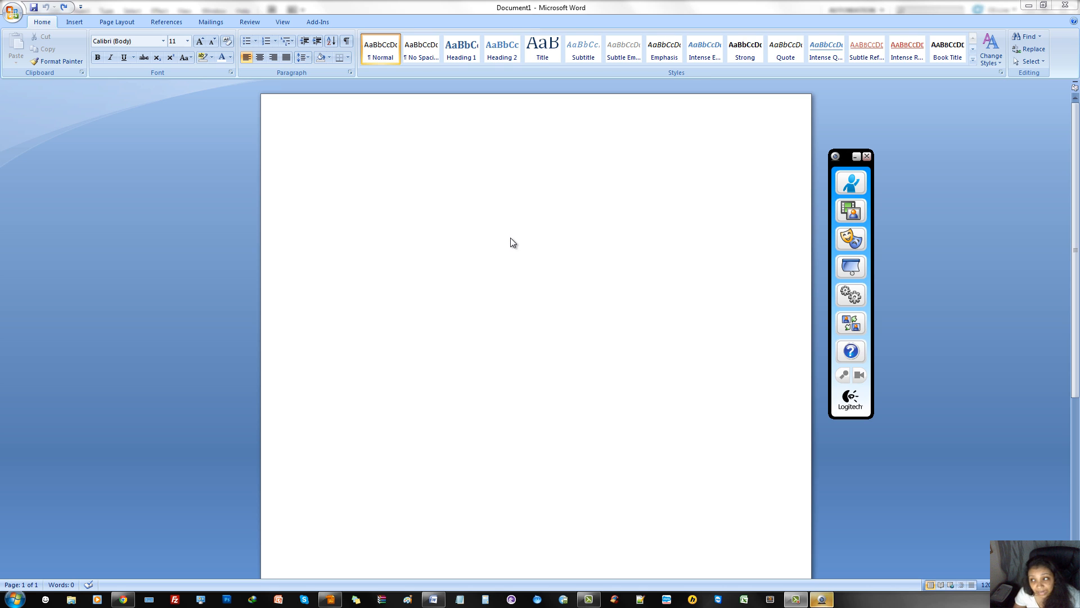
{"action": "mouse_move", "coordinate": [499, 253]}
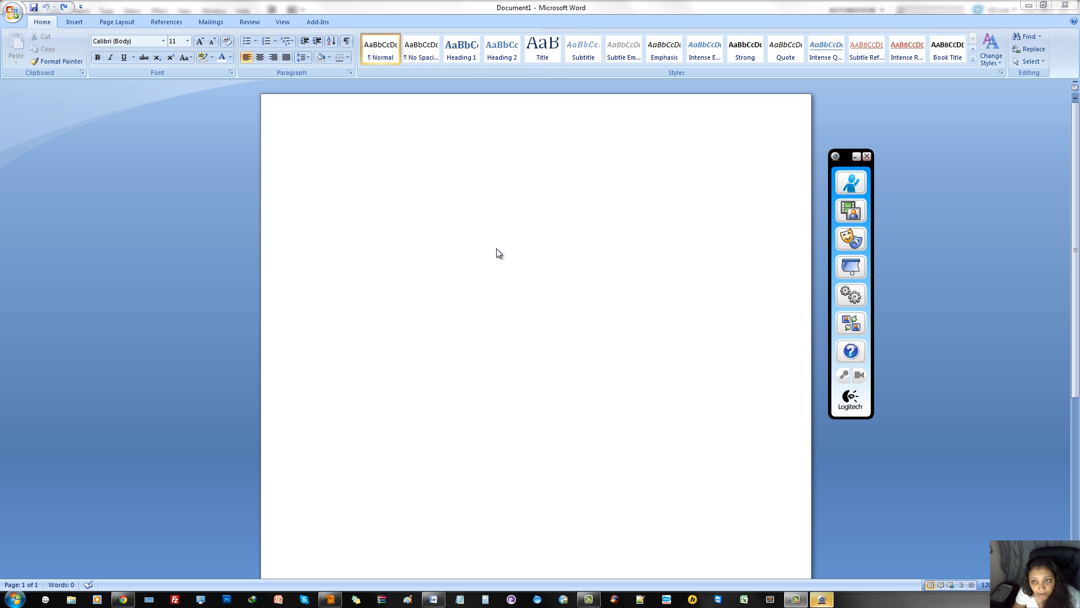
{"action": "mouse_move", "coordinate": [503, 256]}
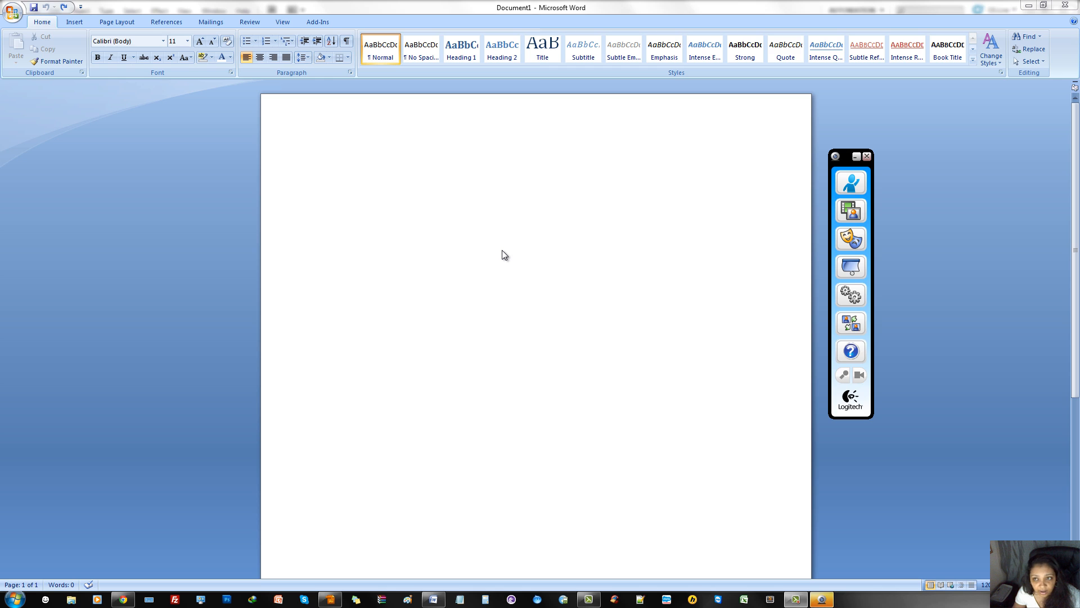
{"action": "mouse_move", "coordinate": [497, 242]}
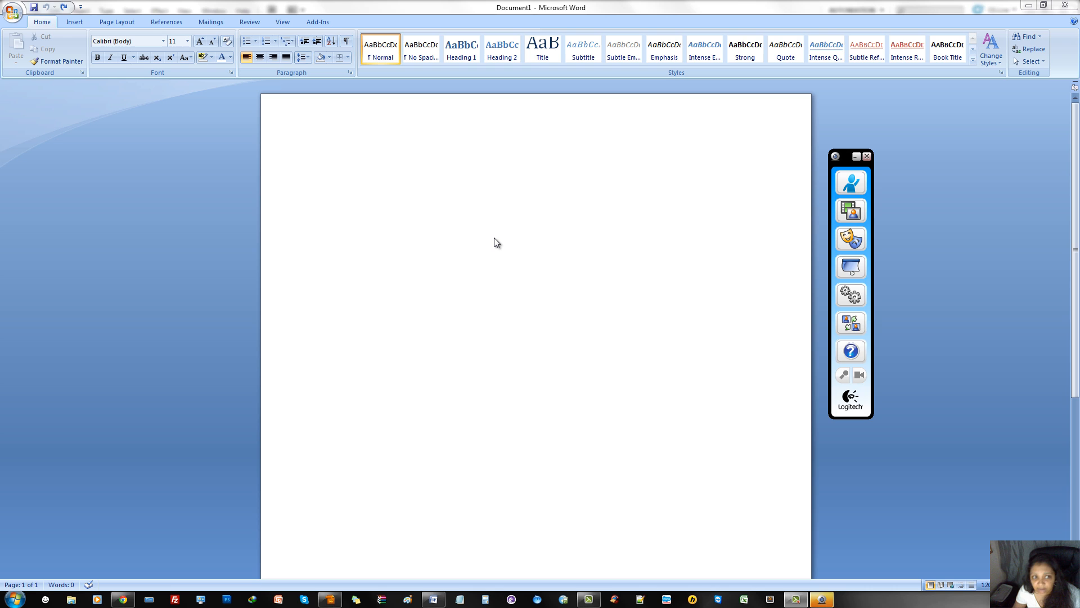
{"action": "mouse_move", "coordinate": [490, 176]}
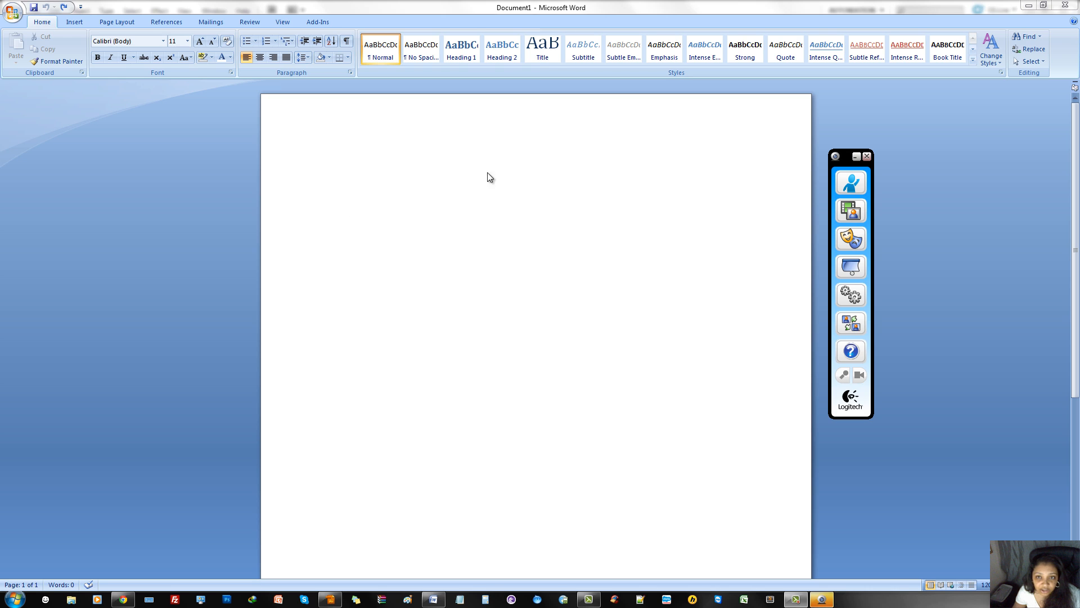
{"action": "mouse_move", "coordinate": [464, 186]}
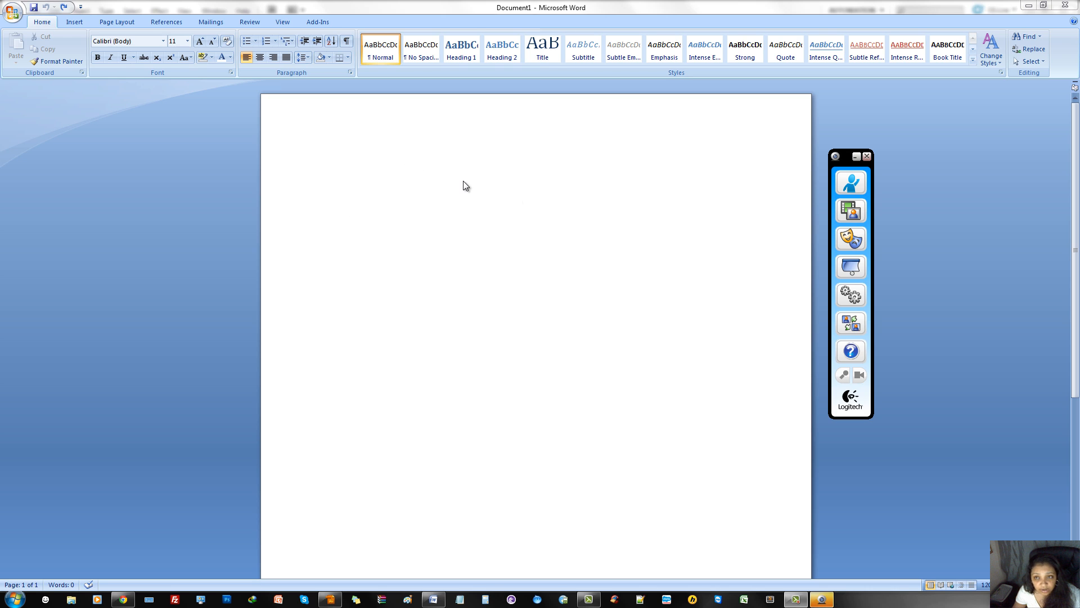
{"action": "mouse_move", "coordinate": [589, 183]}
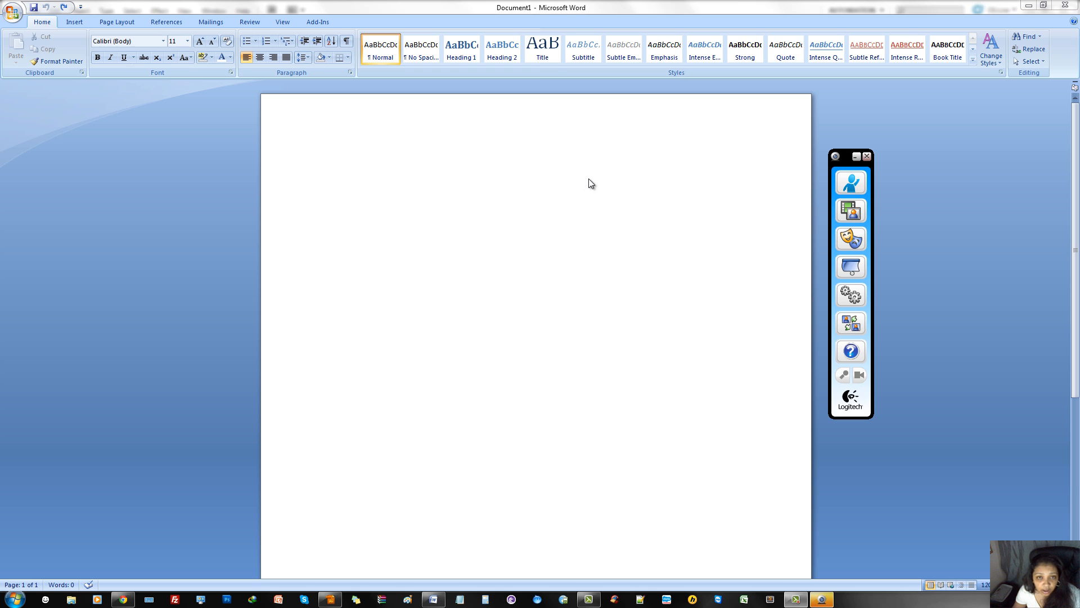
{"action": "mouse_move", "coordinate": [682, 258]}
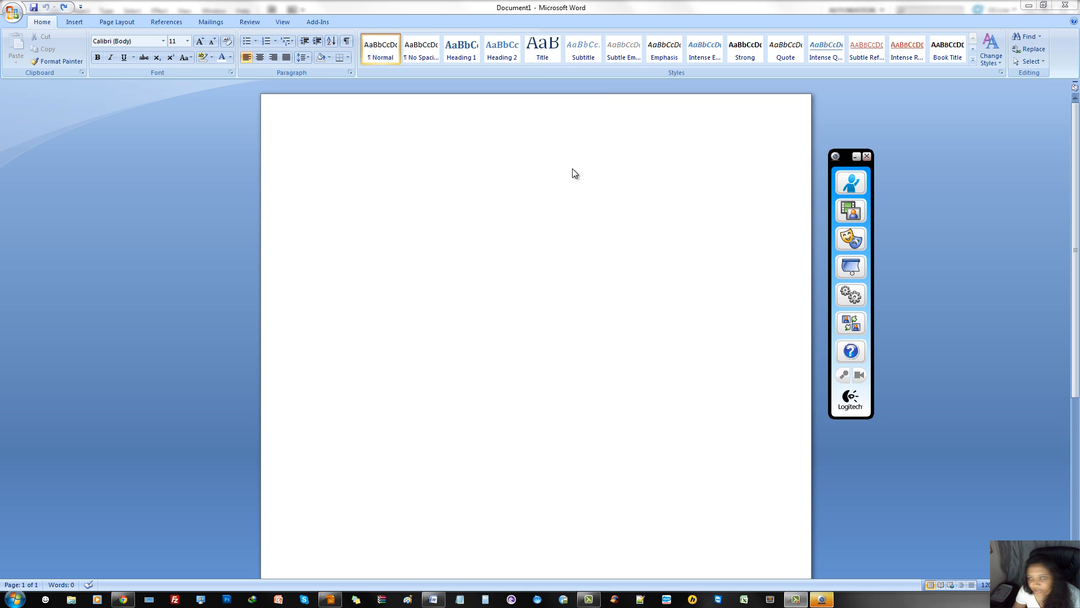
{"action": "mouse_move", "coordinate": [684, 201]}
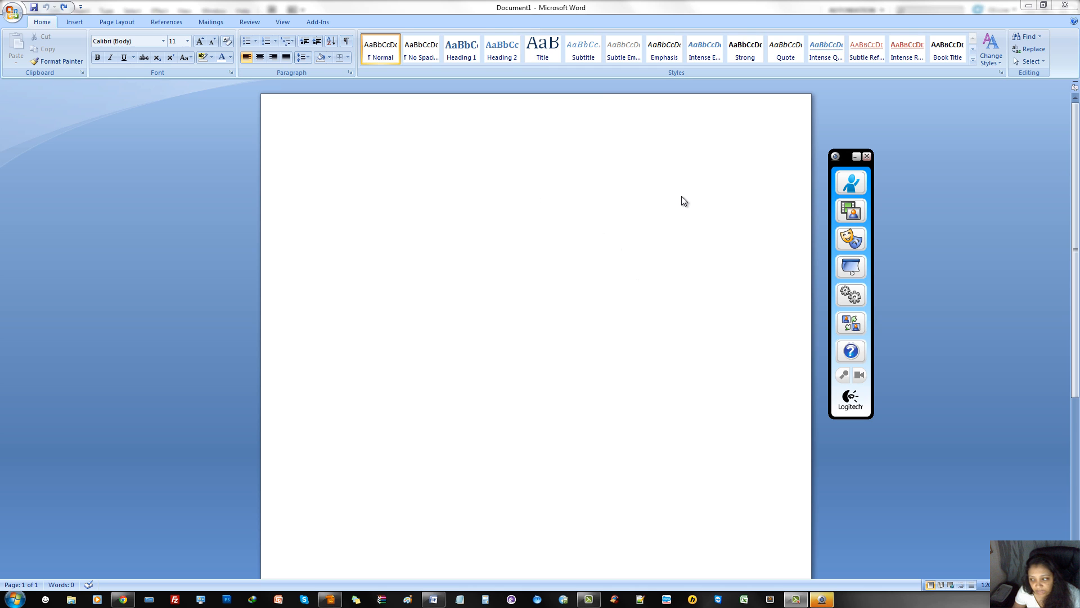
{"action": "mouse_move", "coordinate": [610, 177]}
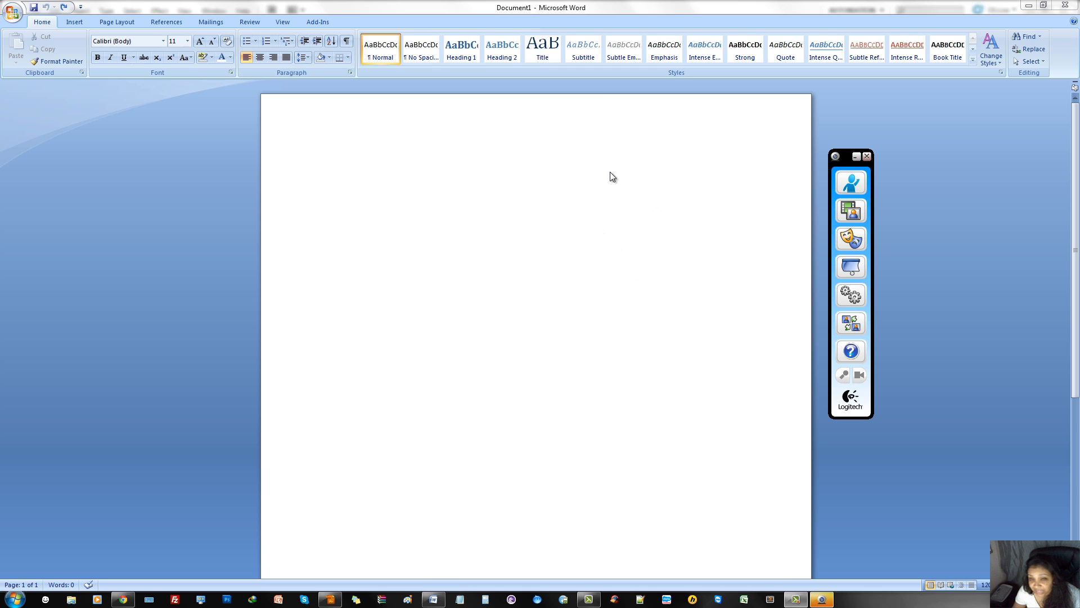
{"action": "mouse_move", "coordinate": [558, 253]}
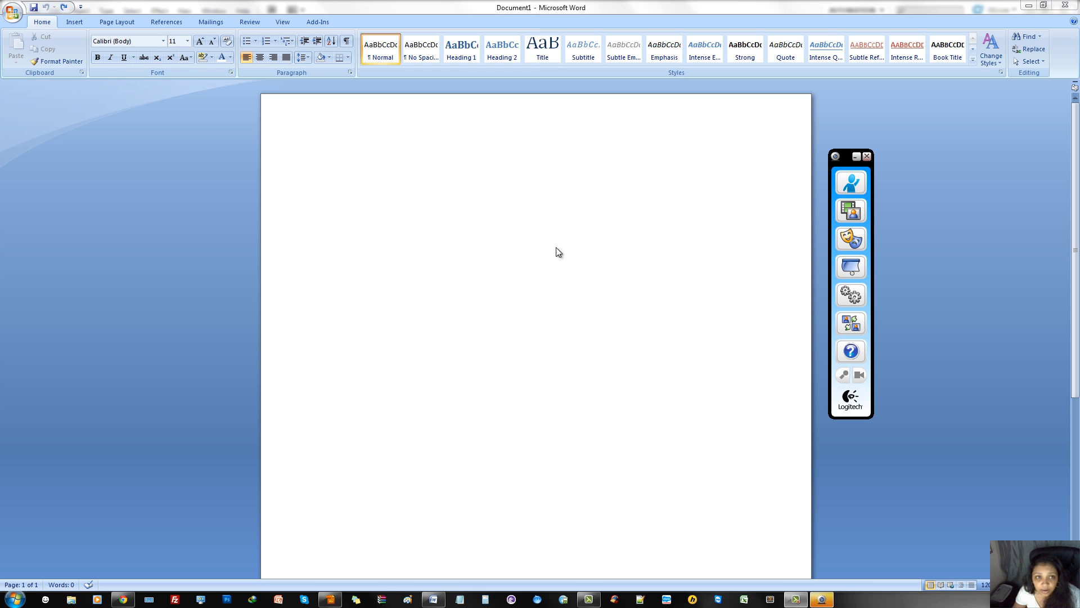
{"action": "mouse_move", "coordinate": [319, 125]}
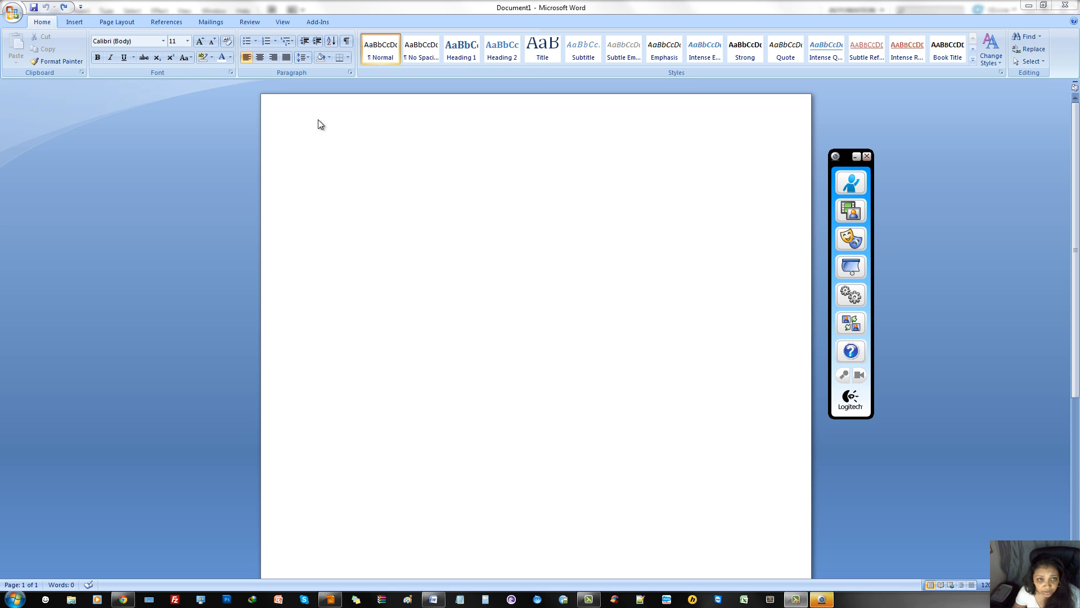
{"action": "mouse_move", "coordinate": [208, 59]}
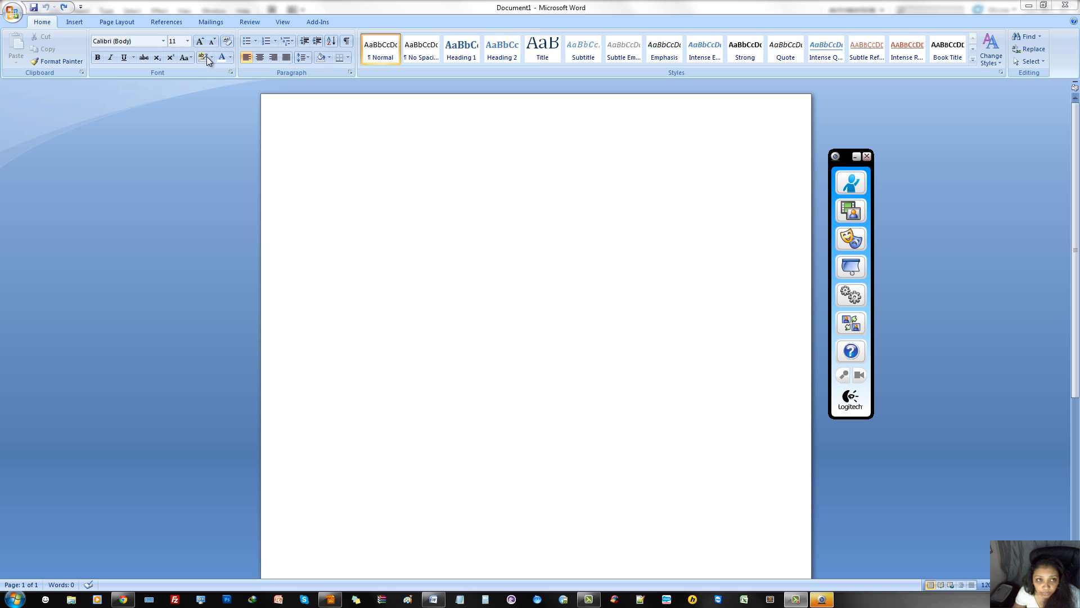
{"action": "mouse_move", "coordinate": [390, 132]}
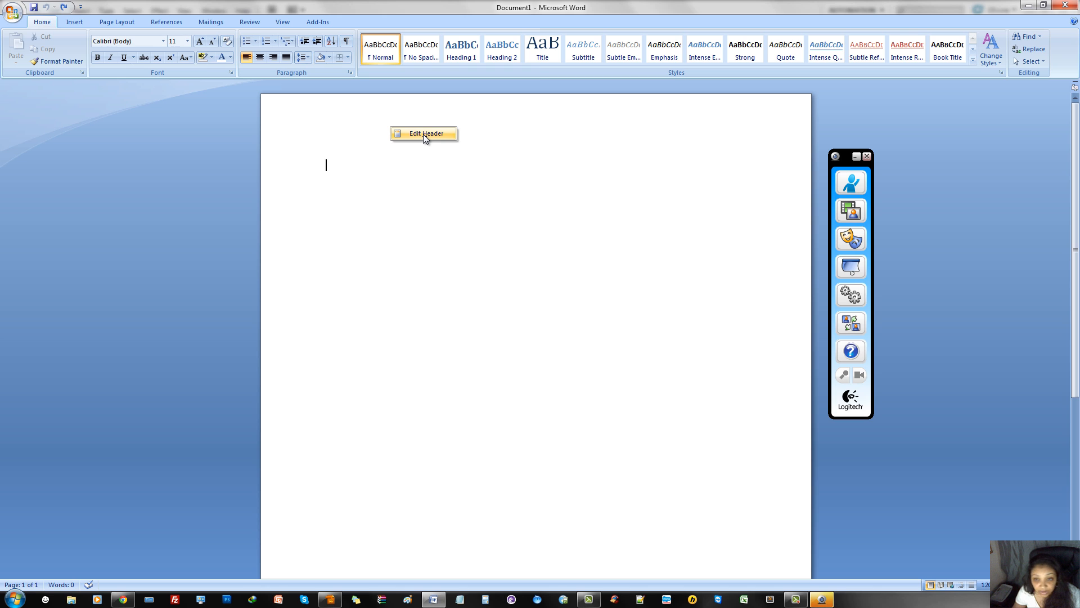
Insert the text_header banner image into the page header.
{"action": "left_click", "coordinate": [425, 133]}
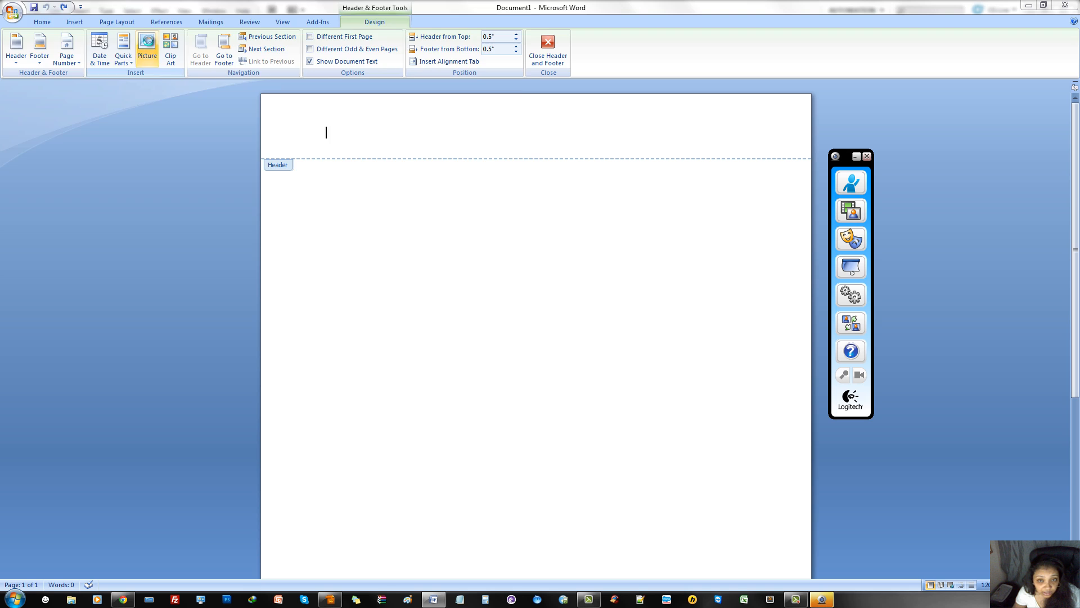
{"action": "left_click", "coordinate": [146, 45]}
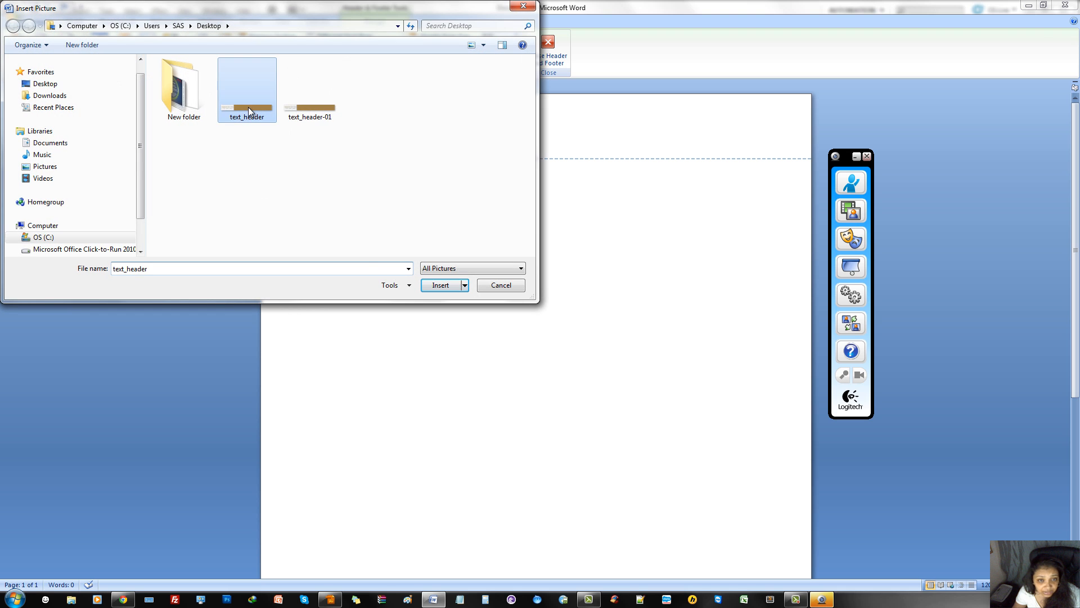
{"action": "left_click", "coordinate": [440, 284]}
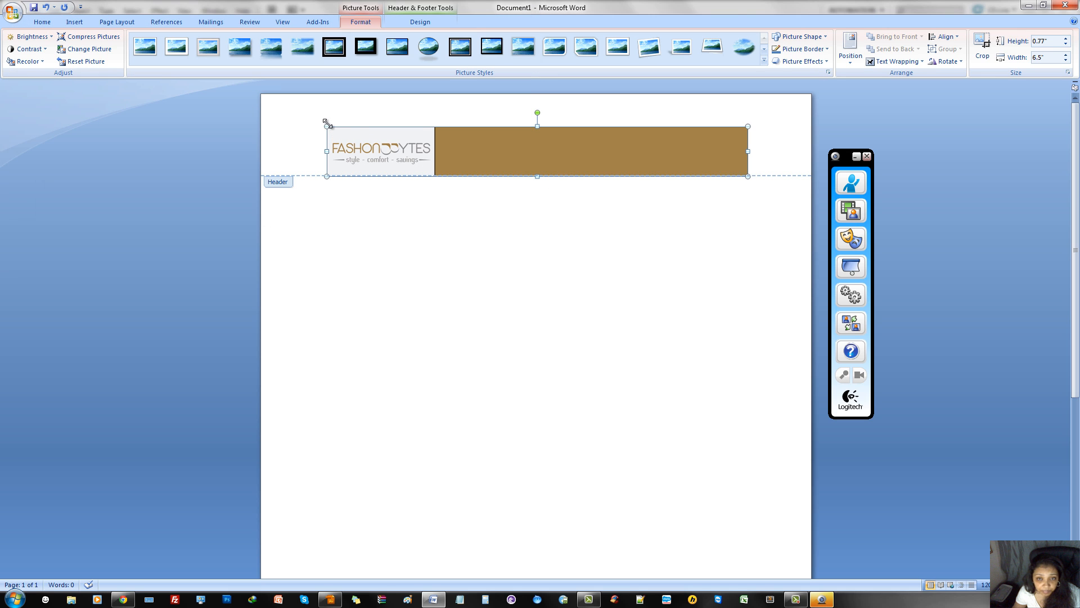
{"action": "mouse_move", "coordinate": [550, 112]}
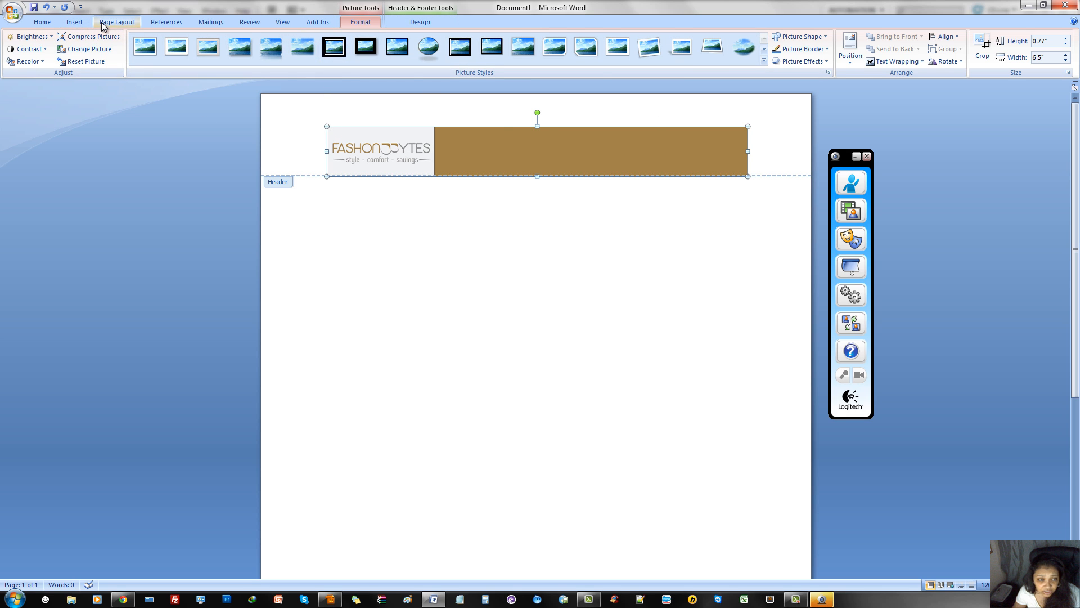
{"action": "left_click", "coordinate": [116, 21]}
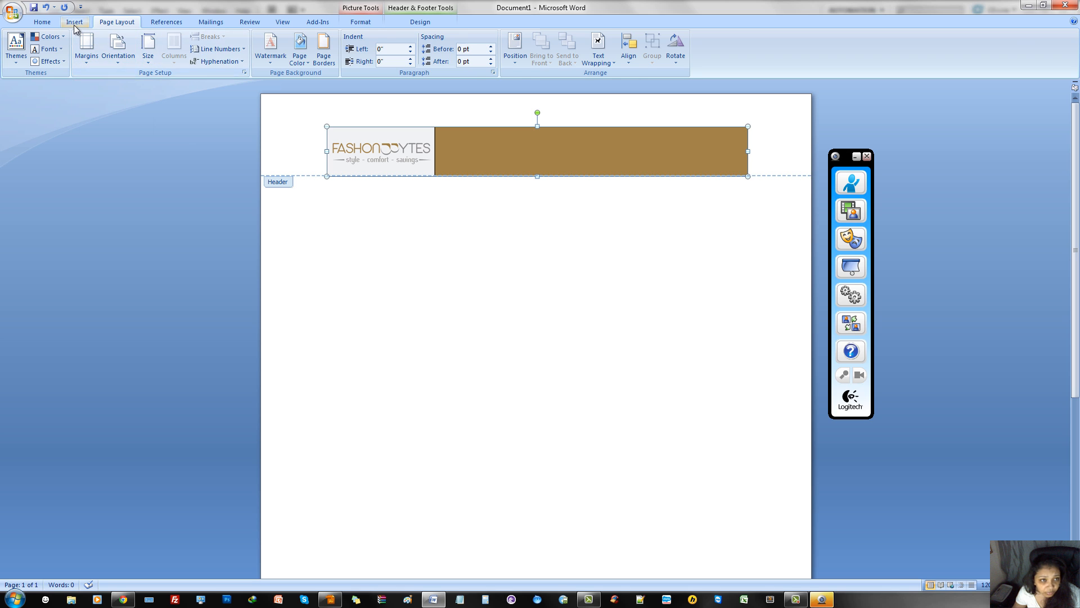
{"action": "left_click", "coordinate": [74, 22]}
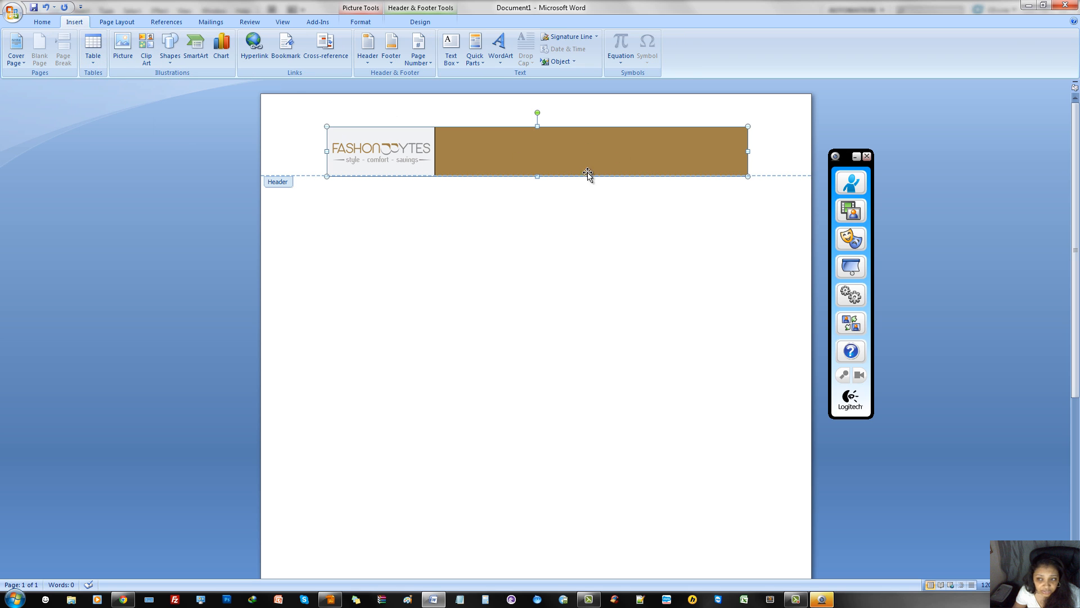
{"action": "mouse_move", "coordinate": [707, 163]}
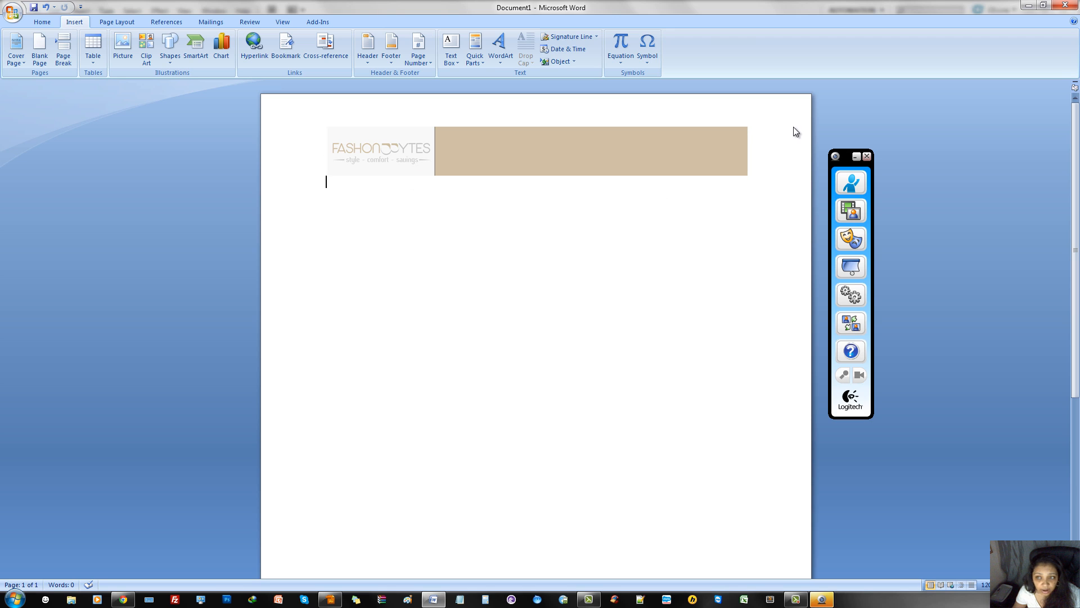
{"action": "mouse_move", "coordinate": [648, 218]}
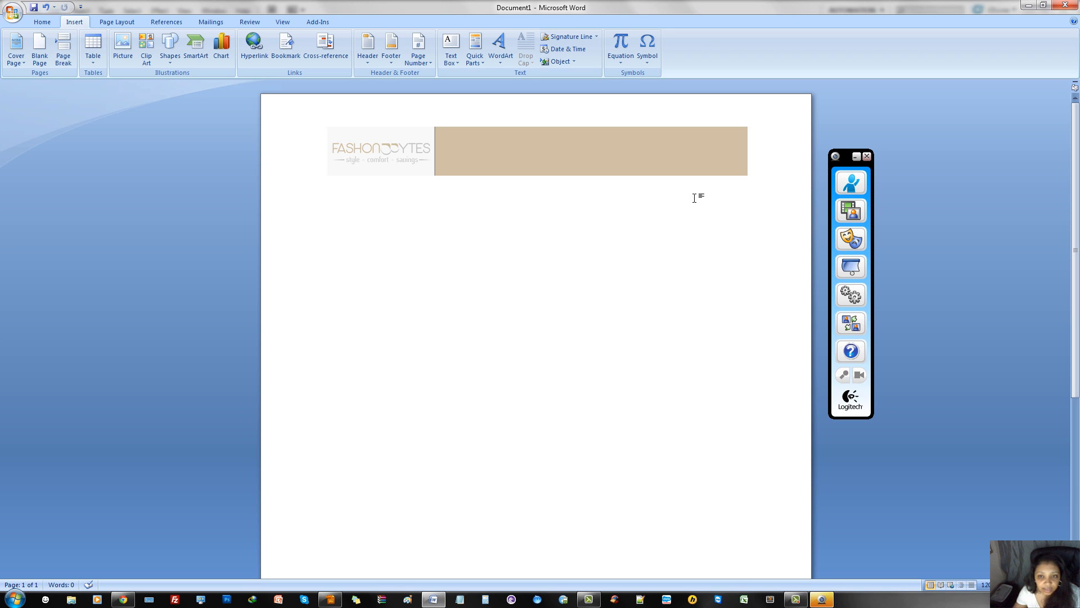
{"action": "mouse_move", "coordinate": [667, 247]}
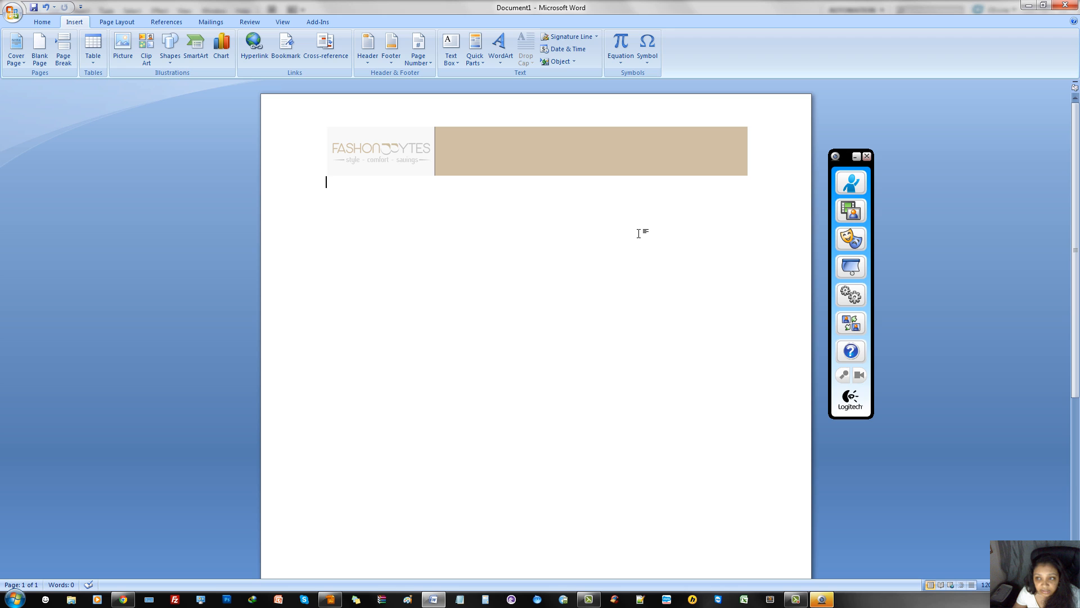
Close header editing and place the insertion point just below the banner.
{"action": "scroll", "scroll_direction": "down", "scroll_amount": 3}
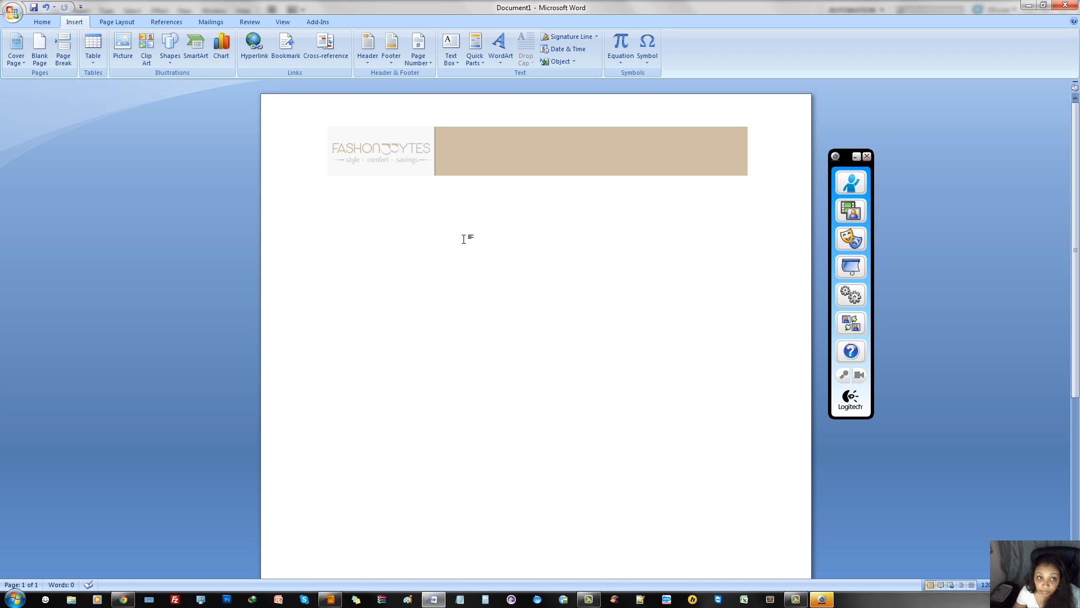
{"action": "left_click", "coordinate": [326, 183]}
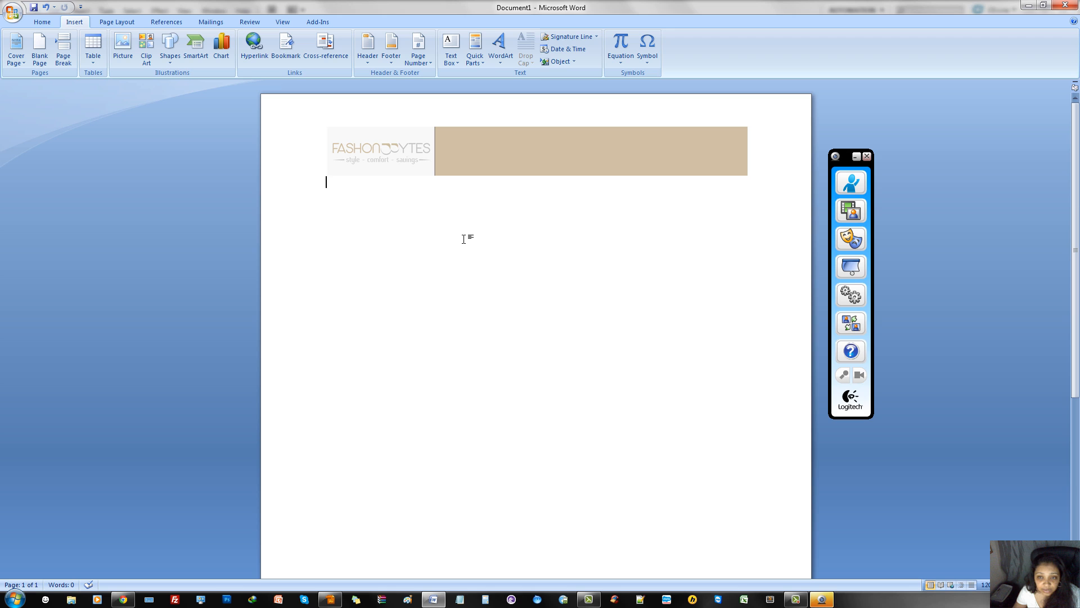
{"action": "mouse_move", "coordinate": [477, 229]}
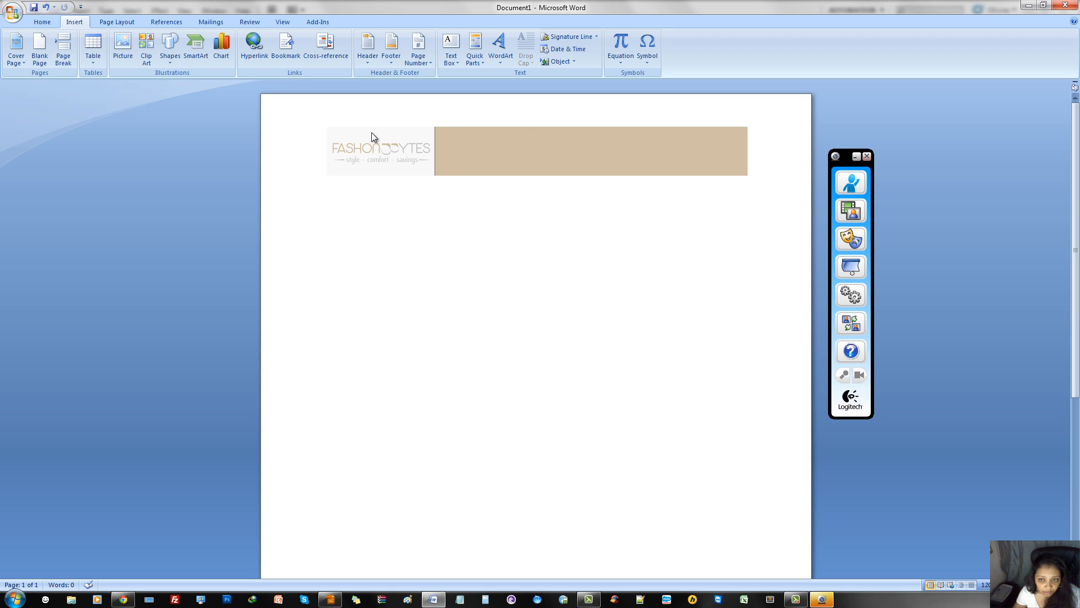
{"action": "mouse_move", "coordinate": [516, 142]}
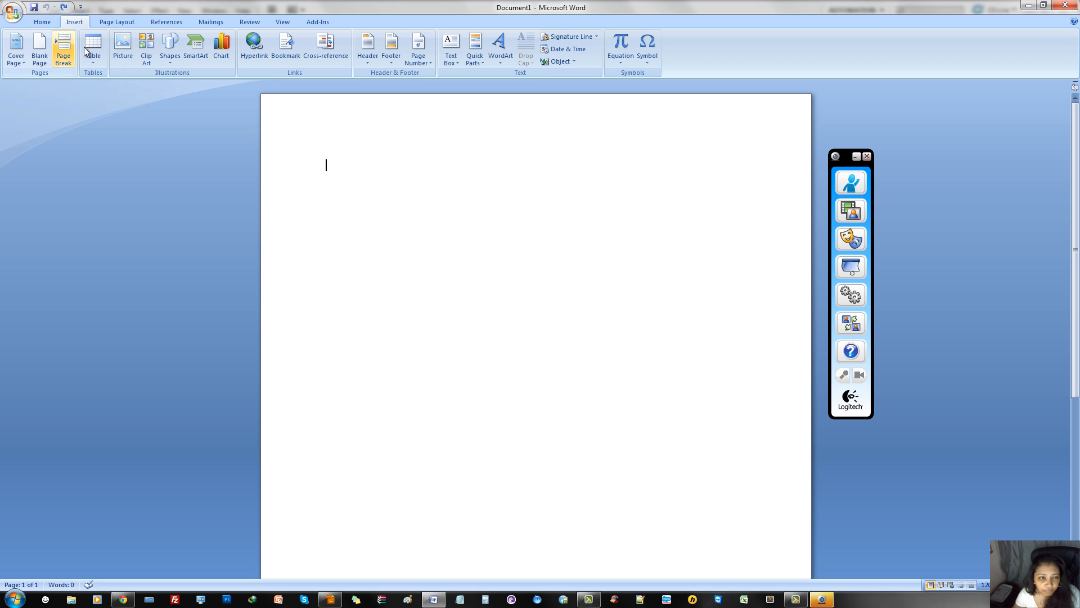
{"action": "left_click", "coordinate": [116, 21]}
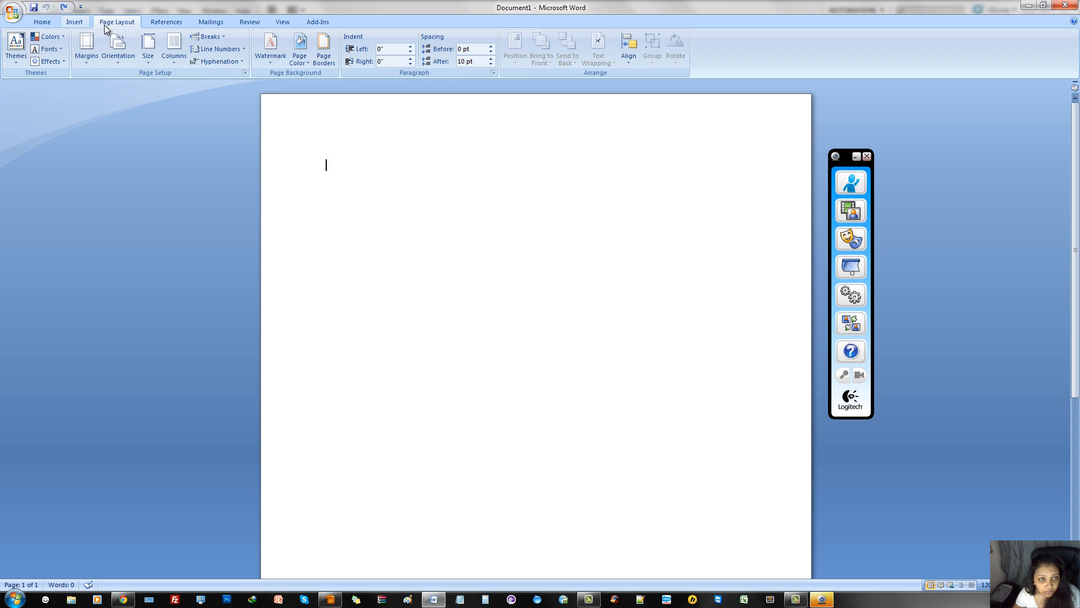
{"action": "left_click", "coordinate": [87, 49]}
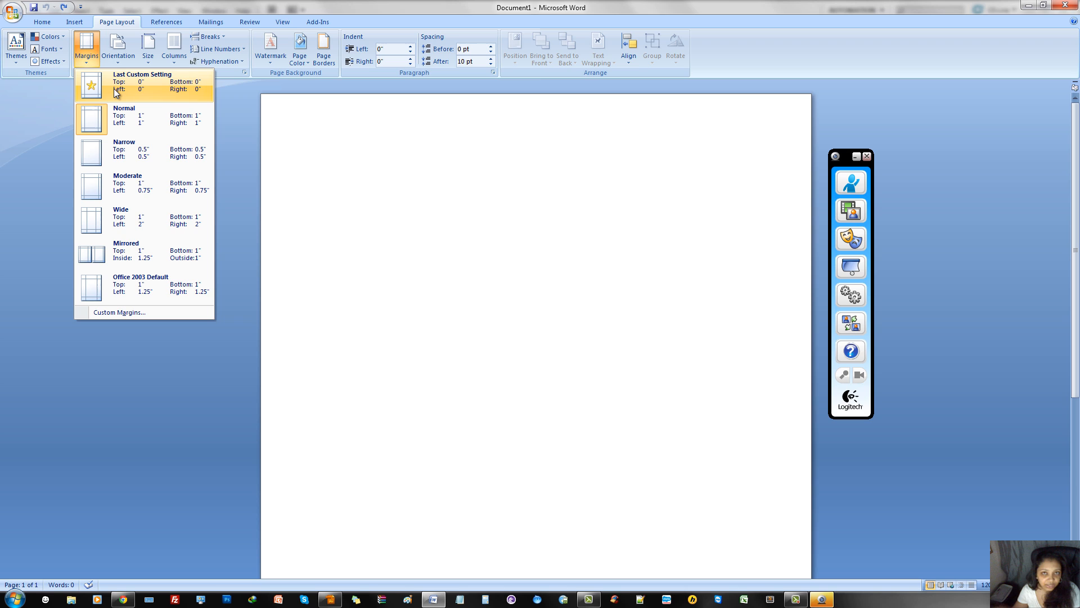
{"action": "mouse_move", "coordinate": [94, 95]}
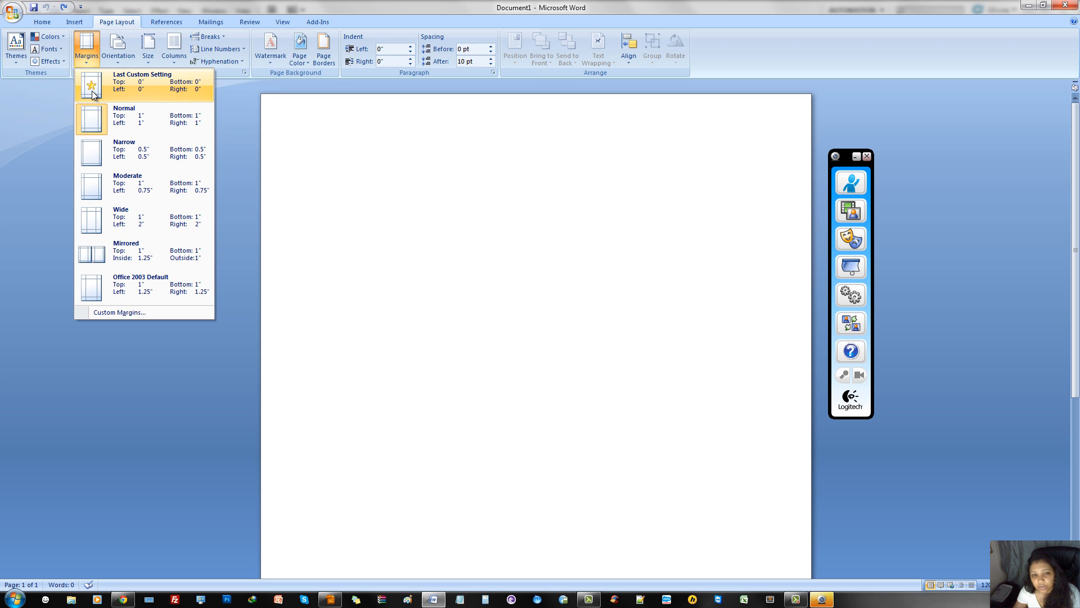
{"action": "mouse_move", "coordinate": [154, 134]}
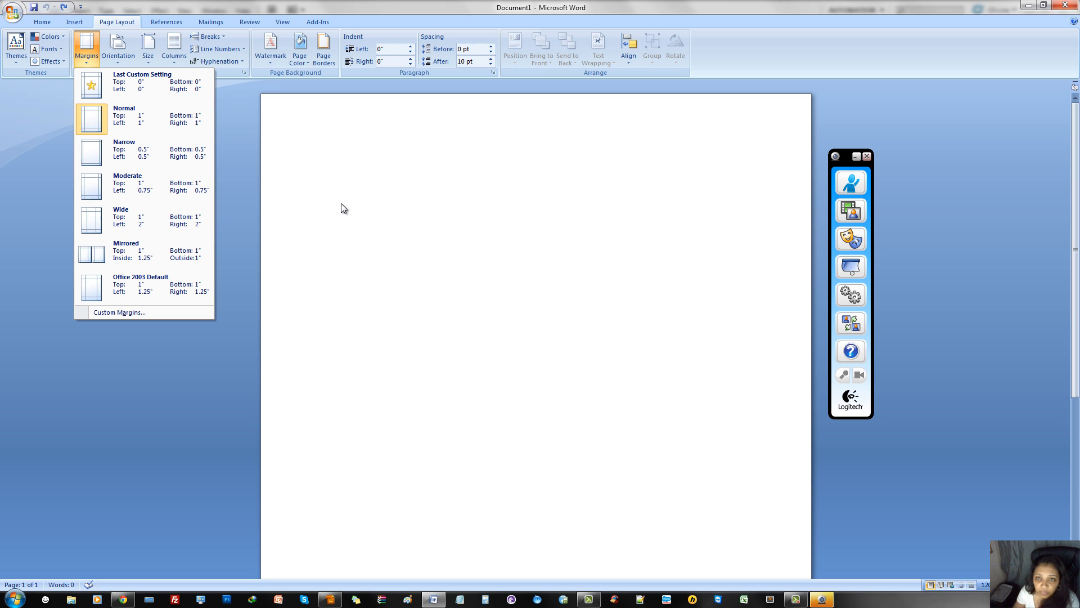
{"action": "mouse_move", "coordinate": [281, 159]}
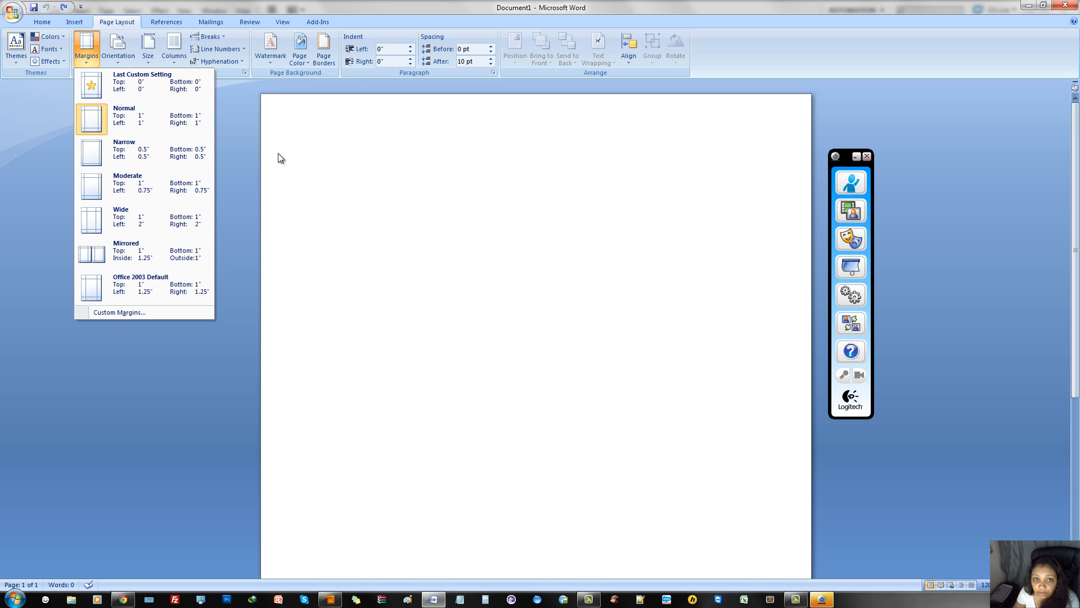
{"action": "mouse_move", "coordinate": [227, 54]}
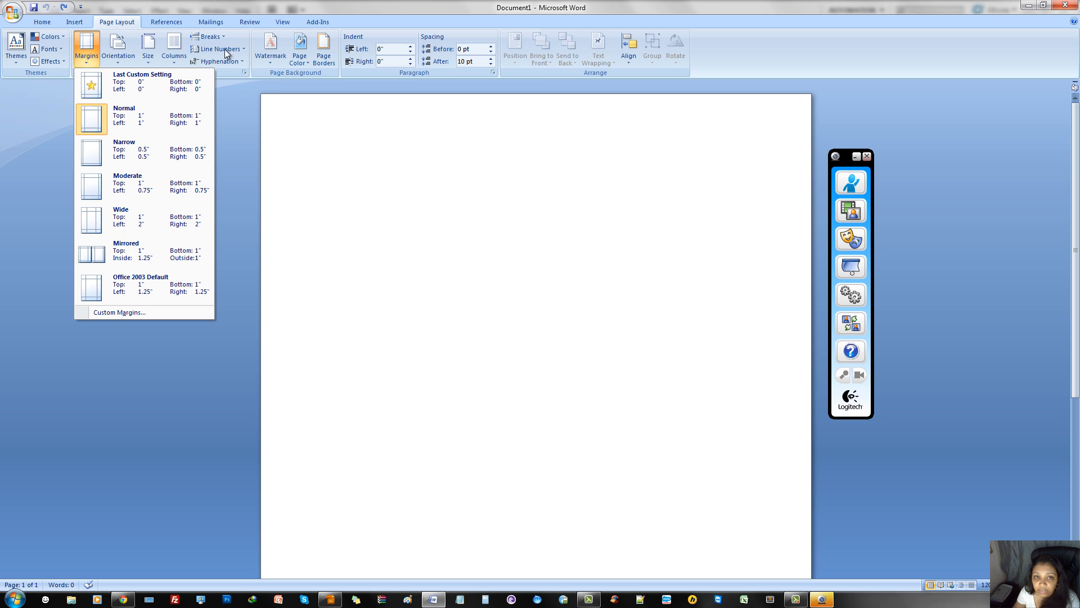
{"action": "mouse_move", "coordinate": [296, 117]}
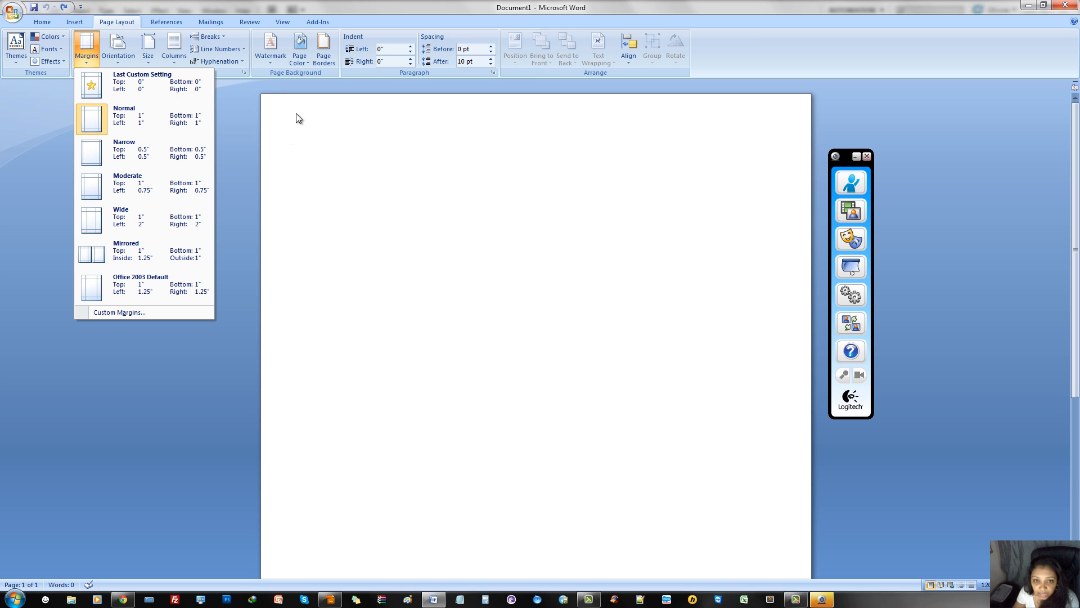
{"action": "mouse_move", "coordinate": [545, 465]}
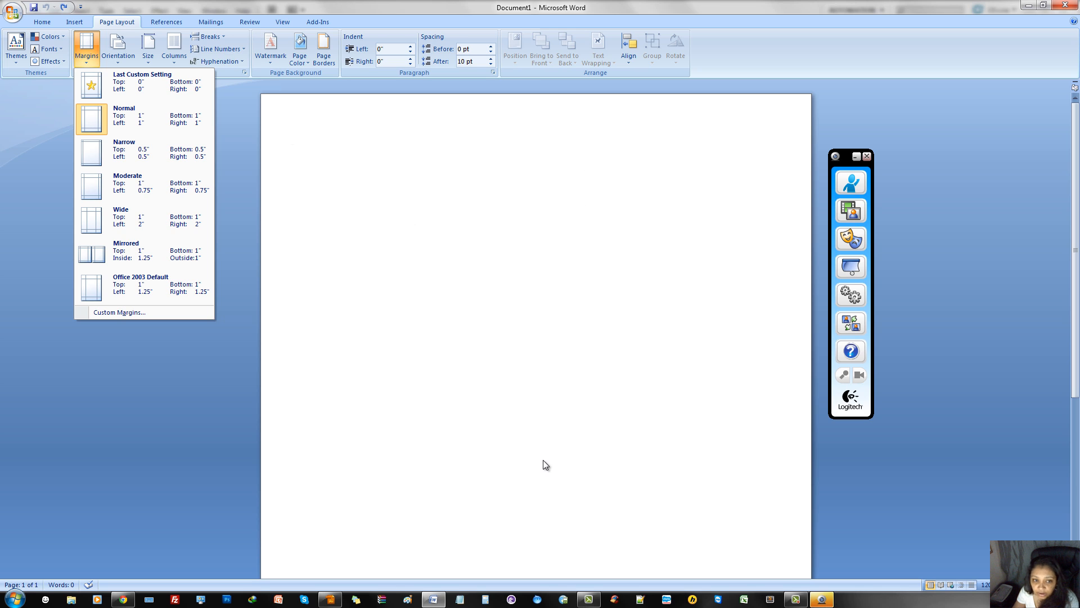
{"action": "mouse_move", "coordinate": [775, 139]}
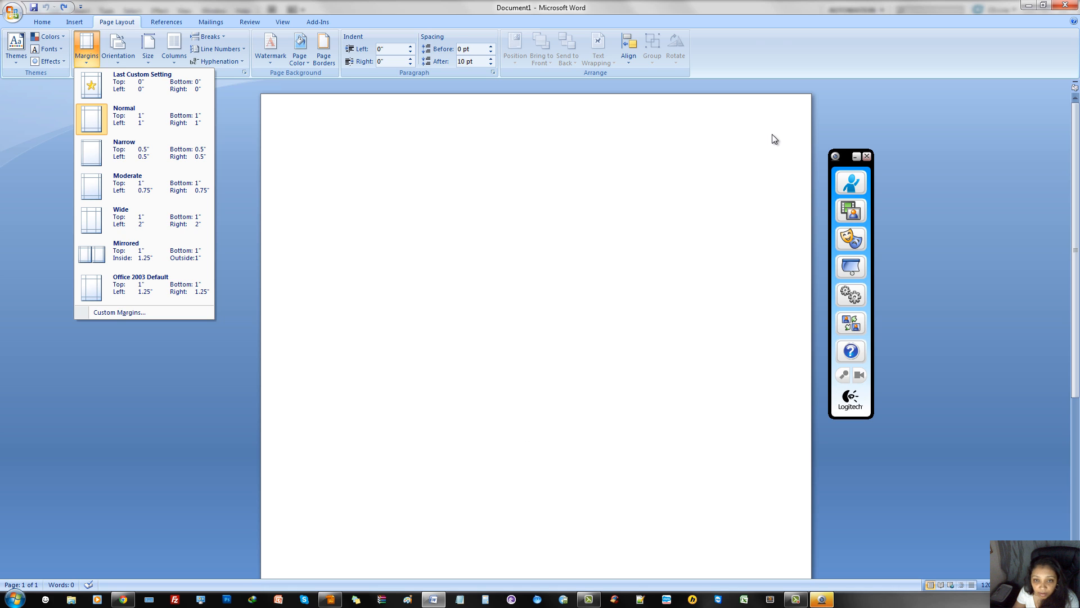
{"action": "mouse_move", "coordinate": [549, 191]}
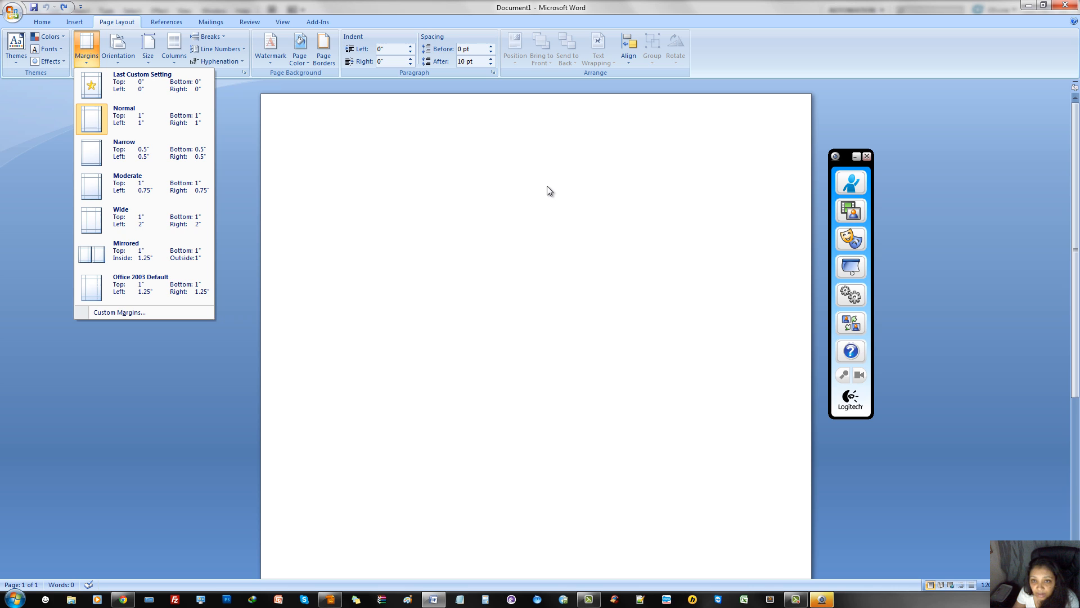
{"action": "mouse_move", "coordinate": [349, 425]}
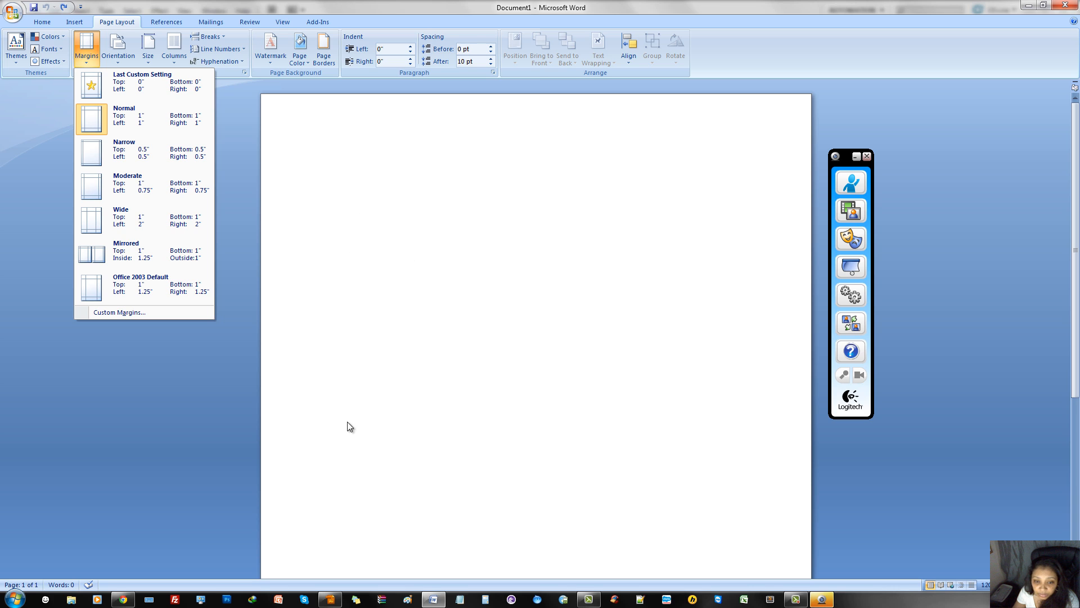
{"action": "mouse_move", "coordinate": [347, 384]}
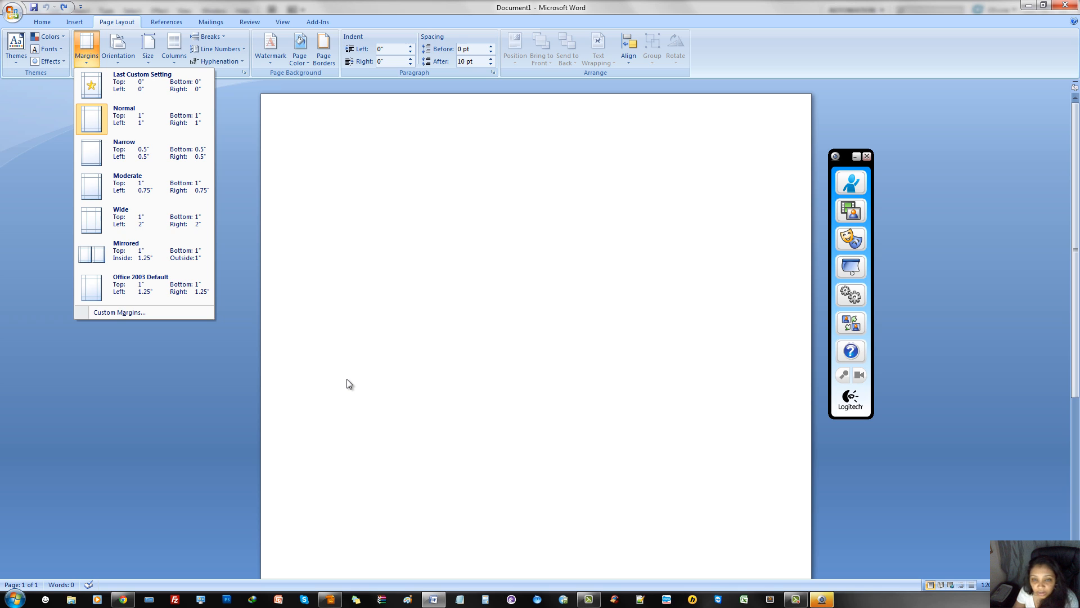
{"action": "mouse_move", "coordinate": [399, 390]}
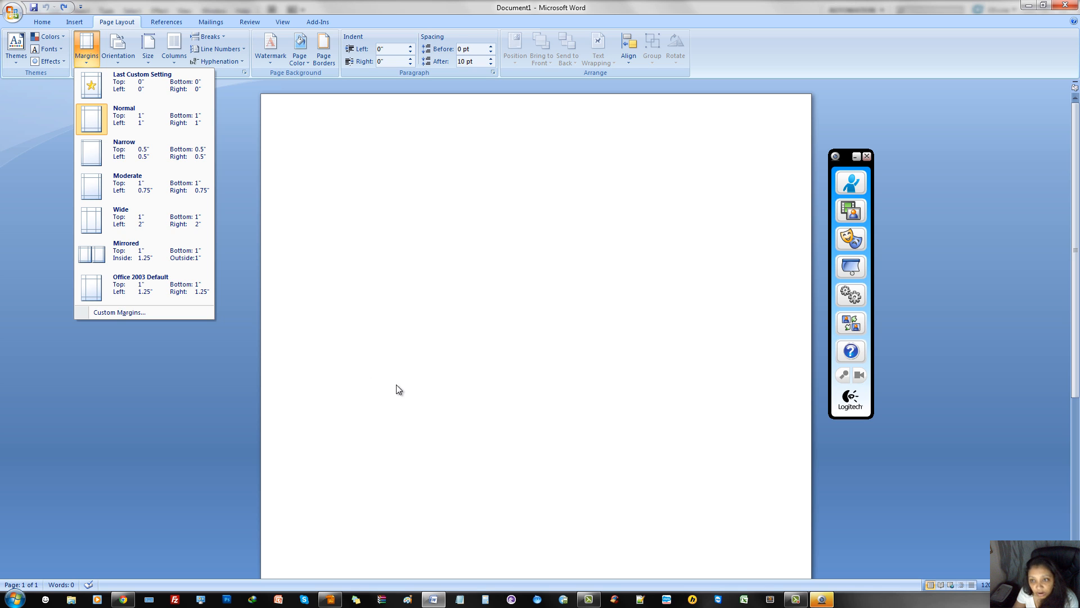
{"action": "mouse_move", "coordinate": [428, 405]}
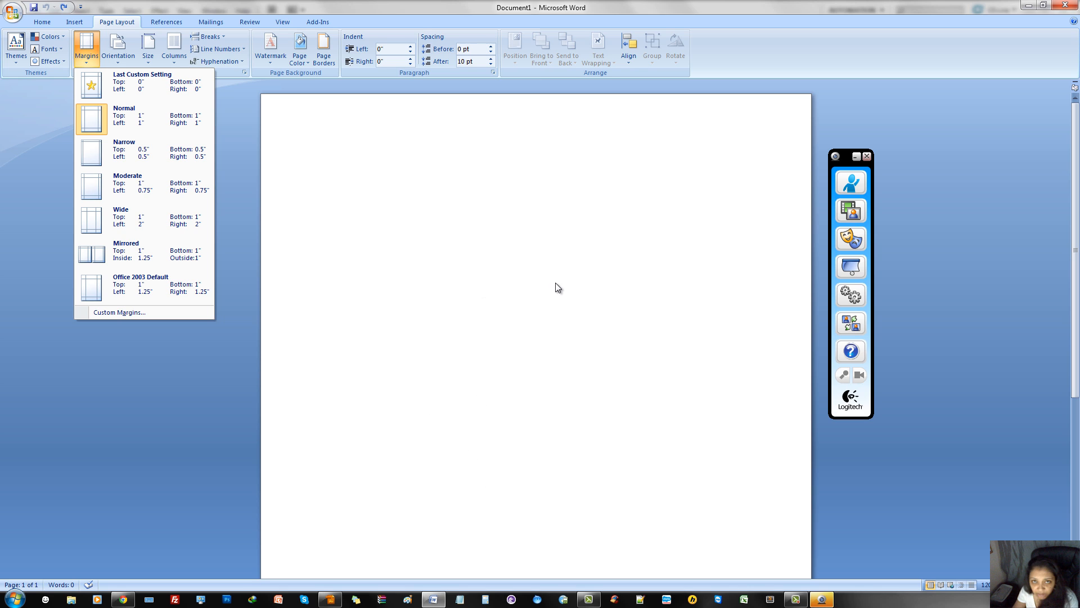
{"action": "mouse_move", "coordinate": [440, 434]}
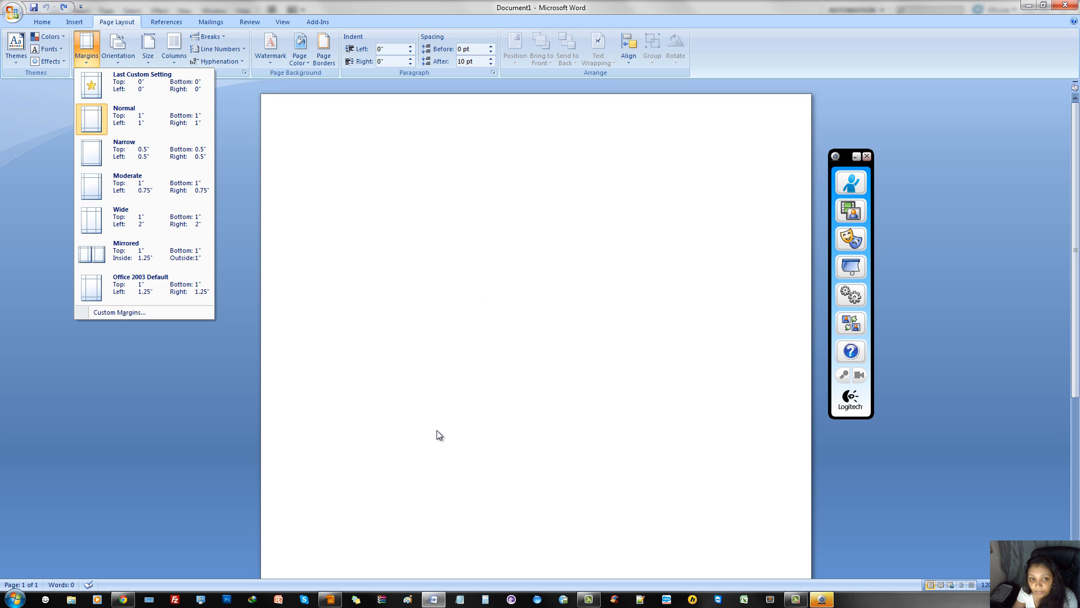
{"action": "mouse_move", "coordinate": [608, 345]}
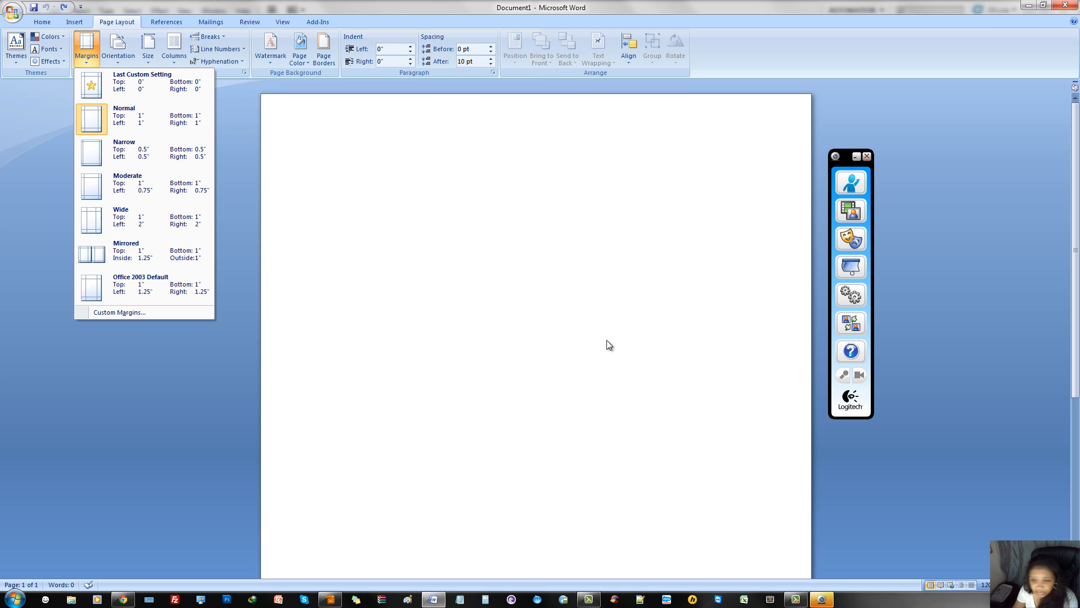
{"action": "mouse_move", "coordinate": [442, 382]}
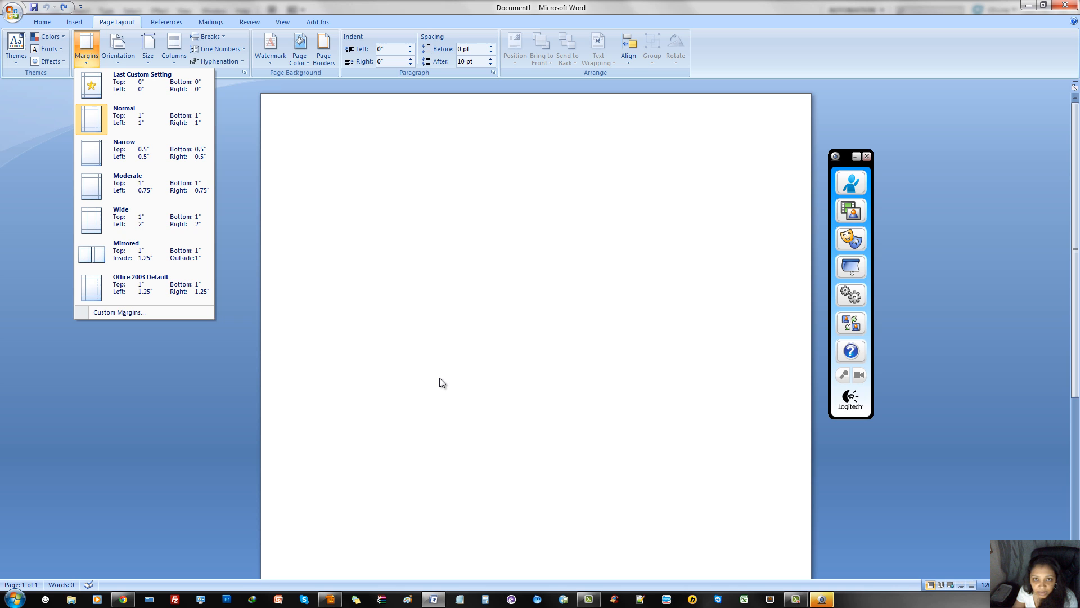
{"action": "mouse_move", "coordinate": [126, 118]}
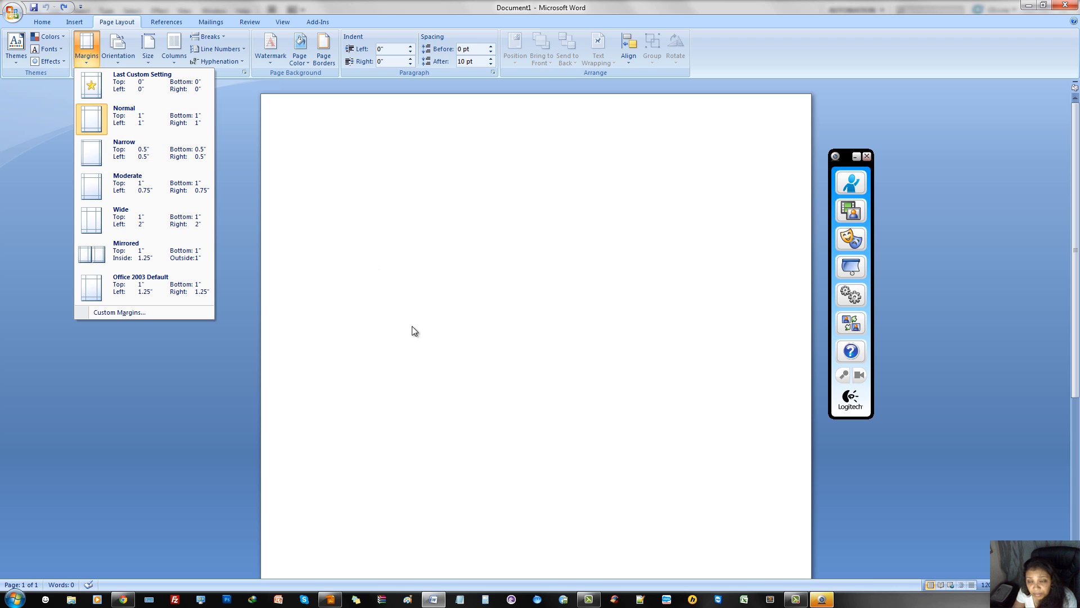
{"action": "mouse_move", "coordinate": [454, 143]}
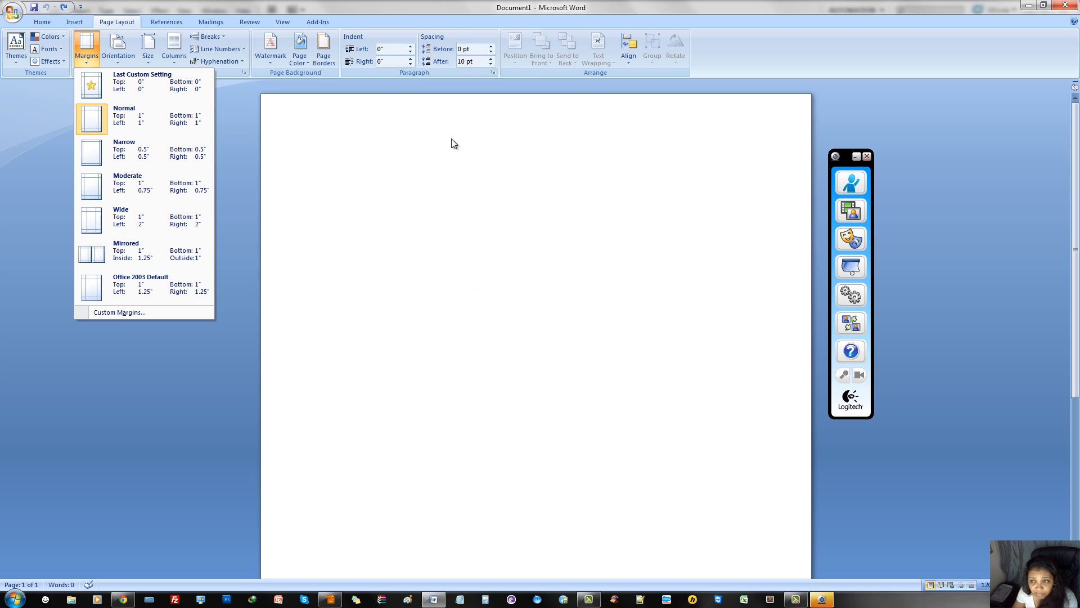
{"action": "mouse_move", "coordinate": [581, 177]}
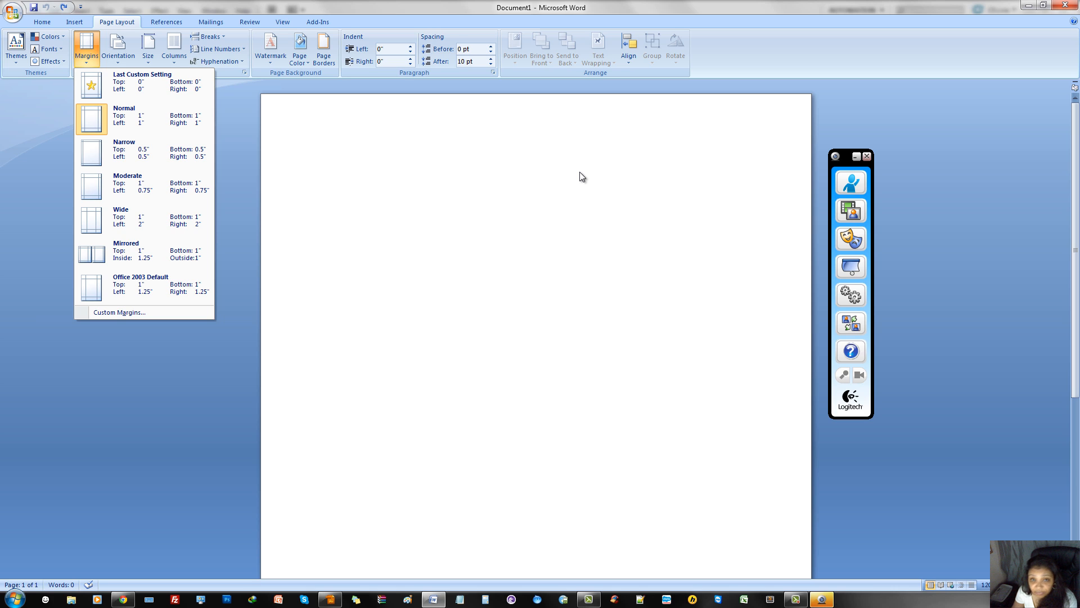
{"action": "mouse_move", "coordinate": [575, 174]}
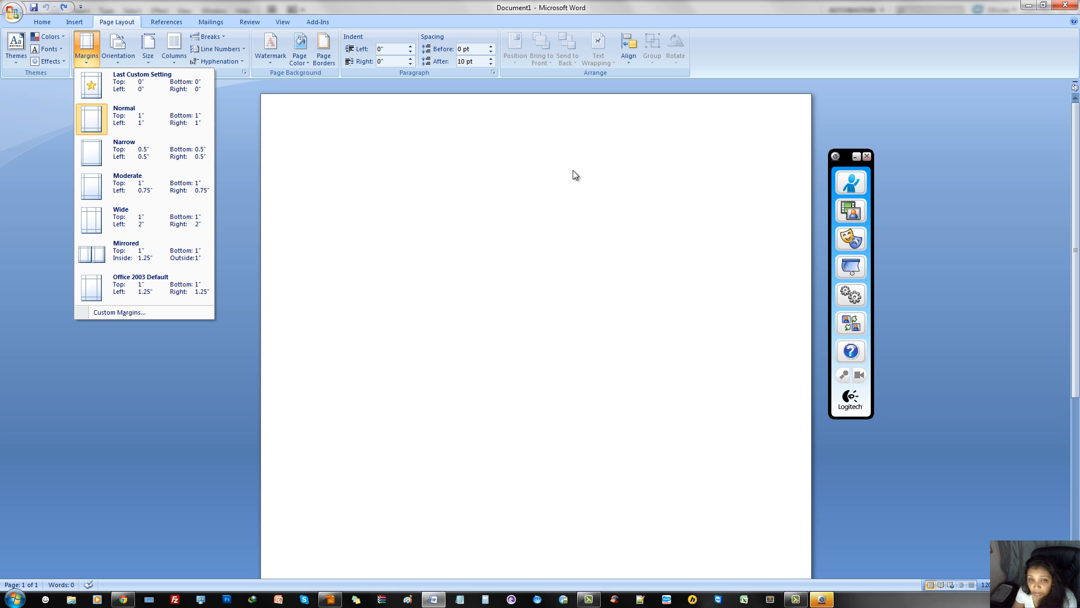
{"action": "mouse_move", "coordinate": [498, 200]}
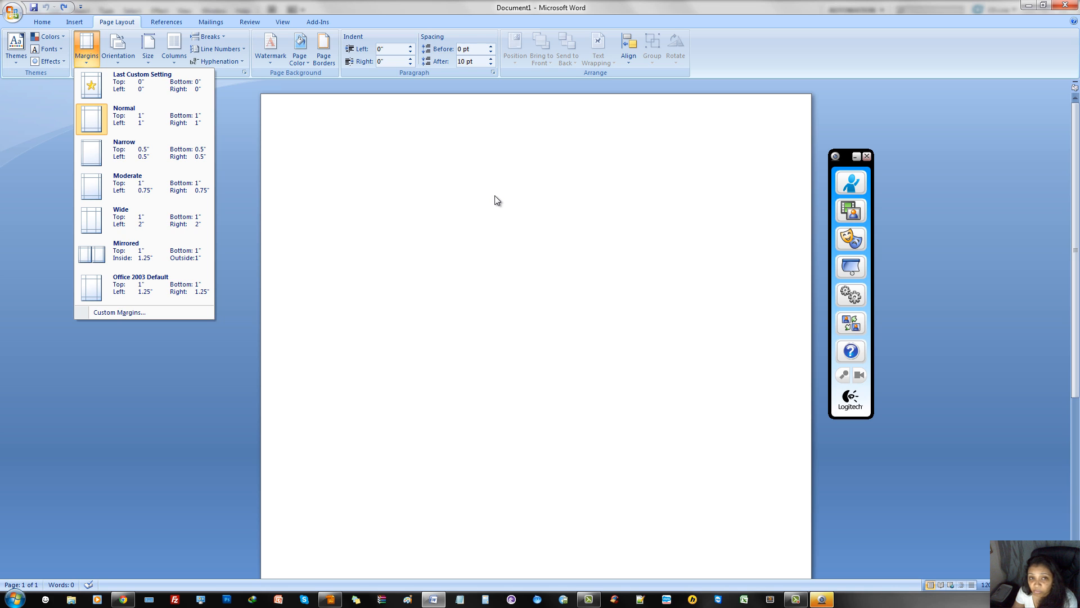
{"action": "mouse_move", "coordinate": [386, 208]}
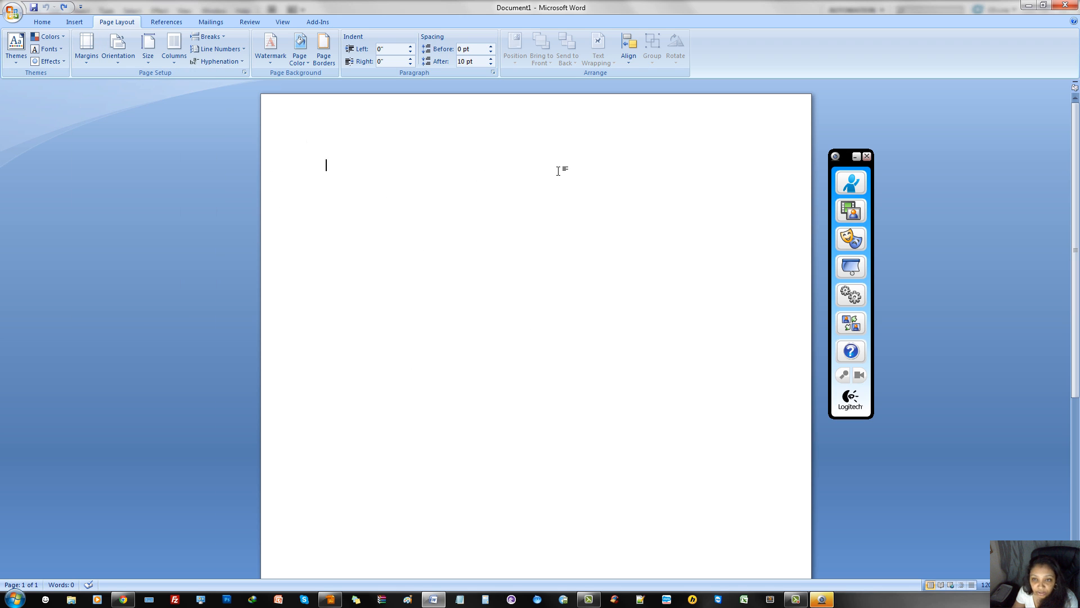
{"action": "mouse_move", "coordinate": [431, 145]}
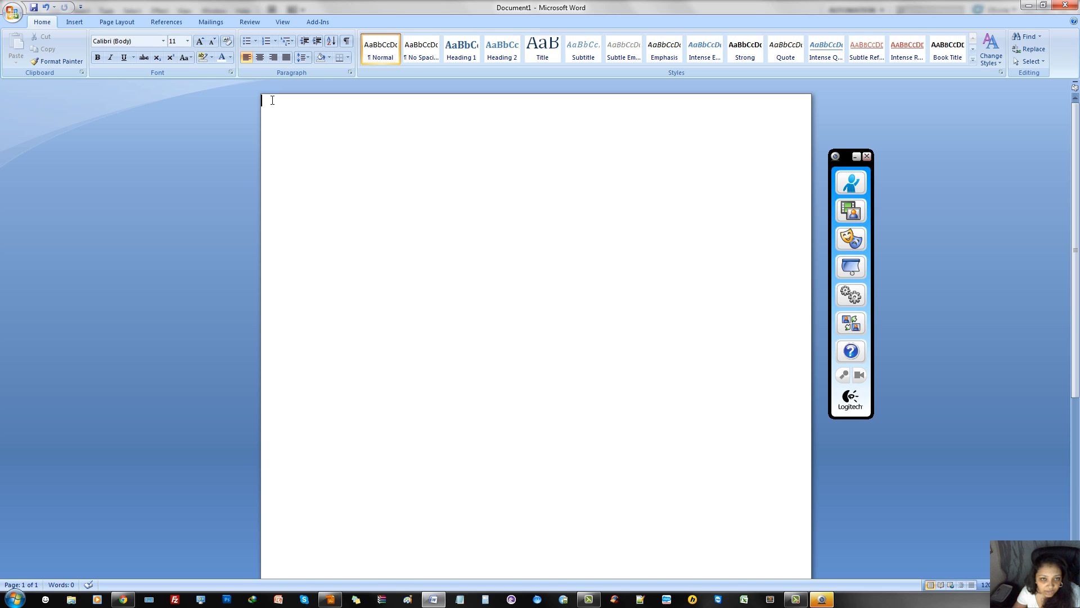
Set zero page margins and no spacing after paragraphs from Page Layout.
{"action": "left_click", "coordinate": [247, 57]}
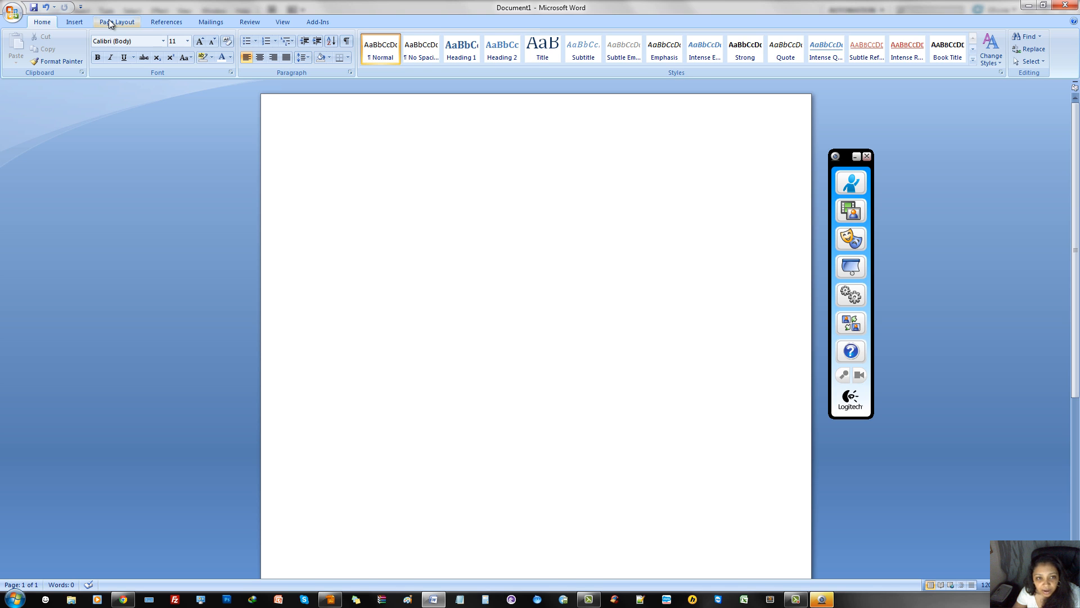
{"action": "left_click", "coordinate": [261, 101]}
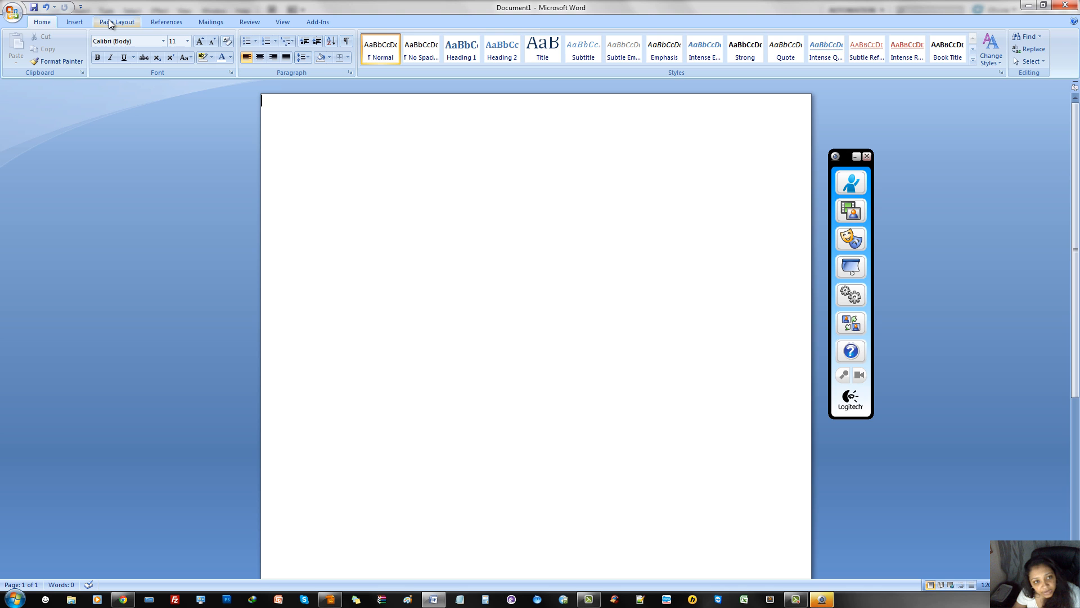
{"action": "left_click", "coordinate": [116, 22]}
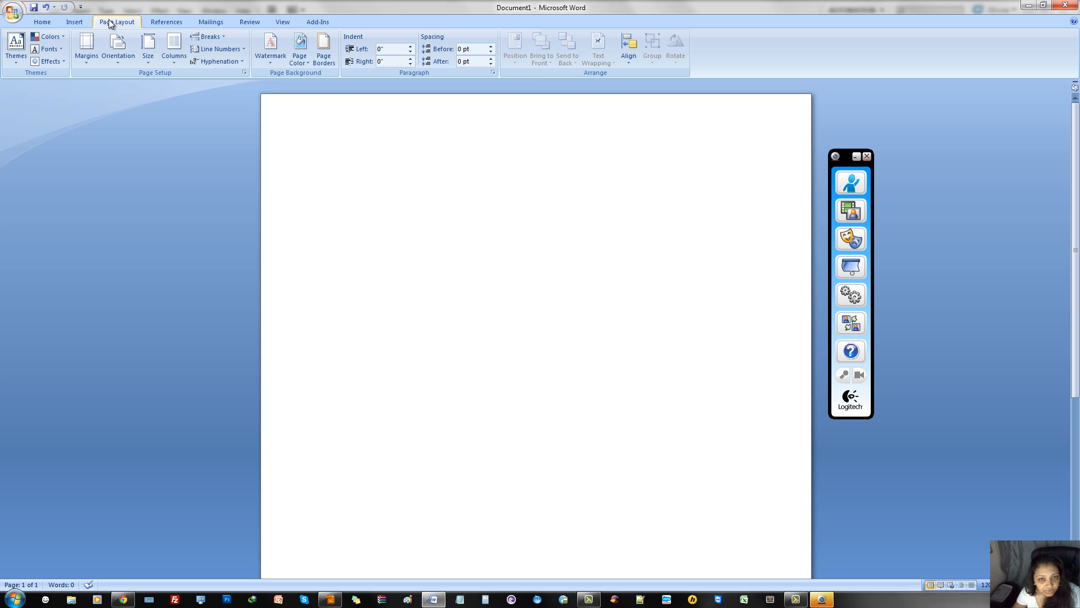
{"action": "left_click", "coordinate": [263, 100]}
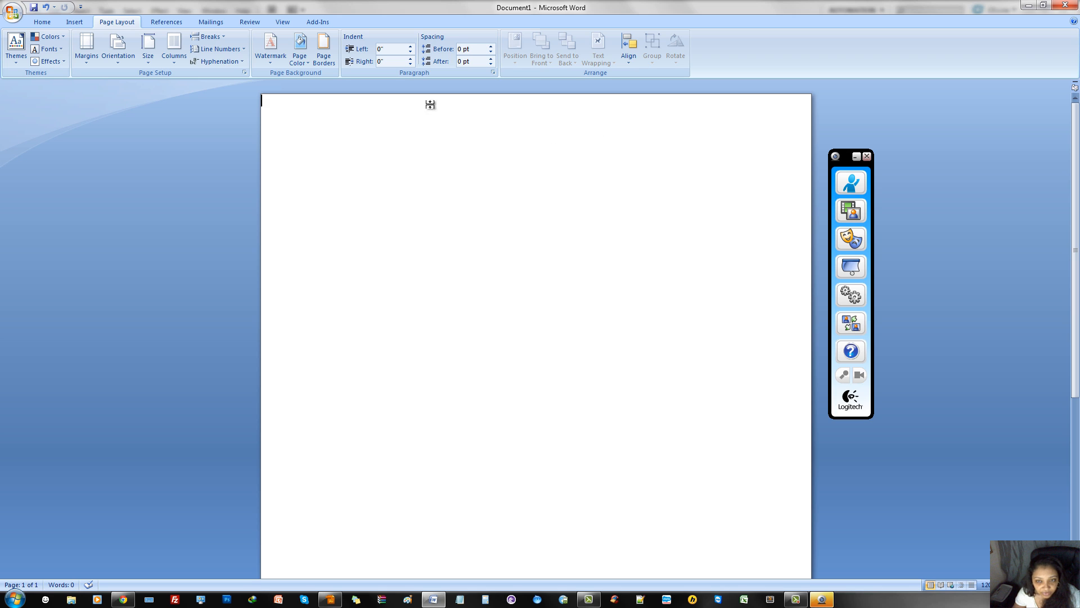
{"action": "mouse_move", "coordinate": [244, 96]}
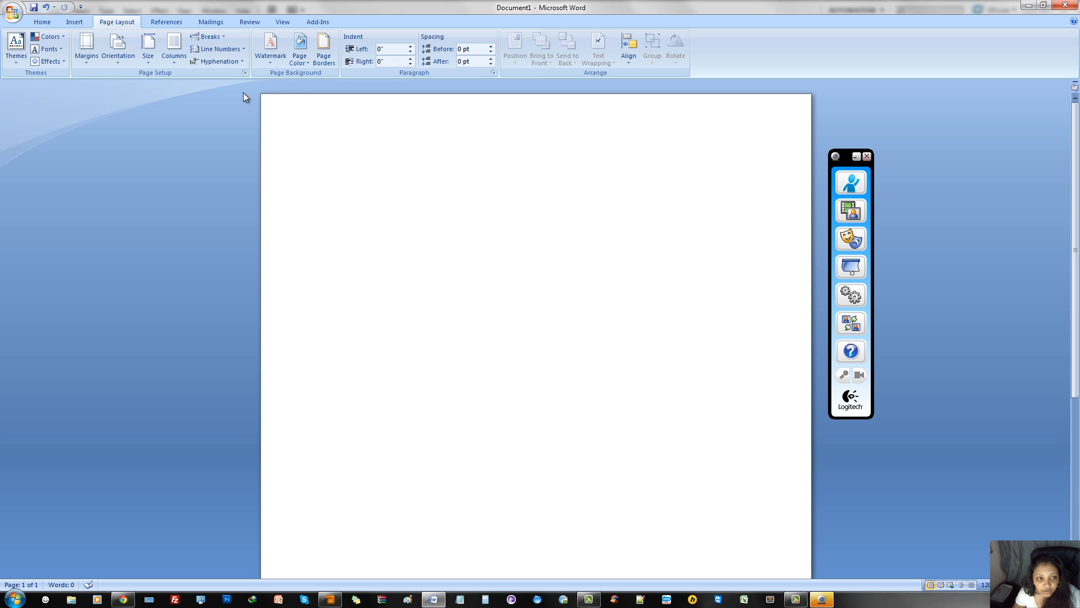
{"action": "mouse_move", "coordinate": [558, 150]}
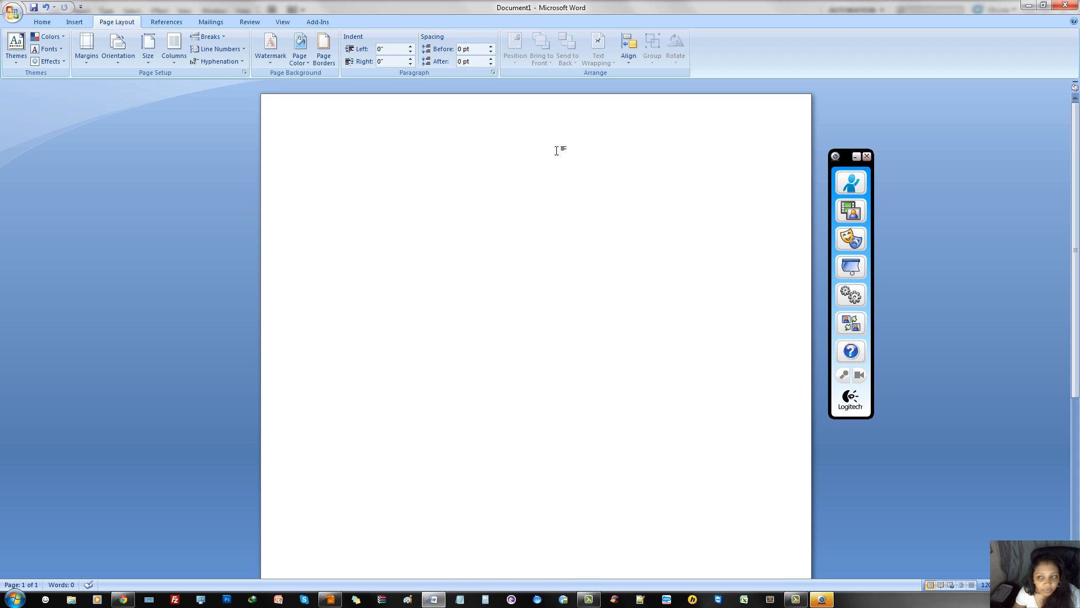
Insert the FASHIONBYTES banner picture spanning the top of the page and click below it.
{"action": "left_click", "coordinate": [75, 21]}
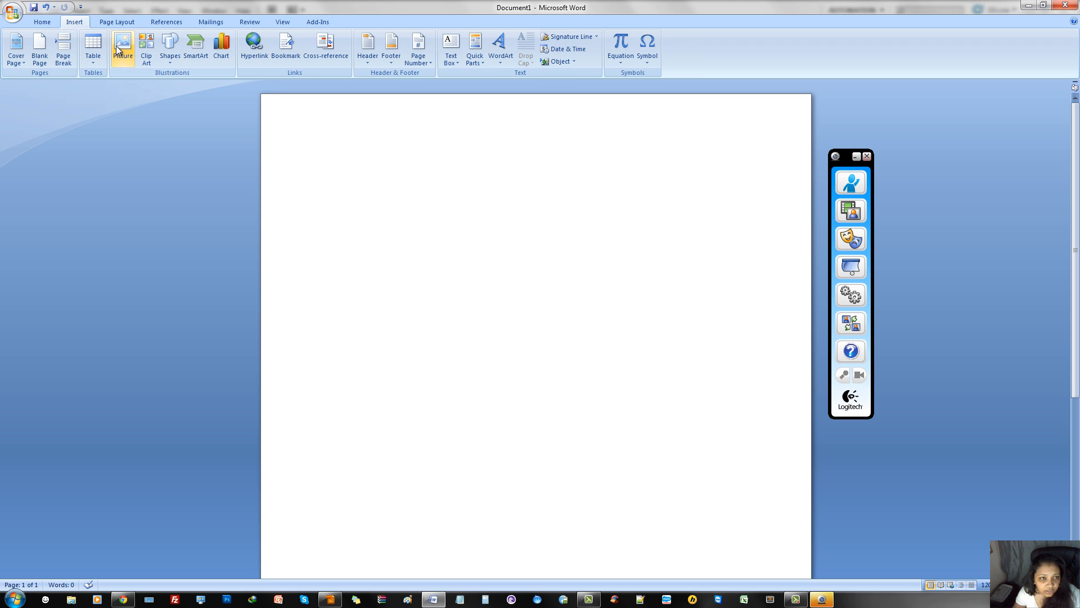
{"action": "left_click", "coordinate": [122, 43]}
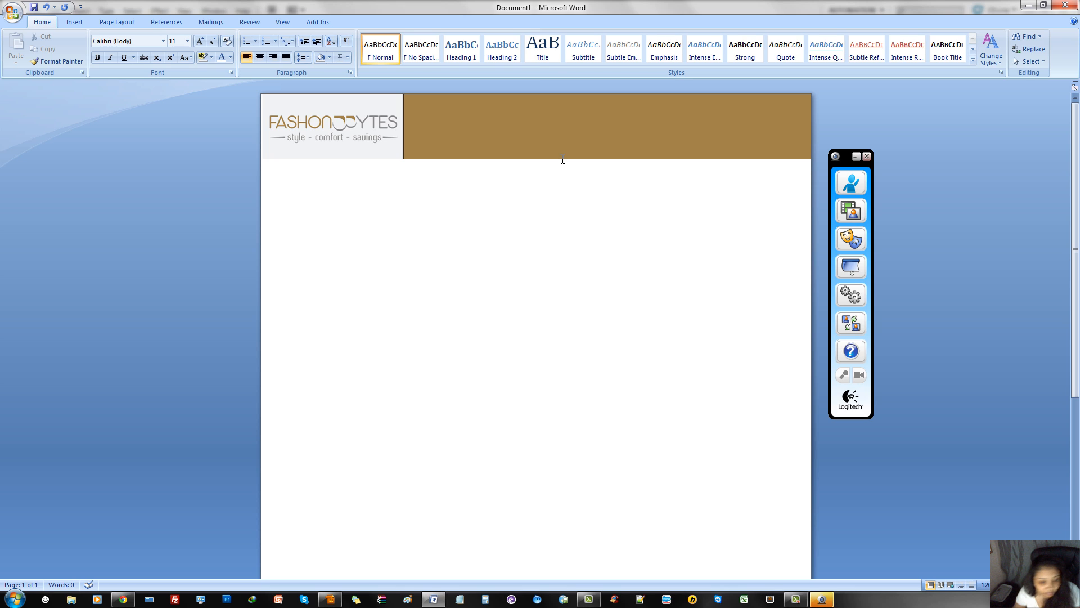
{"action": "left_click", "coordinate": [262, 180]}
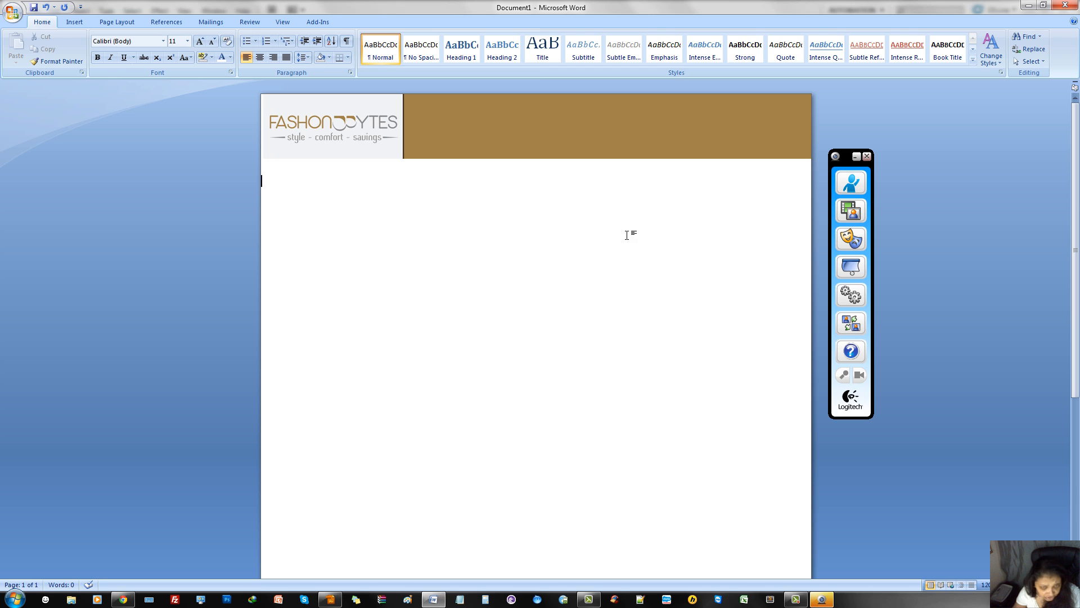
{"action": "mouse_move", "coordinate": [698, 100]}
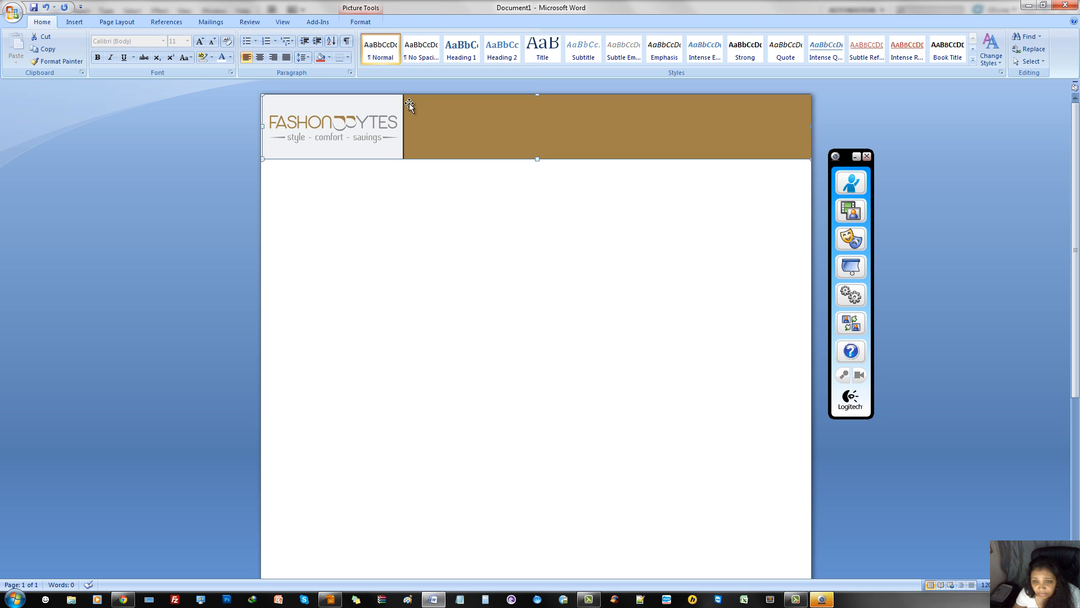
{"action": "mouse_move", "coordinate": [653, 120]}
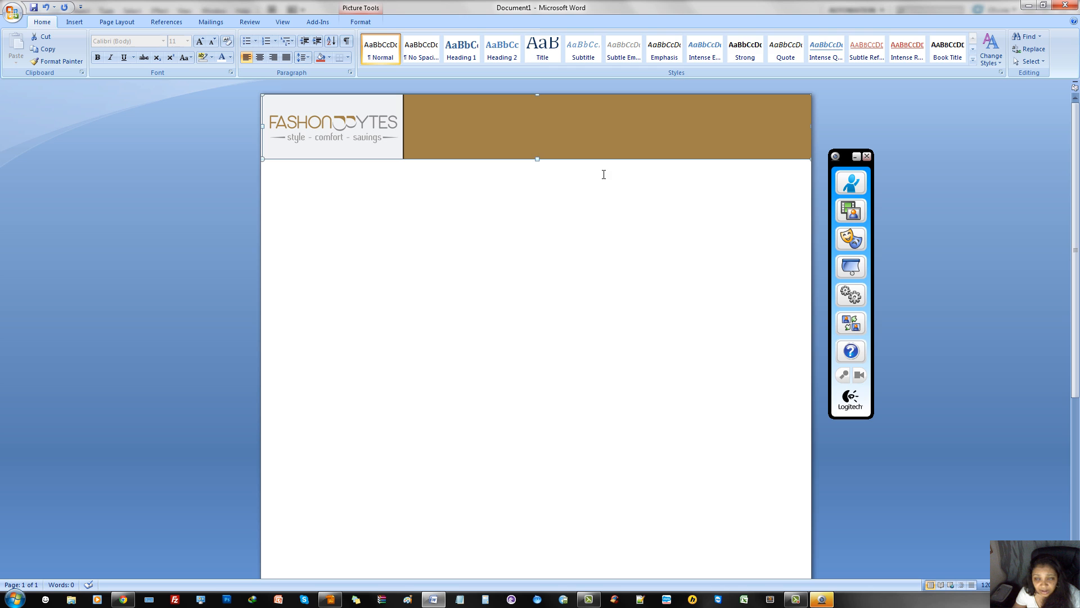
{"action": "mouse_move", "coordinate": [570, 173]}
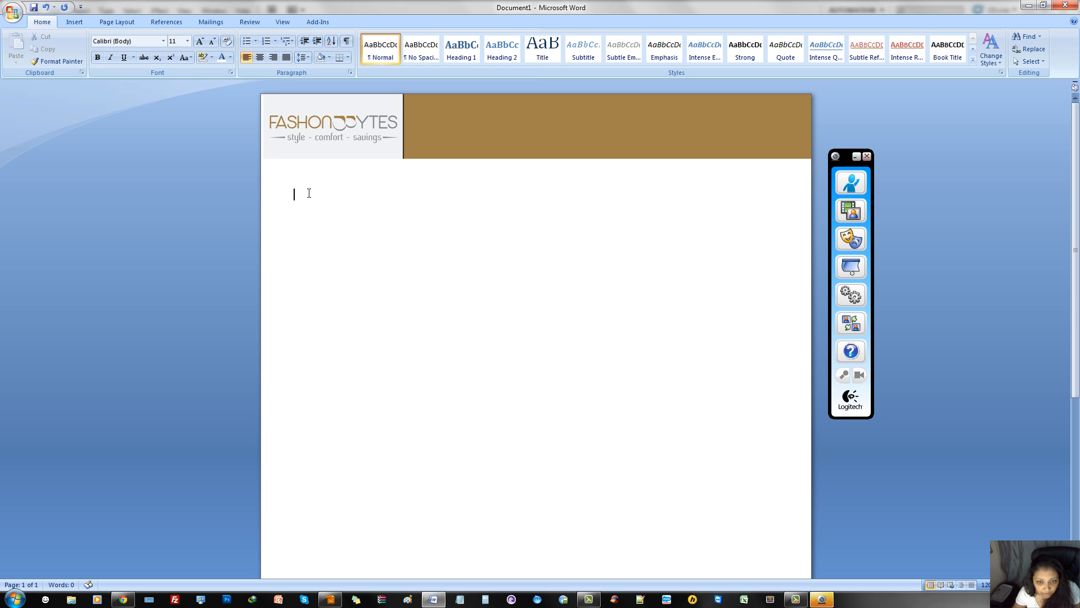
{"action": "mouse_move", "coordinate": [387, 216]}
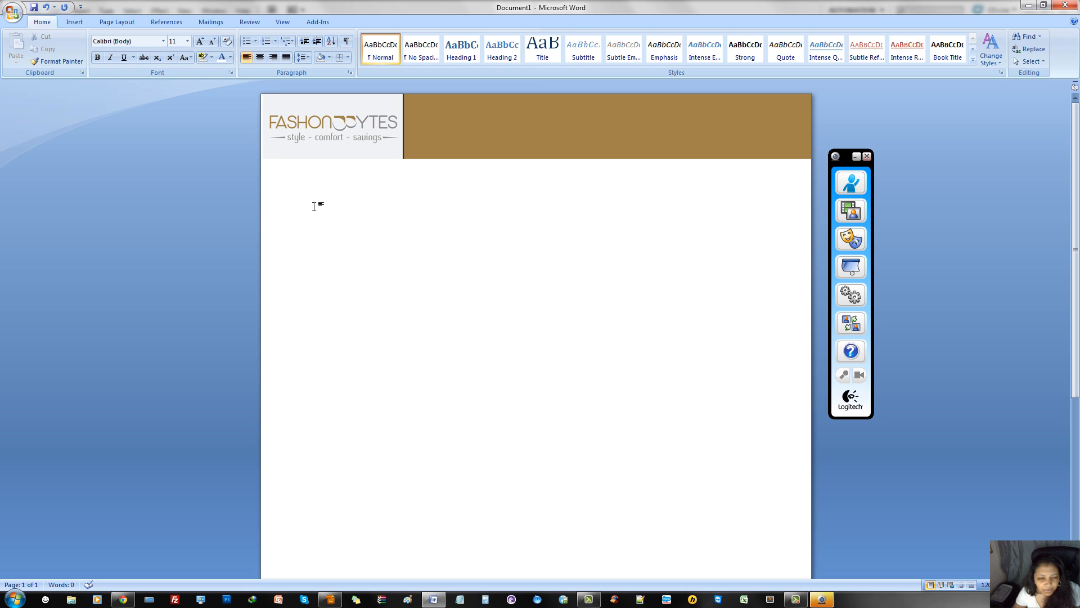
{"action": "mouse_move", "coordinate": [277, 197]}
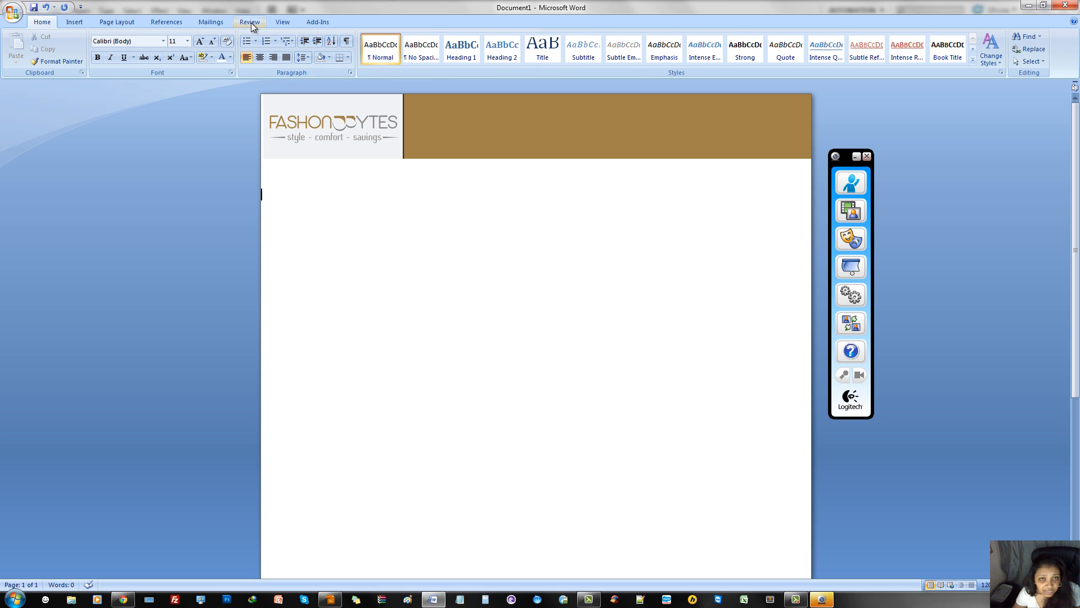
Show the Restrict Formatting and Editing pane and select the area below the banner.
{"action": "left_click", "coordinate": [250, 22]}
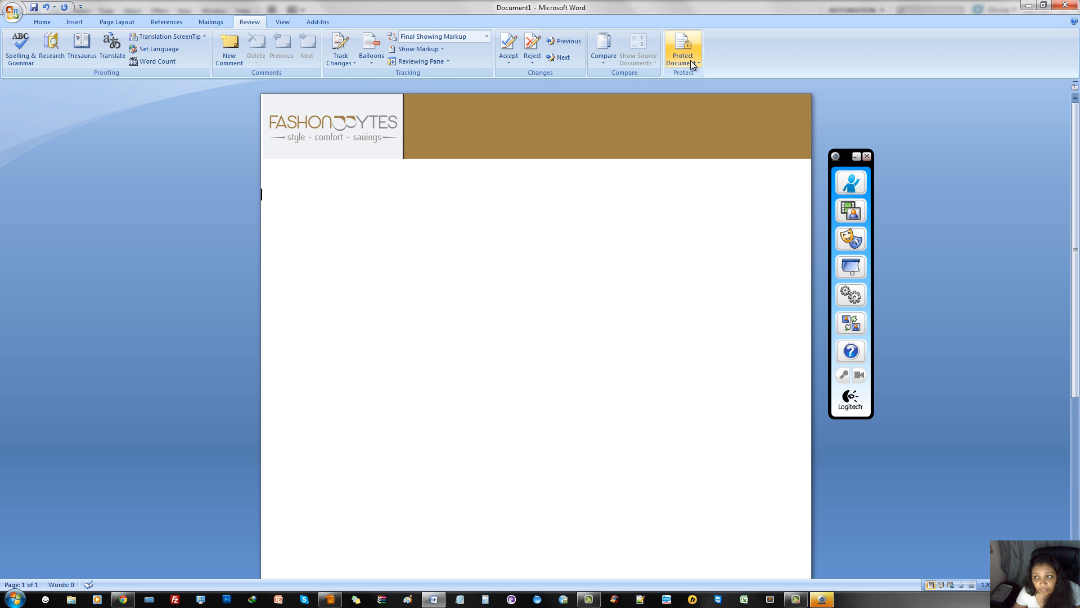
{"action": "left_click", "coordinate": [682, 49]}
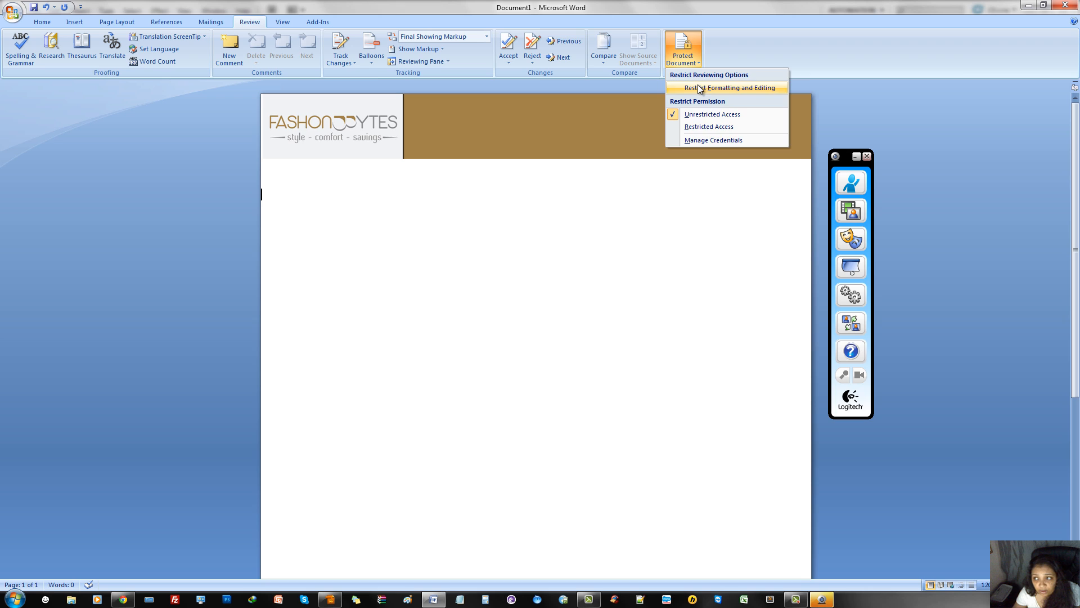
{"action": "left_click", "coordinate": [723, 88]}
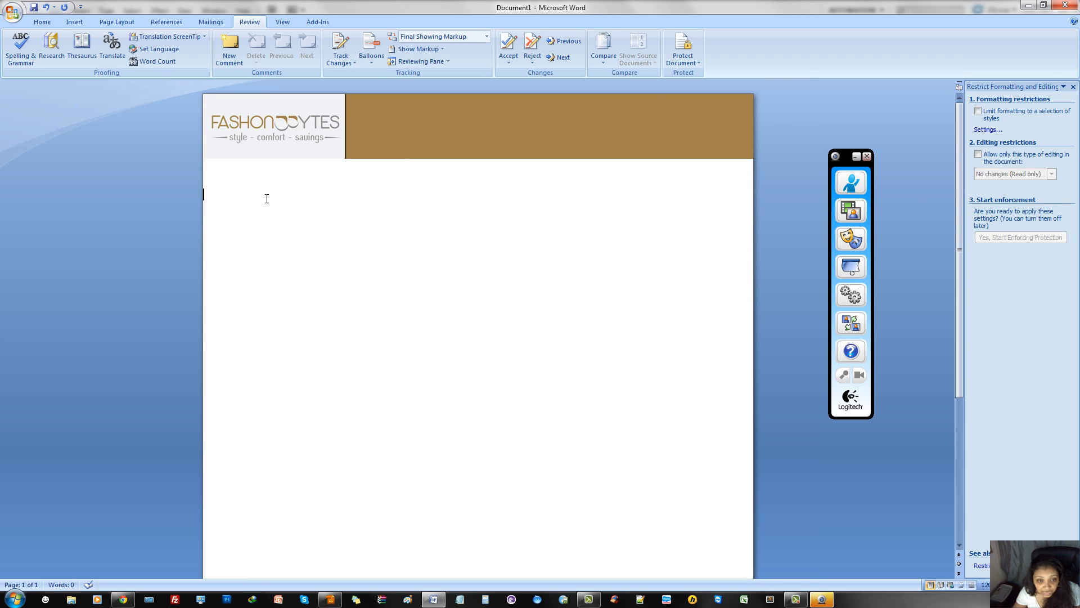
{"action": "left_click", "coordinate": [275, 195]}
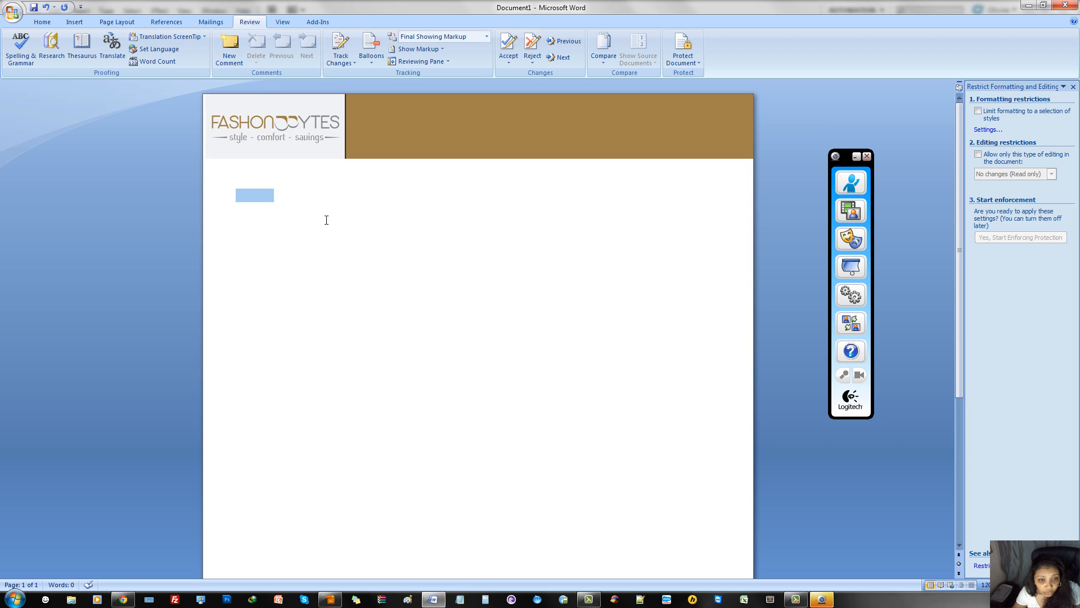
{"action": "mouse_move", "coordinate": [261, 200]}
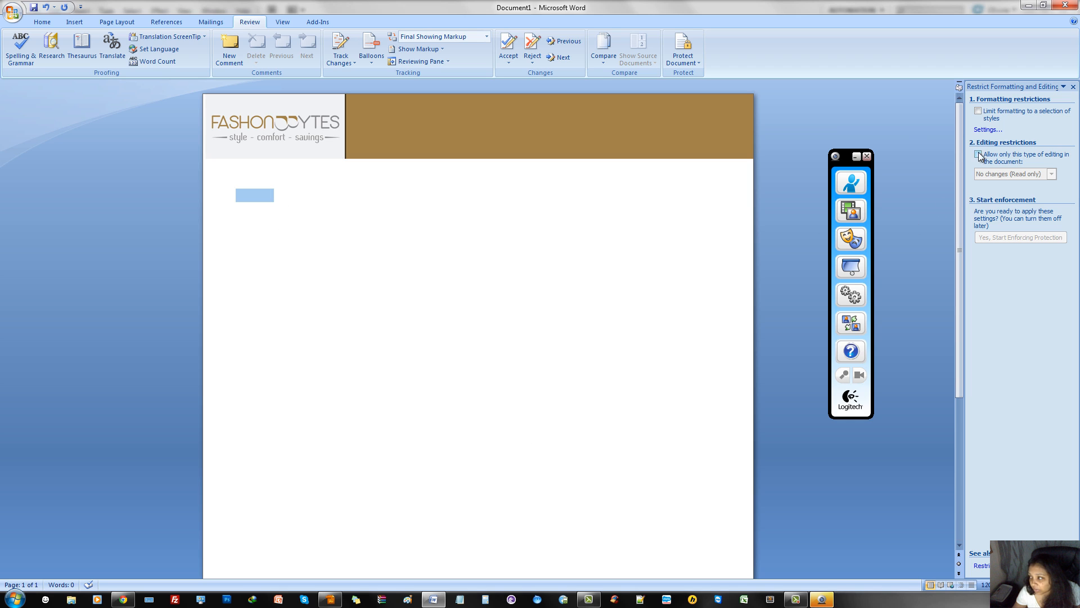
Try a Comments-only restriction with an Everyone exception, then switch it off and remove exceptions.
{"action": "left_click", "coordinate": [976, 155]}
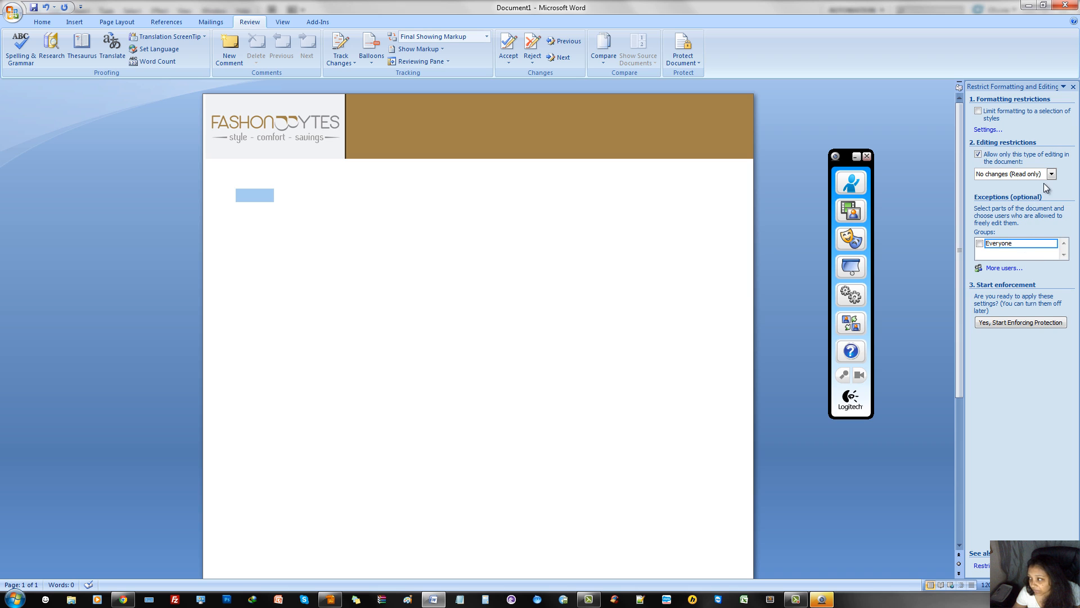
{"action": "left_click", "coordinate": [1070, 173]}
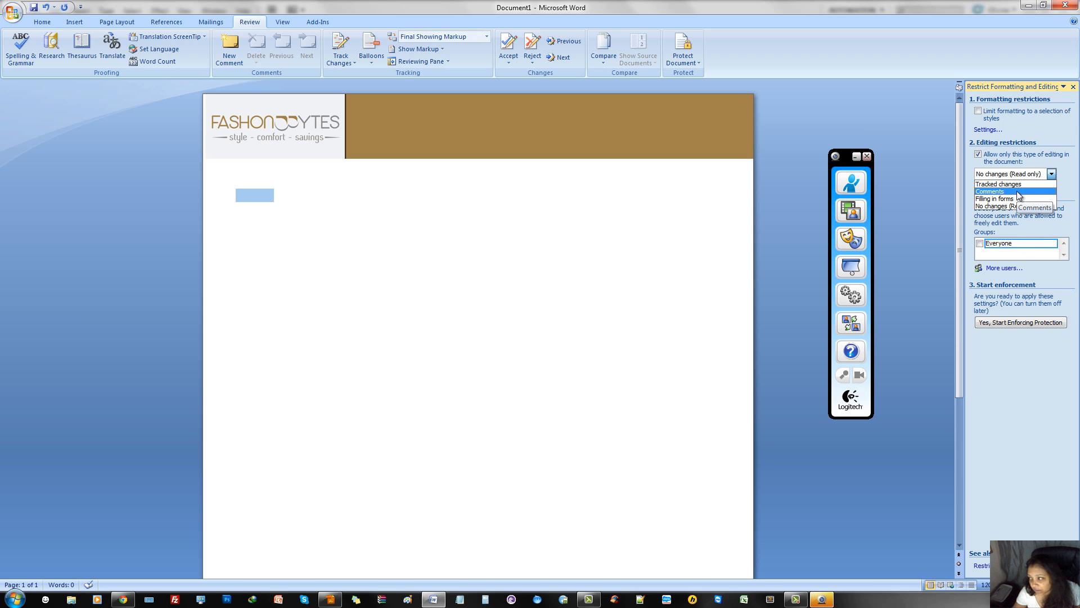
{"action": "left_click", "coordinate": [990, 191]}
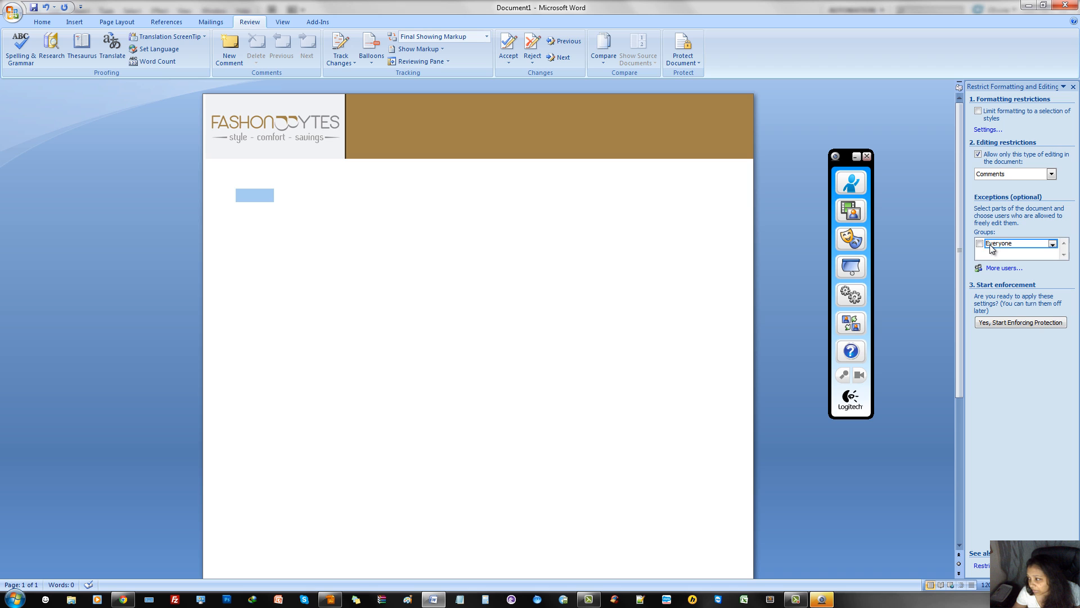
{"action": "left_click", "coordinate": [1052, 243]}
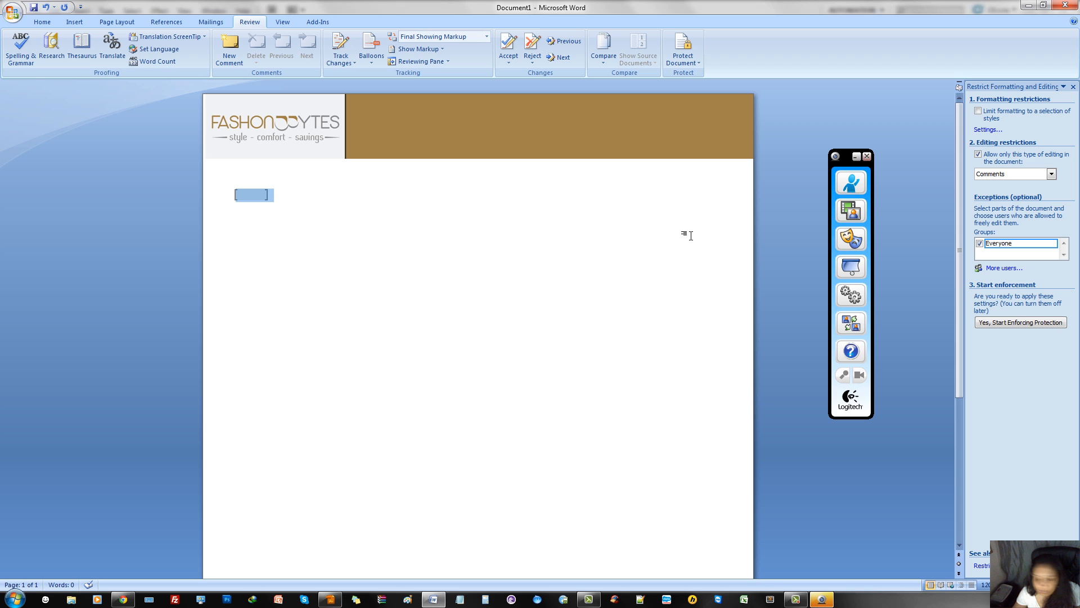
{"action": "left_click", "coordinate": [978, 155]}
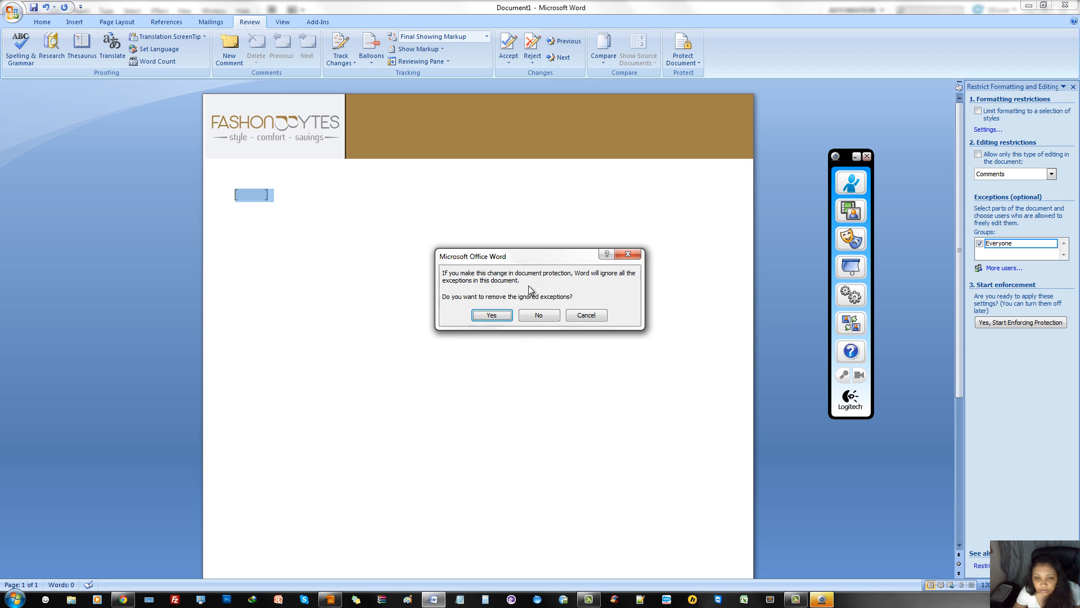
{"action": "left_click", "coordinate": [491, 315]}
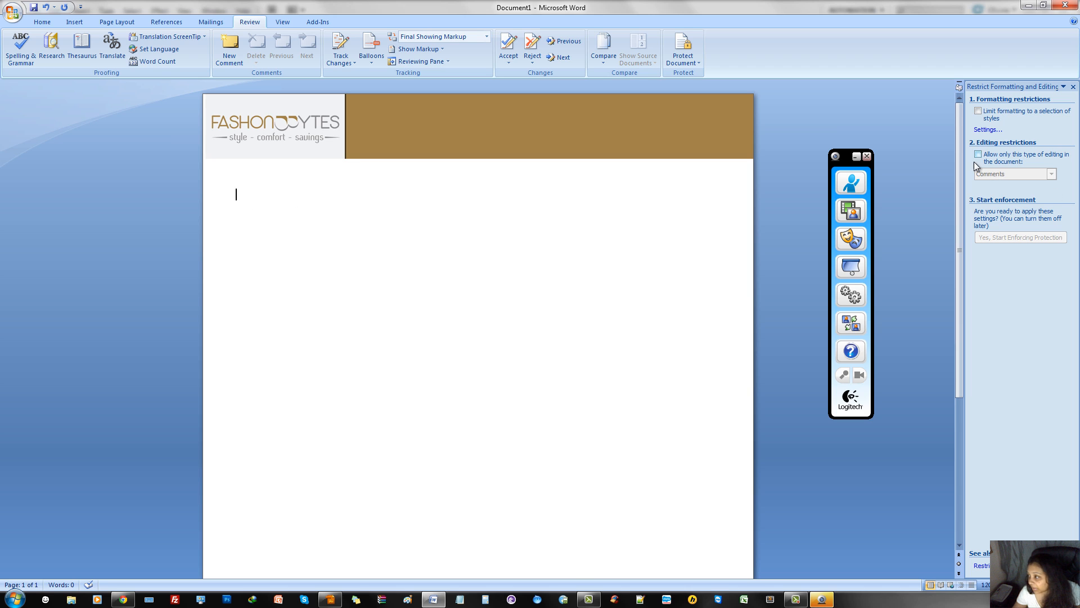
Re-enable Comments-only with Everyone editing below the banner and enforce protection with a password.
{"action": "left_click", "coordinate": [977, 154]}
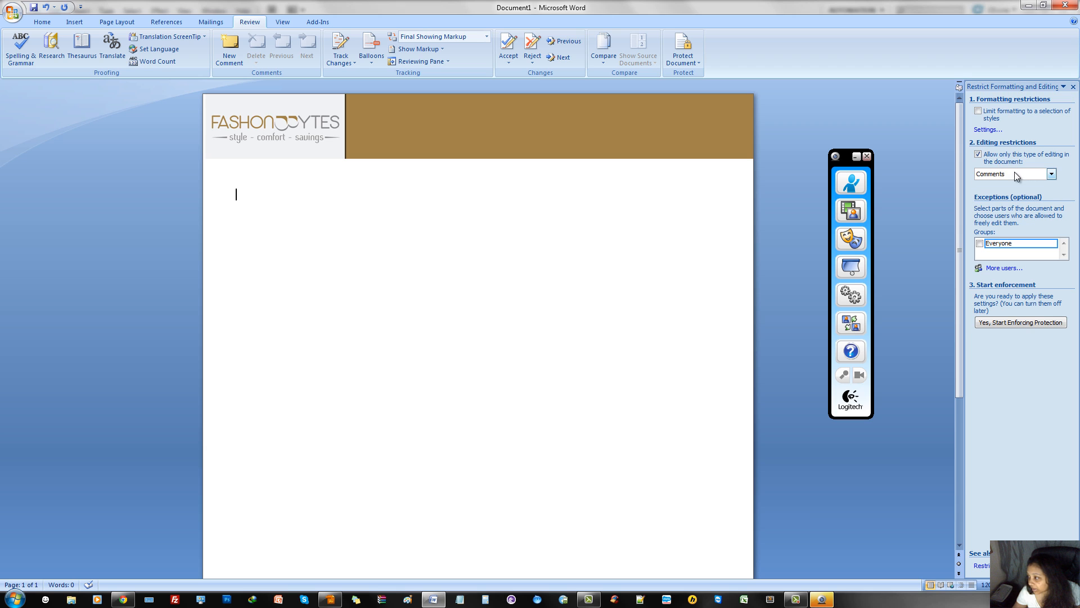
{"action": "left_click", "coordinate": [979, 243]}
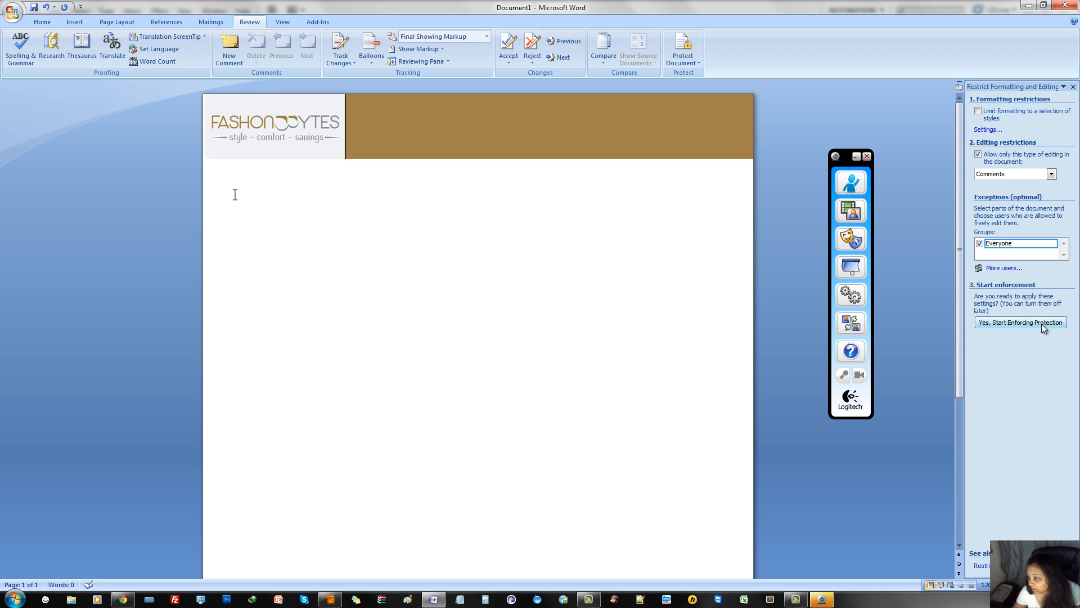
{"action": "left_click", "coordinate": [1021, 322]}
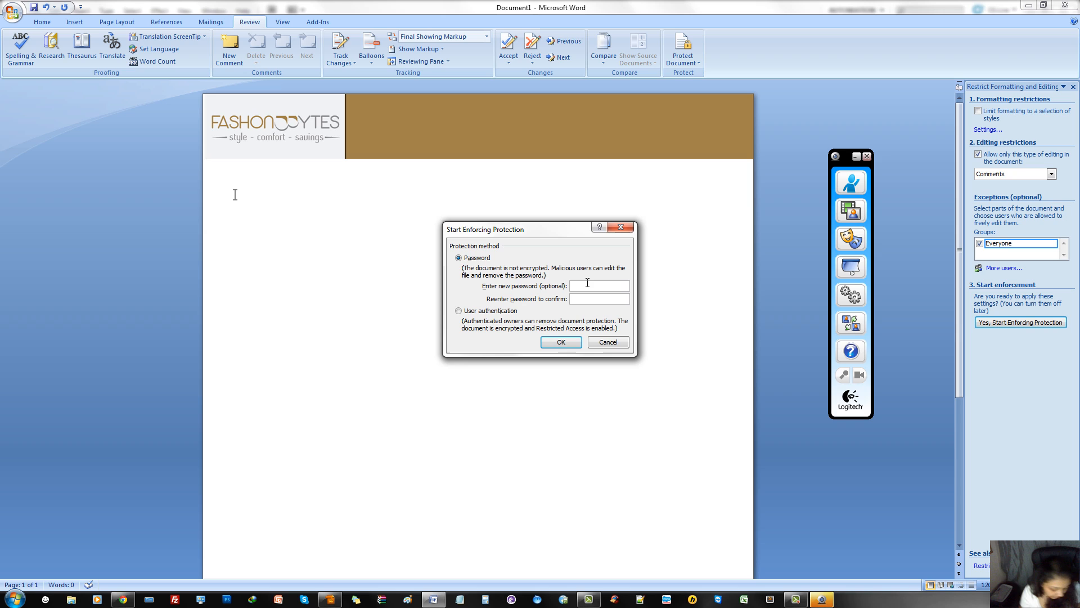
{"action": "type", "text": "••••"}
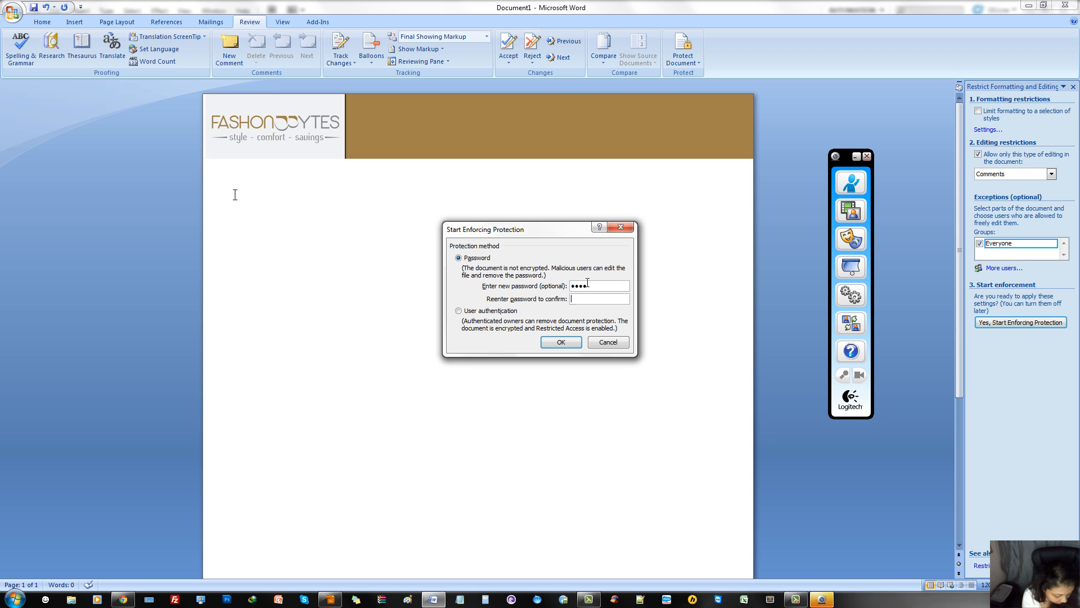
{"action": "type", "text": "••••"}
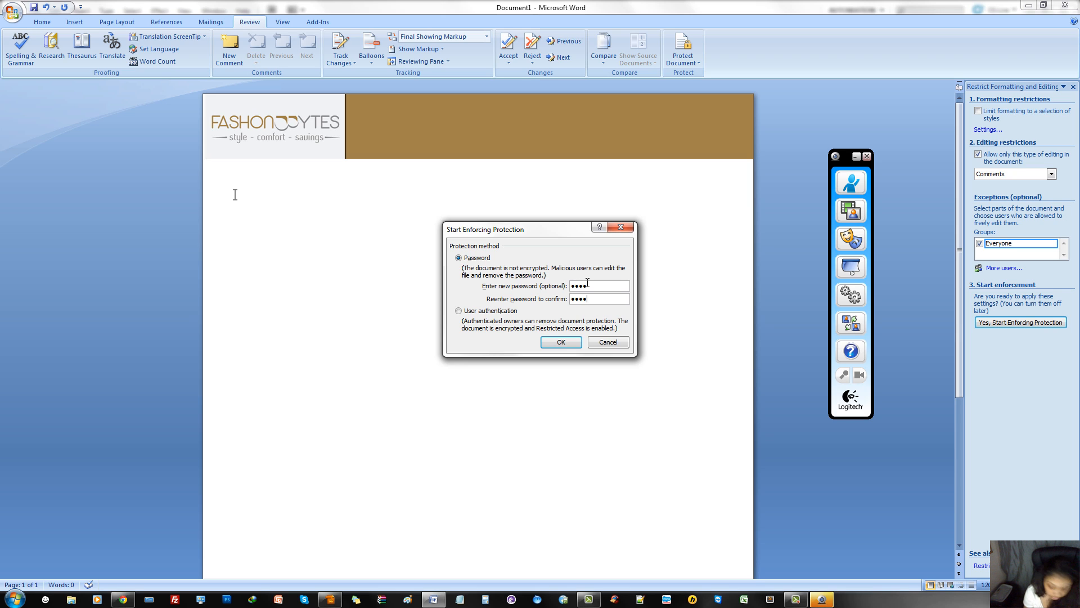
{"action": "left_click", "coordinate": [561, 342]}
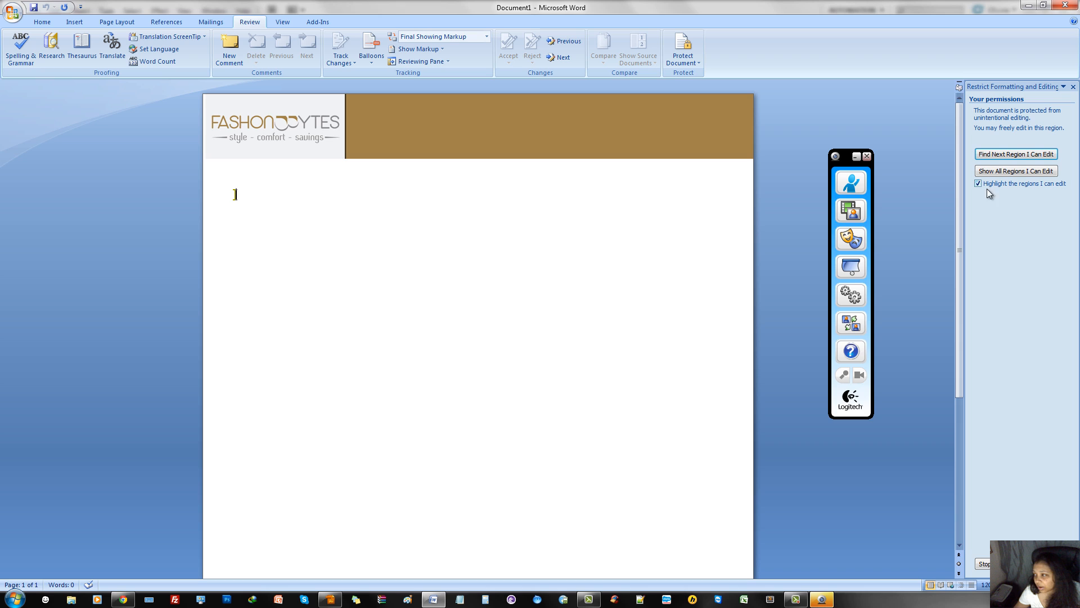
Type test text in the editable region, toggle region highlighting, and clear the text.
{"action": "left_click", "coordinate": [978, 183]}
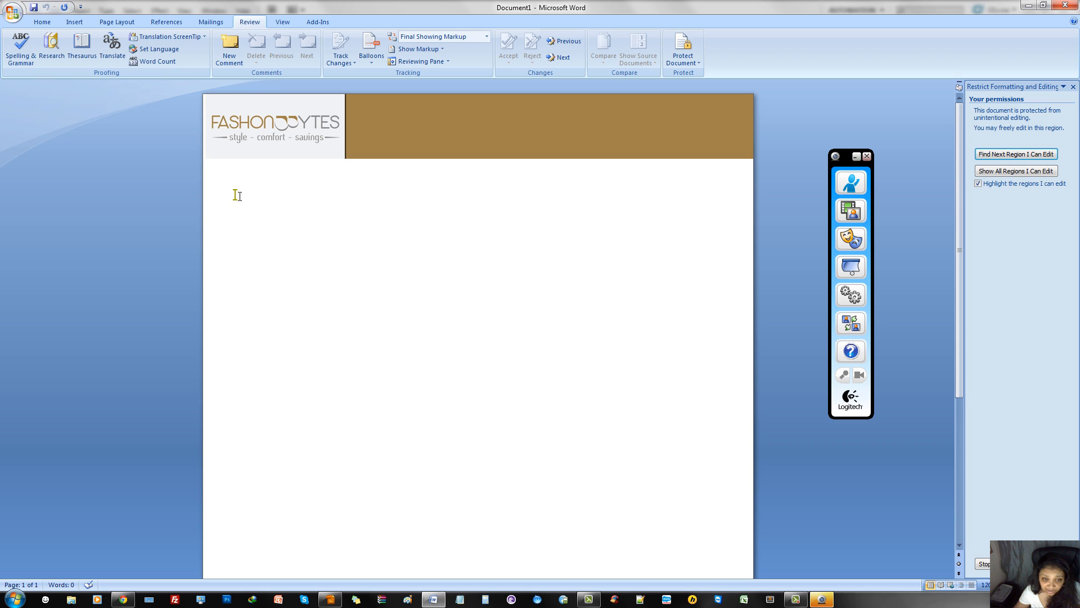
{"action": "mouse_move", "coordinate": [520, 239]}
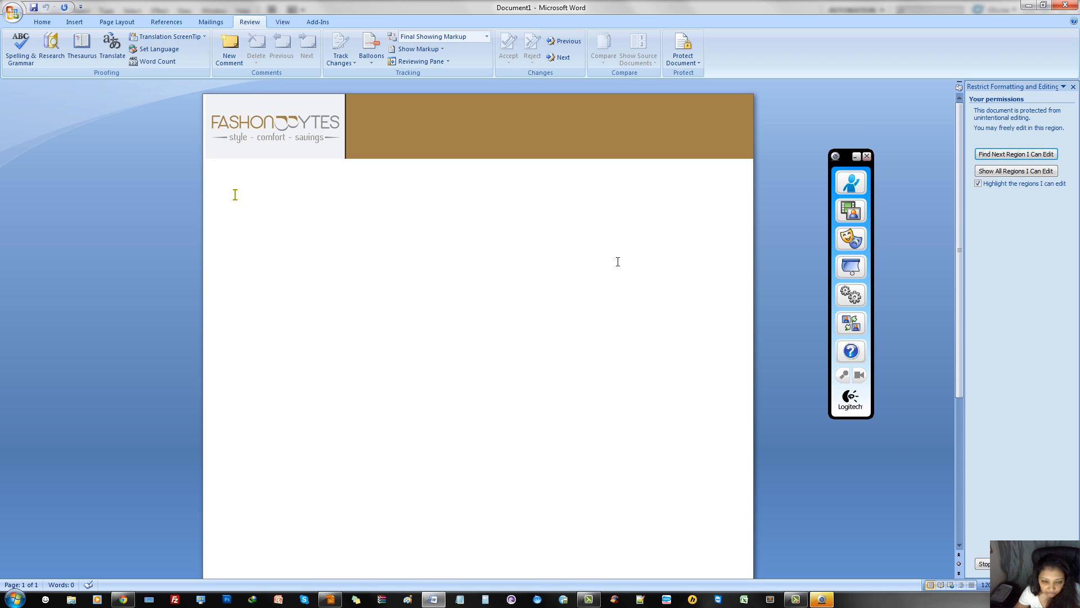
{"action": "left_click", "coordinate": [978, 182]}
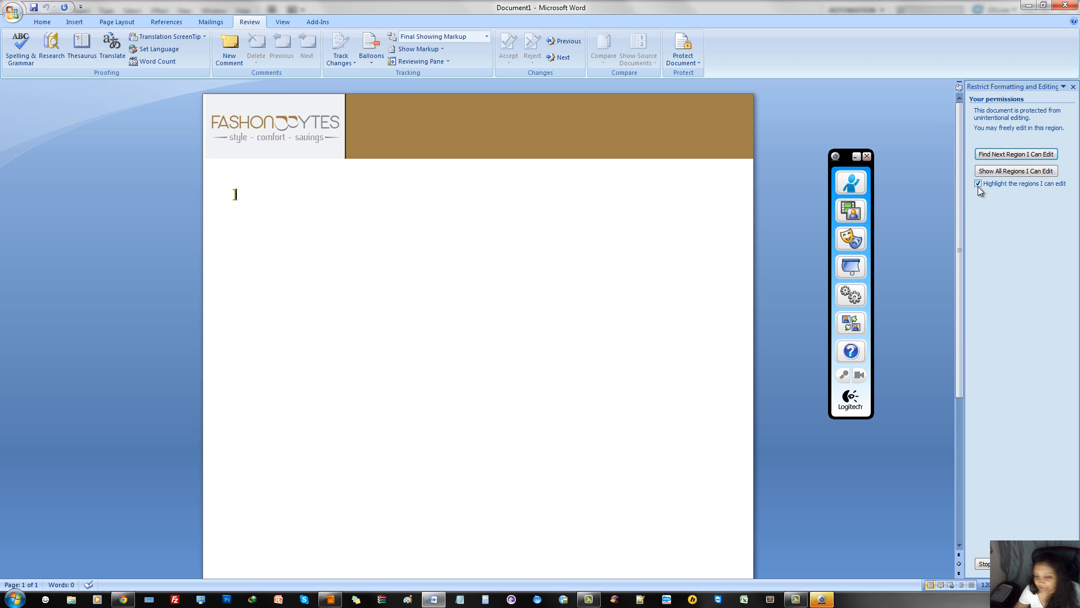
{"action": "type", "text": "dbfdbvbv"}
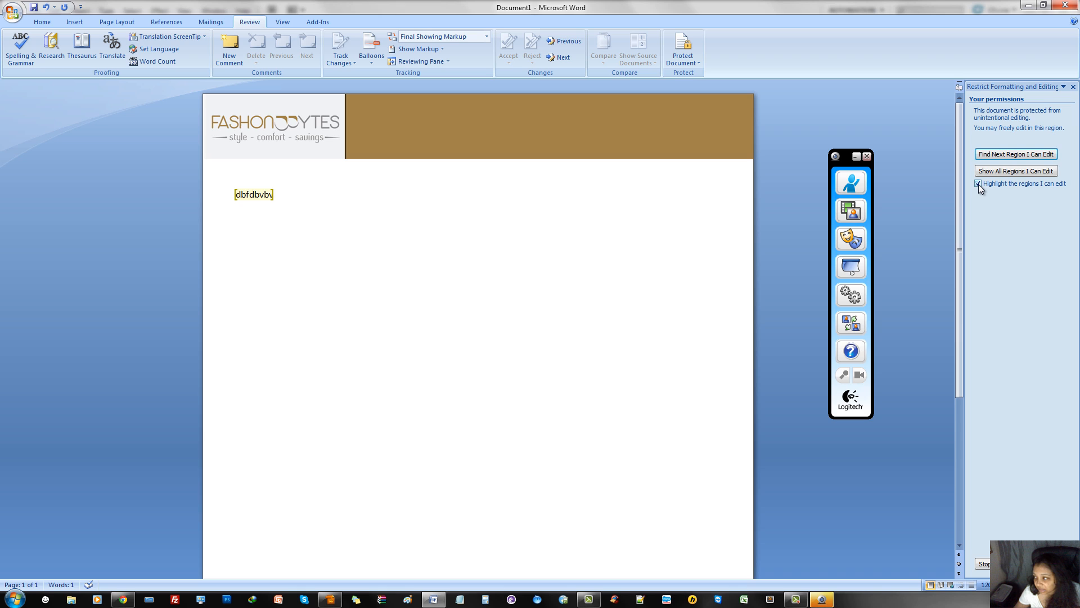
{"action": "left_click", "coordinate": [978, 184]}
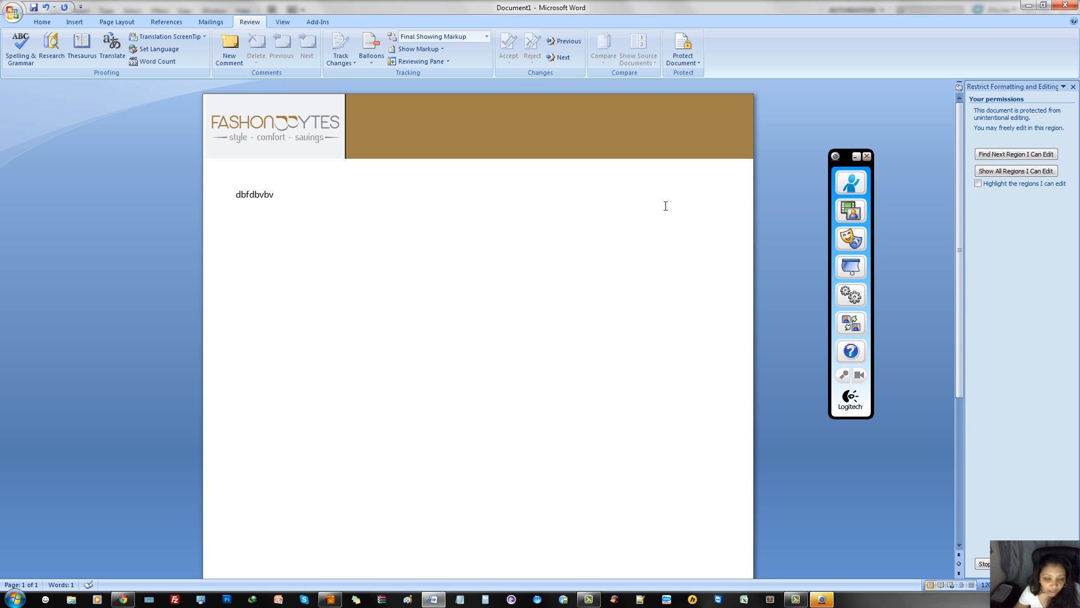
{"action": "type", "text": "fbvfjs kfsk'"}
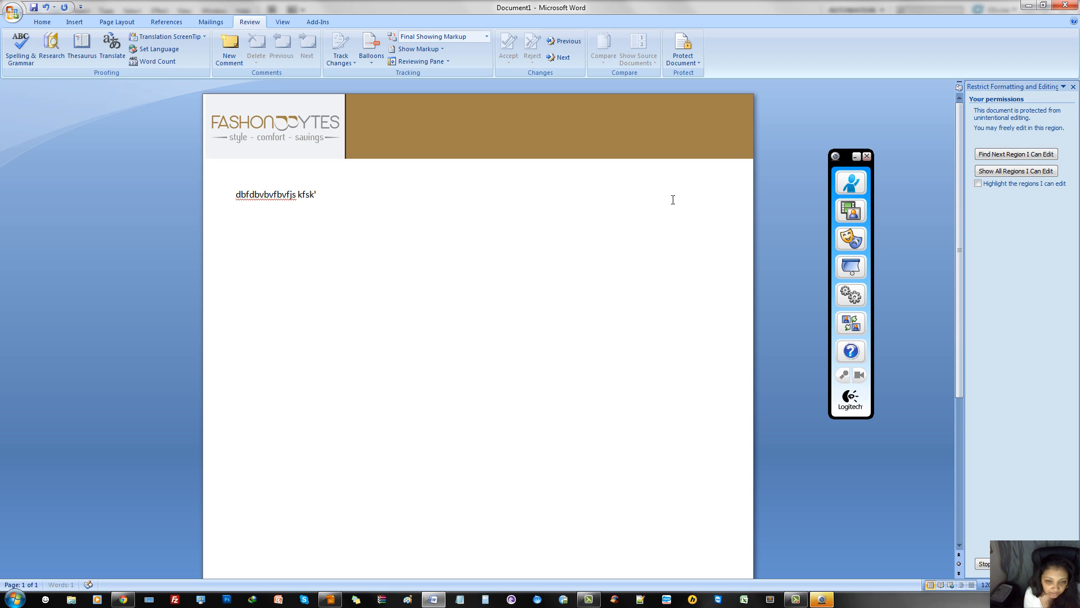
{"action": "type", "text": "f;vjs;oik"}
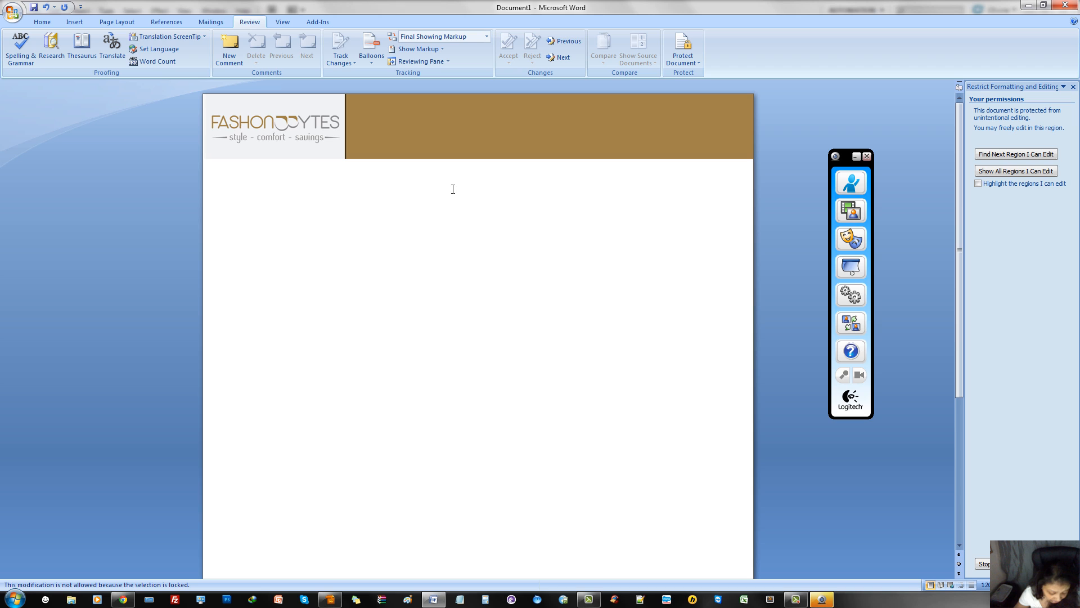
{"action": "left_click", "coordinate": [217, 172]}
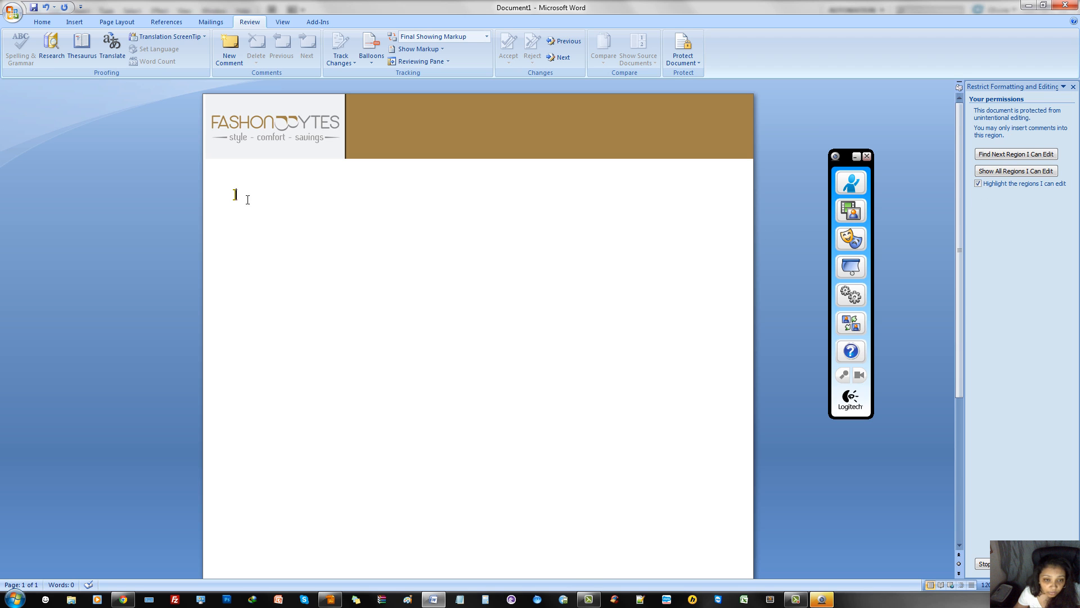
Uncheck 'Highlight the regions I can edit' and confirm the banner cannot be selected.
{"action": "left_click", "coordinate": [1013, 171]}
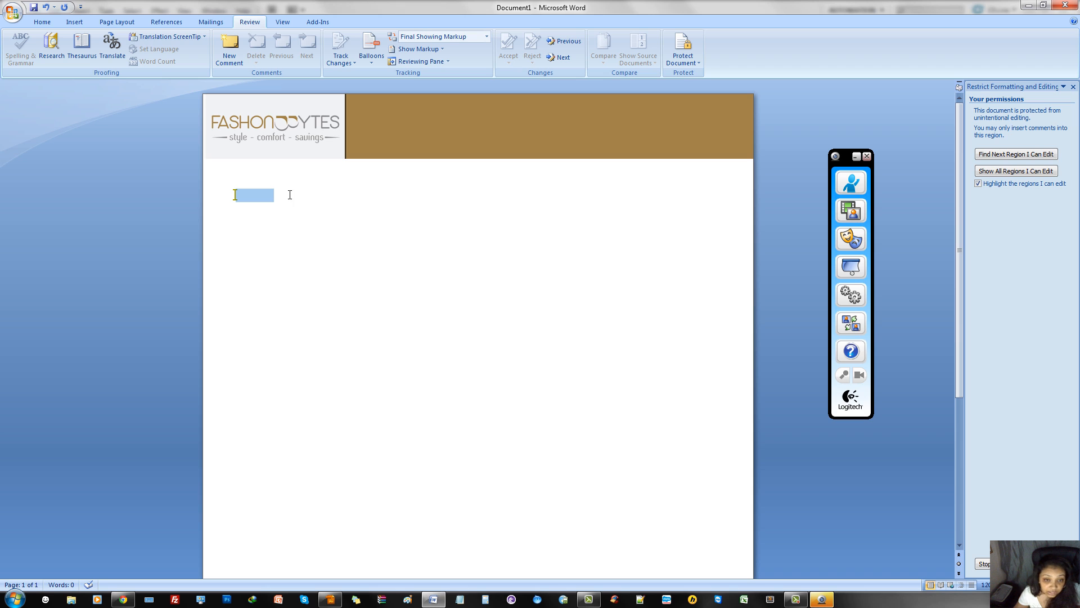
{"action": "left_click", "coordinate": [977, 184]}
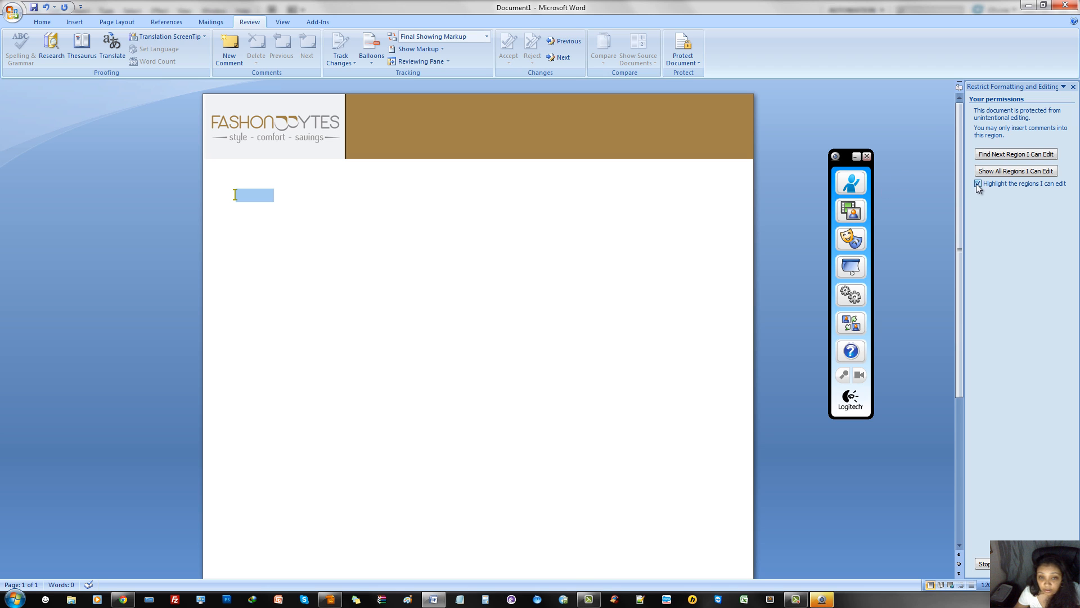
{"action": "left_click", "coordinate": [978, 183]}
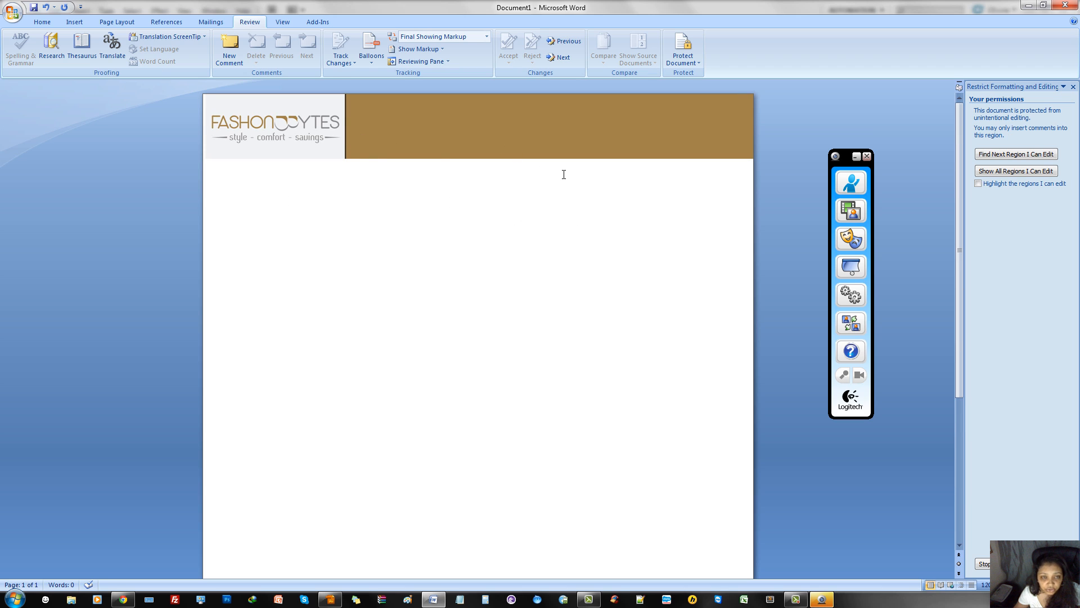
{"action": "mouse_move", "coordinate": [556, 145]}
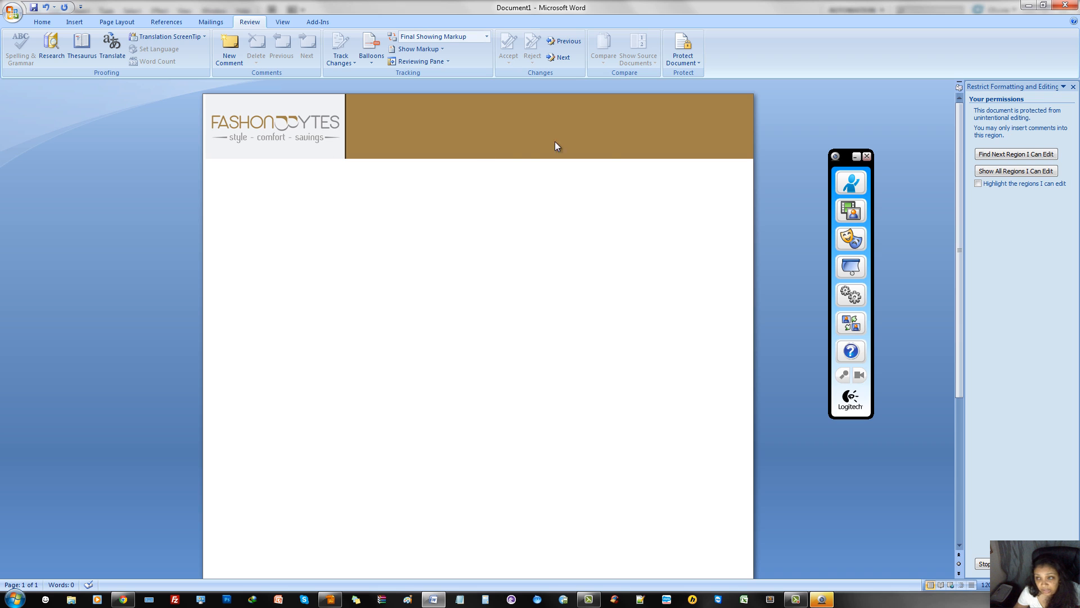
{"action": "left_click", "coordinate": [268, 194]}
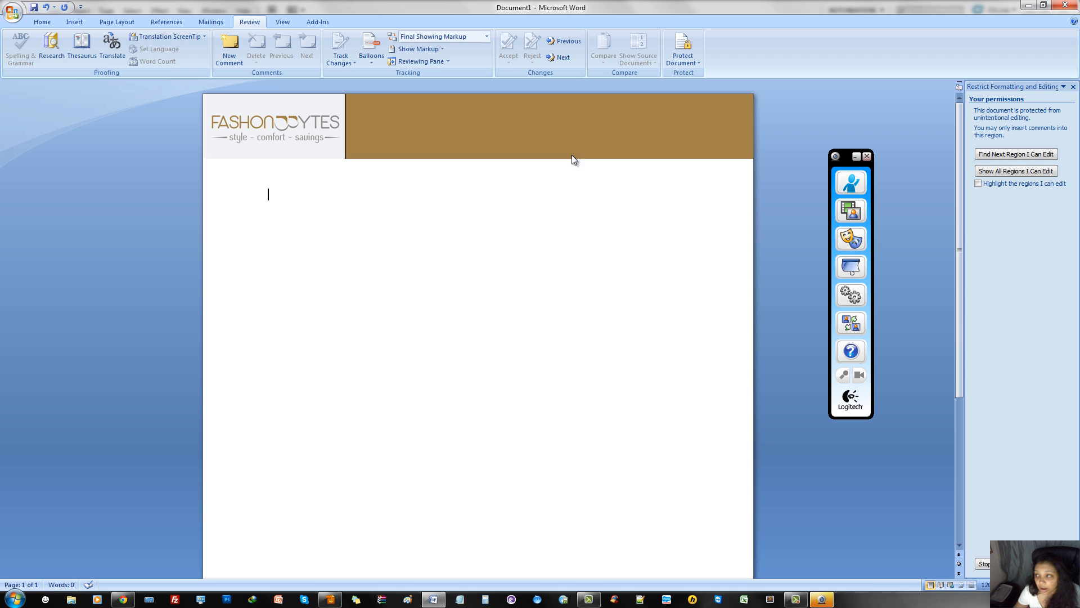
{"action": "mouse_move", "coordinate": [656, 231]}
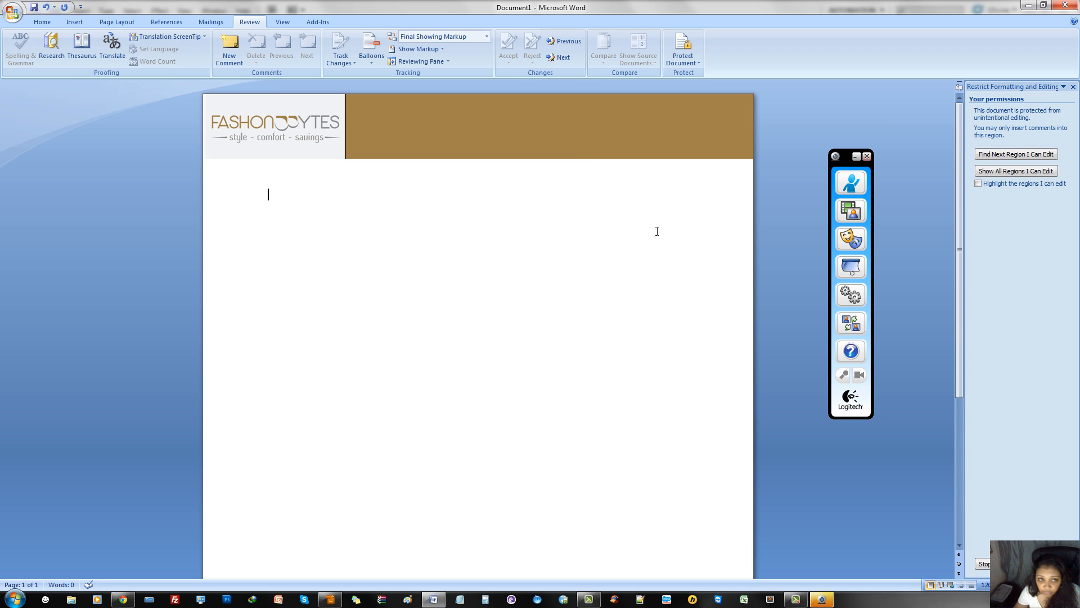
{"action": "mouse_move", "coordinate": [706, 234]}
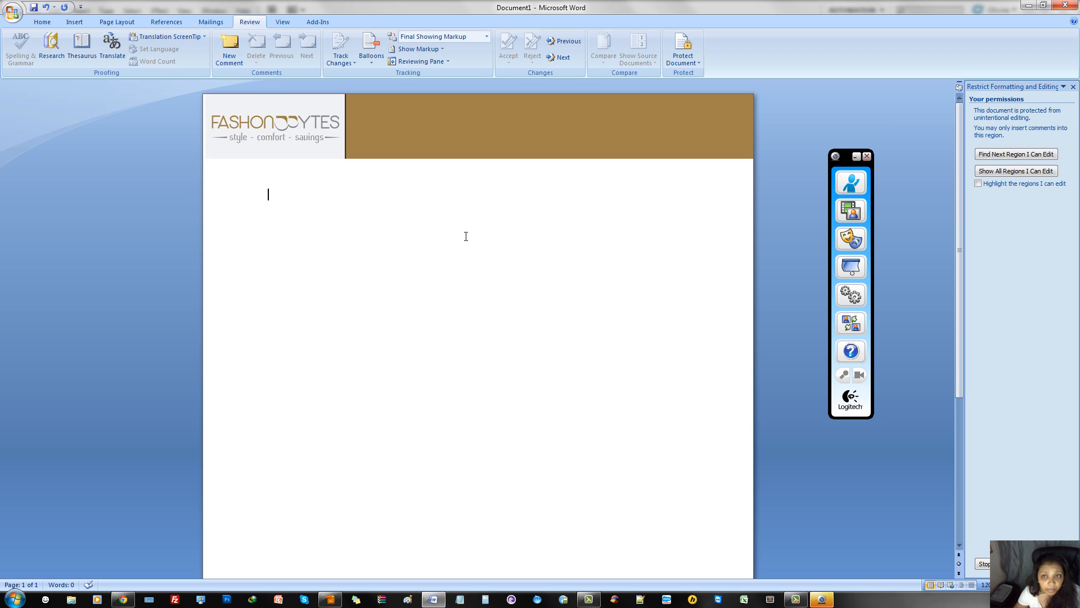
{"action": "mouse_move", "coordinate": [919, 209]}
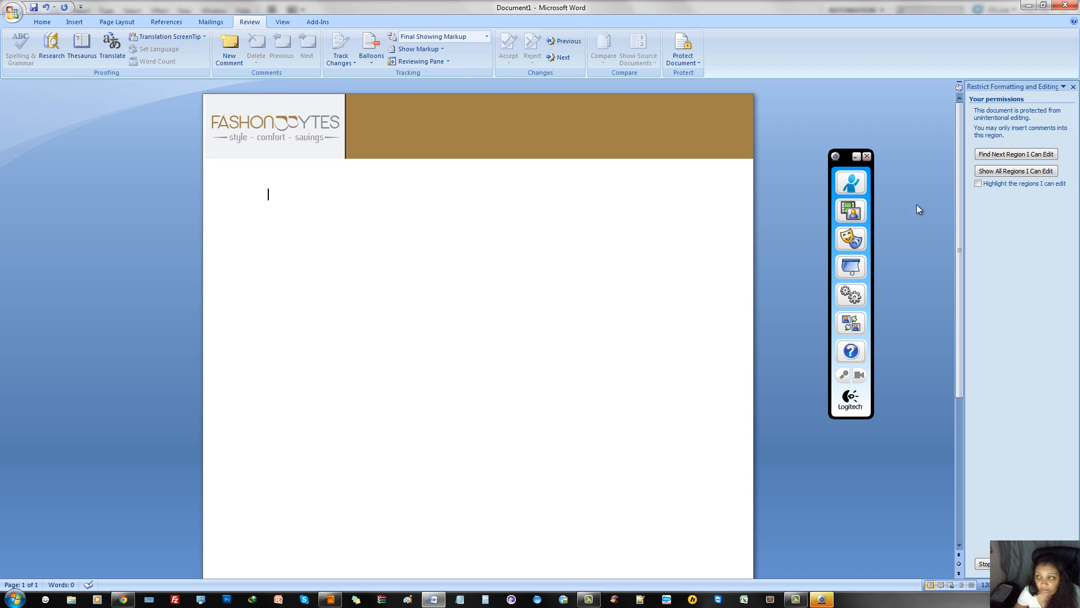
{"action": "mouse_move", "coordinate": [1008, 217]}
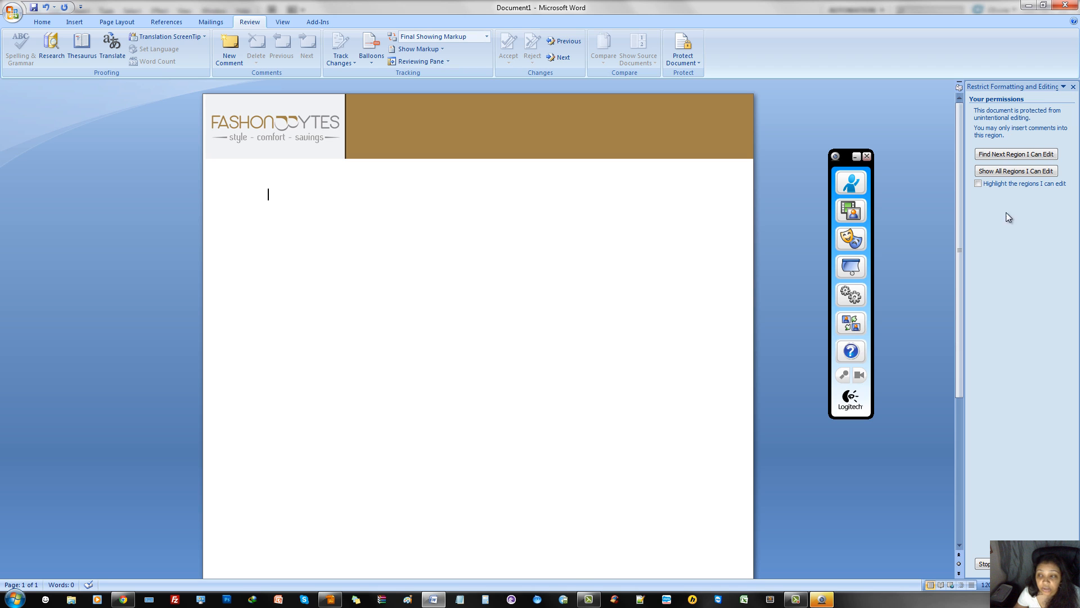
{"action": "mouse_move", "coordinate": [867, 175]}
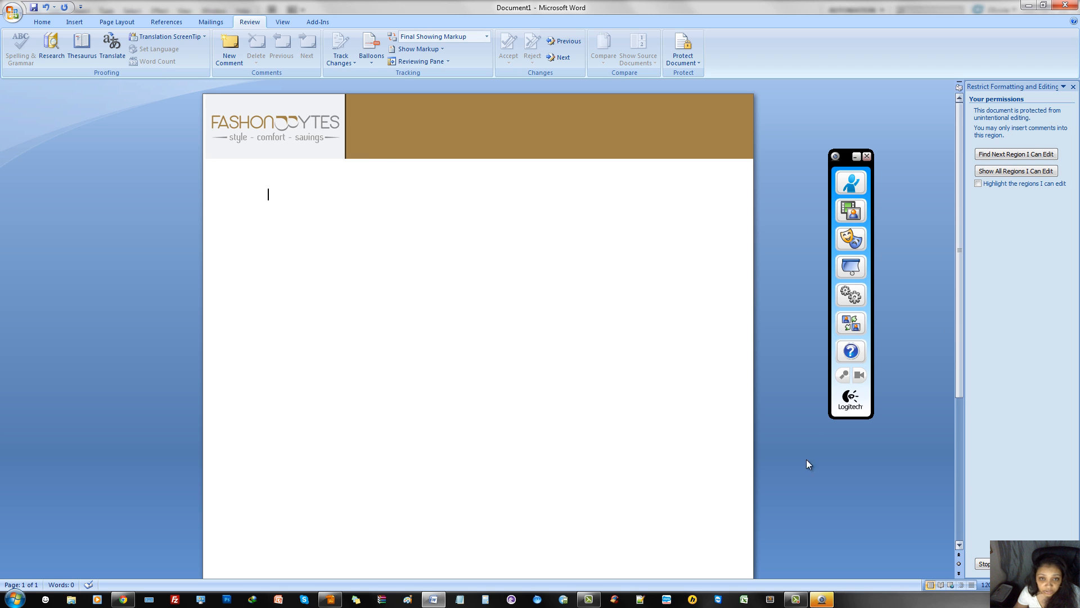
{"action": "mouse_move", "coordinate": [1052, 370]}
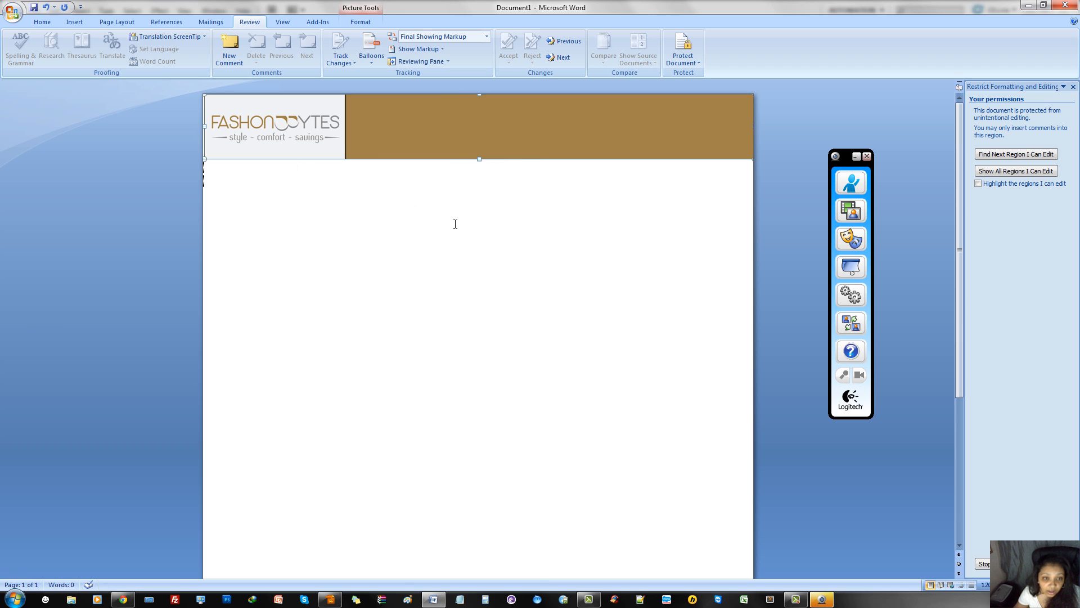
Stop protection by confirming the password, leaving the banner unlocked.
{"action": "left_click", "coordinate": [587, 218]}
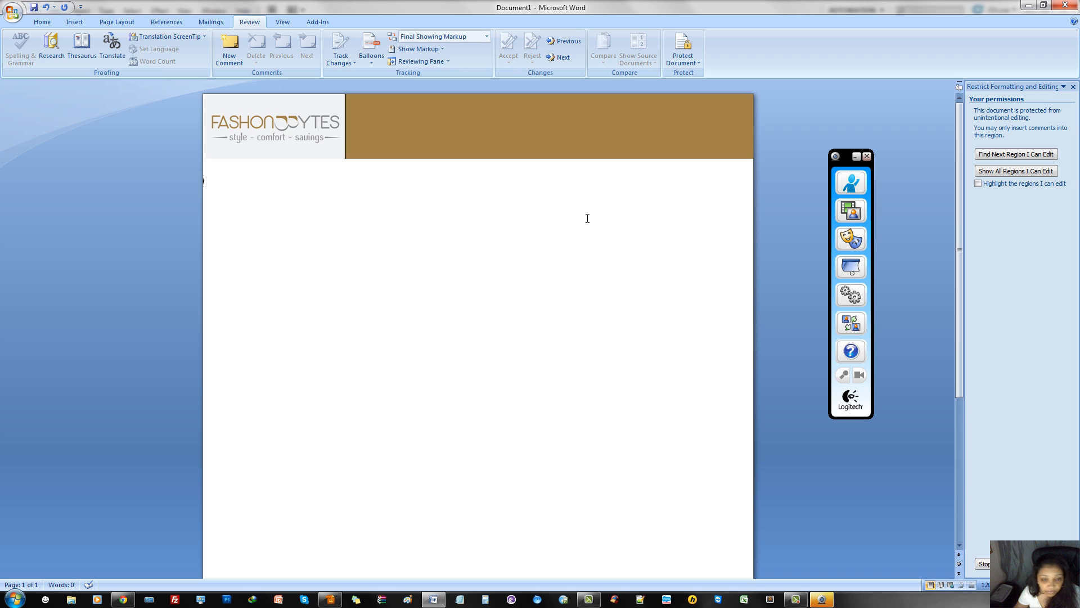
{"action": "mouse_move", "coordinate": [1033, 508]}
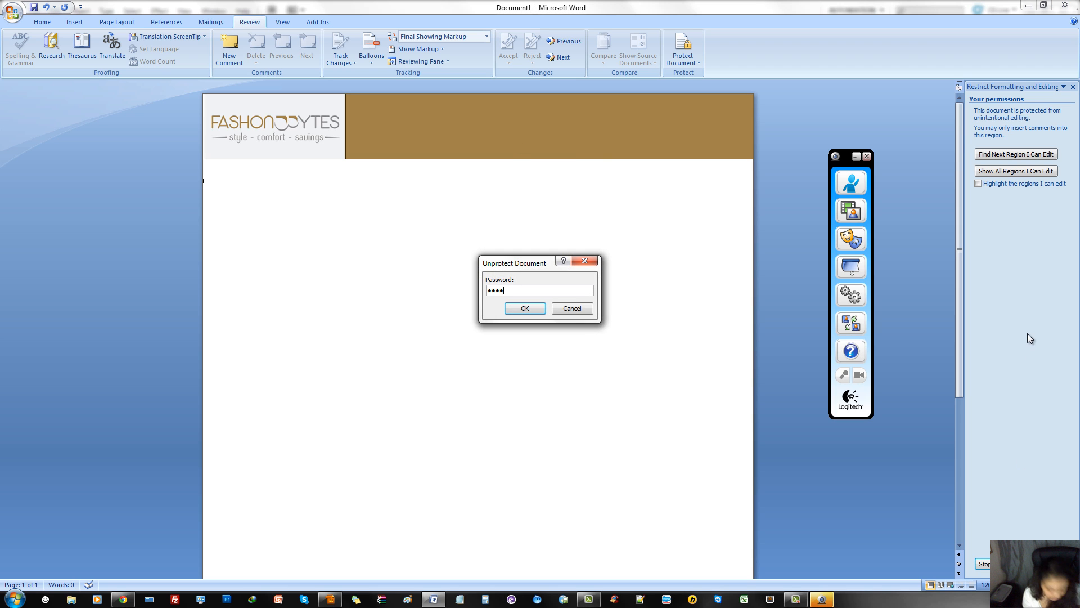
{"action": "left_click", "coordinate": [523, 308]}
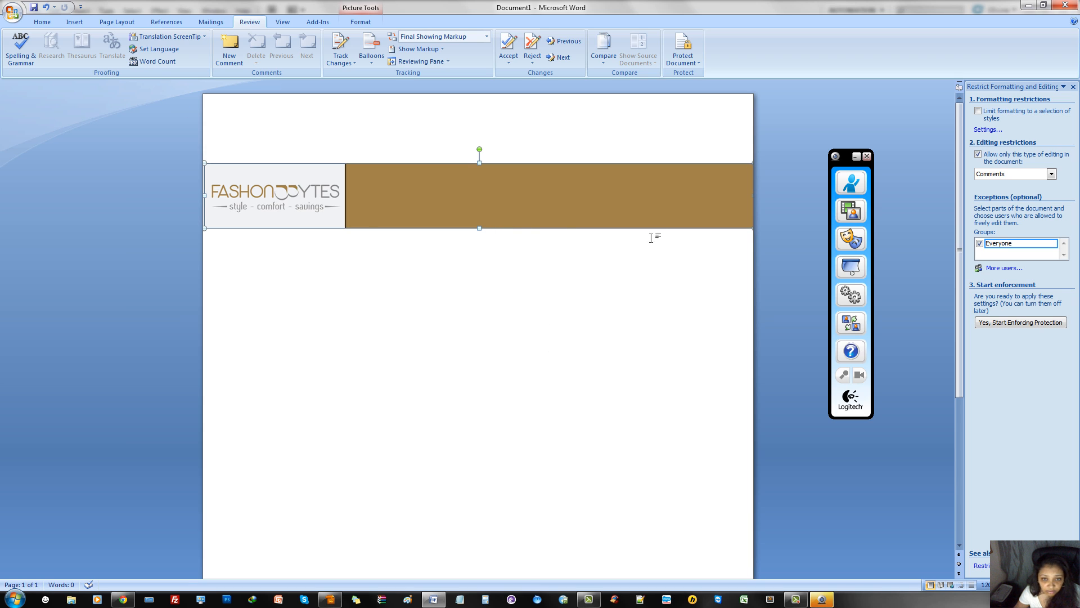
{"action": "mouse_move", "coordinate": [547, 310]}
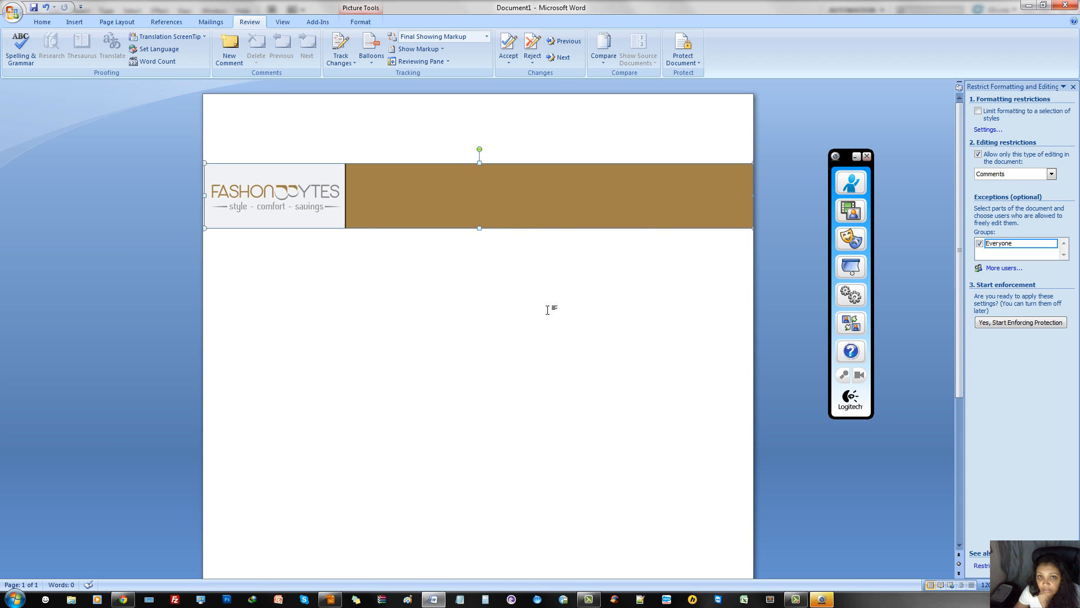